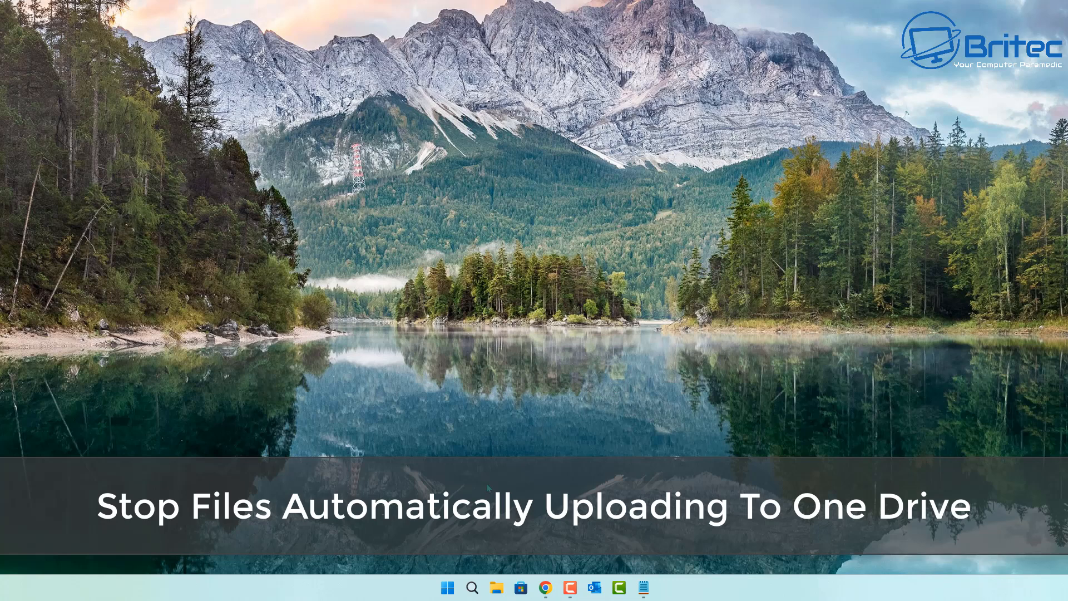
mouse_move(495, 587)
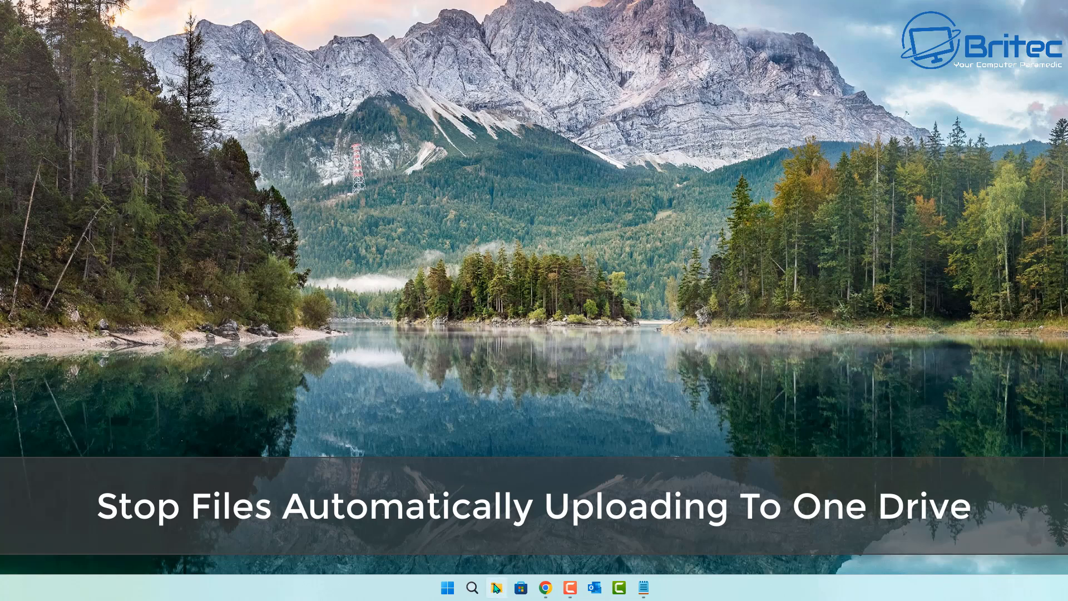
- Bring up File Explorer on Home to check the Quick access folders' OneDrive sync status
left_click(496, 587)
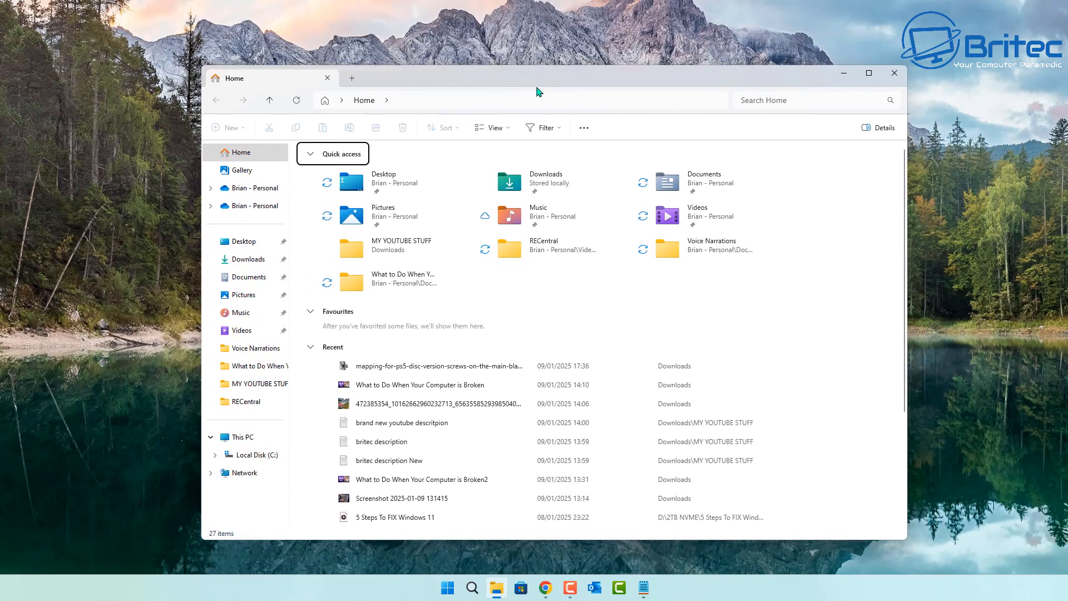
left_click_drag(538, 78, 538, 92)
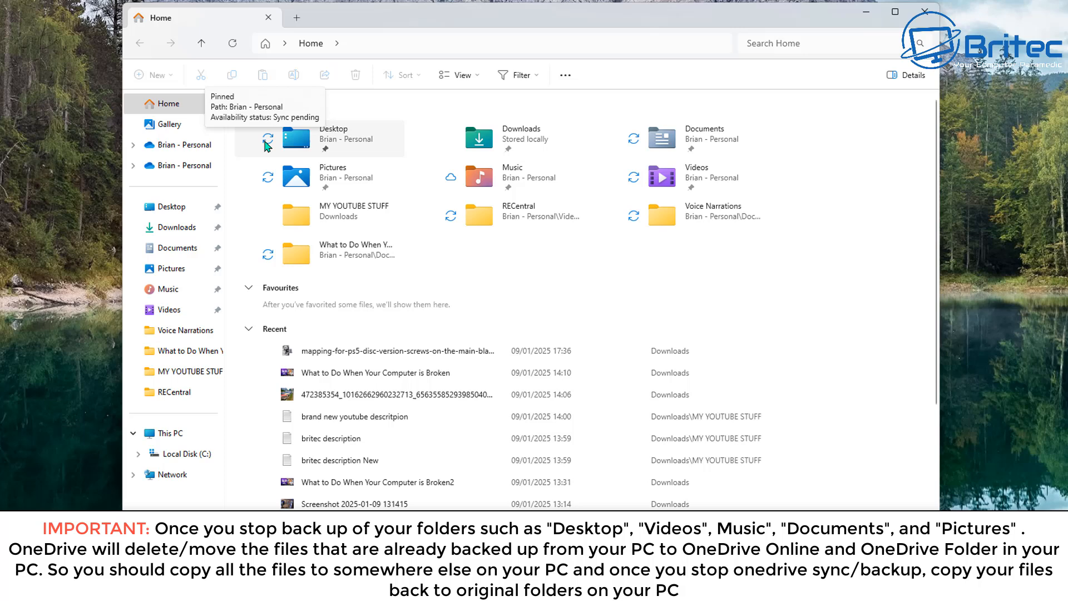
mouse_move(458, 185)
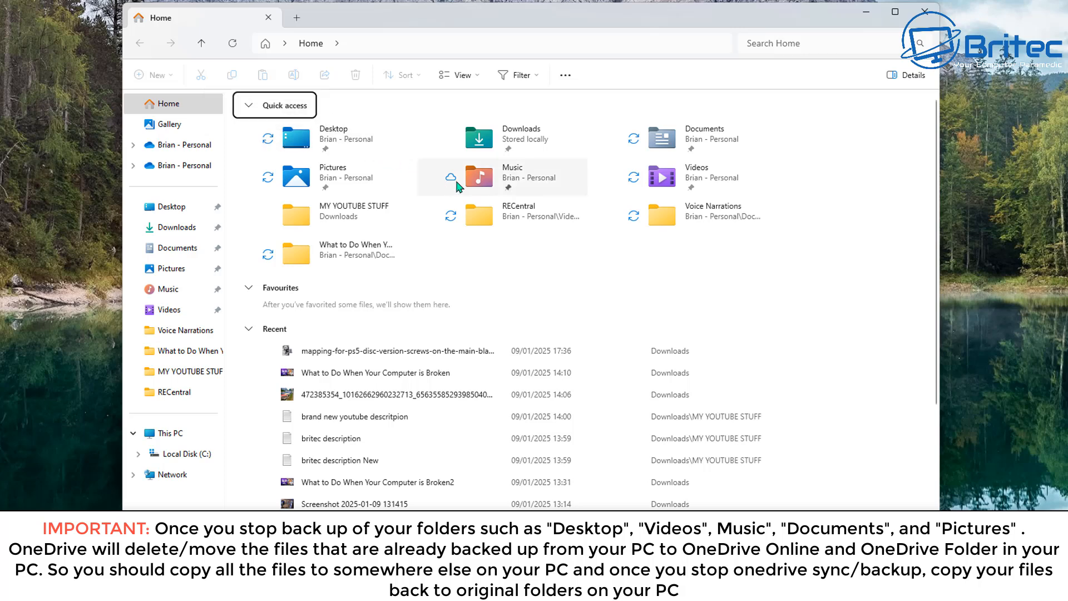
mouse_move(451, 188)
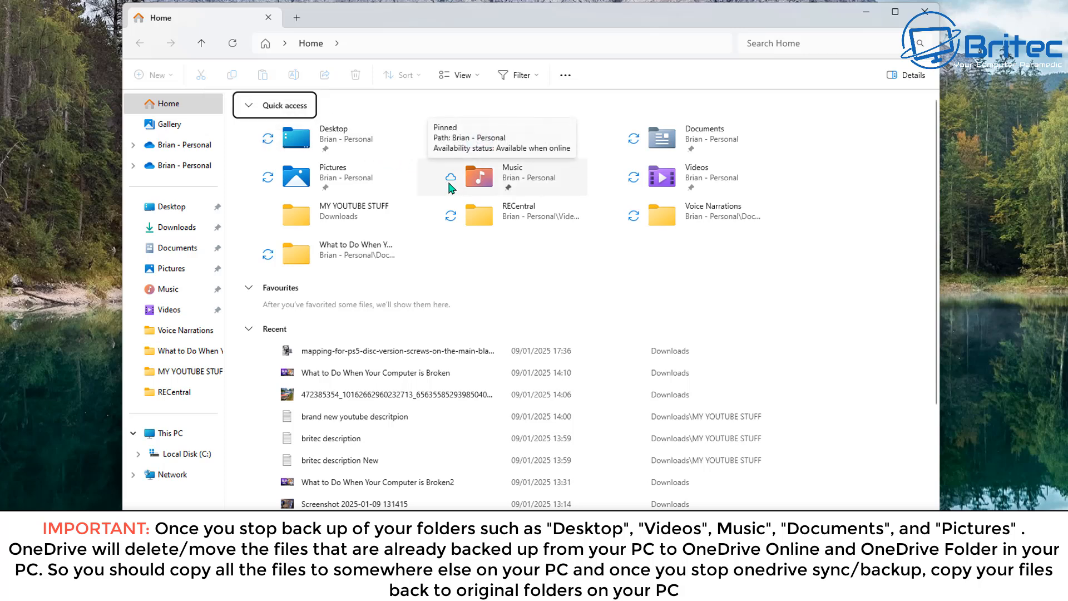
mouse_move(637, 148)
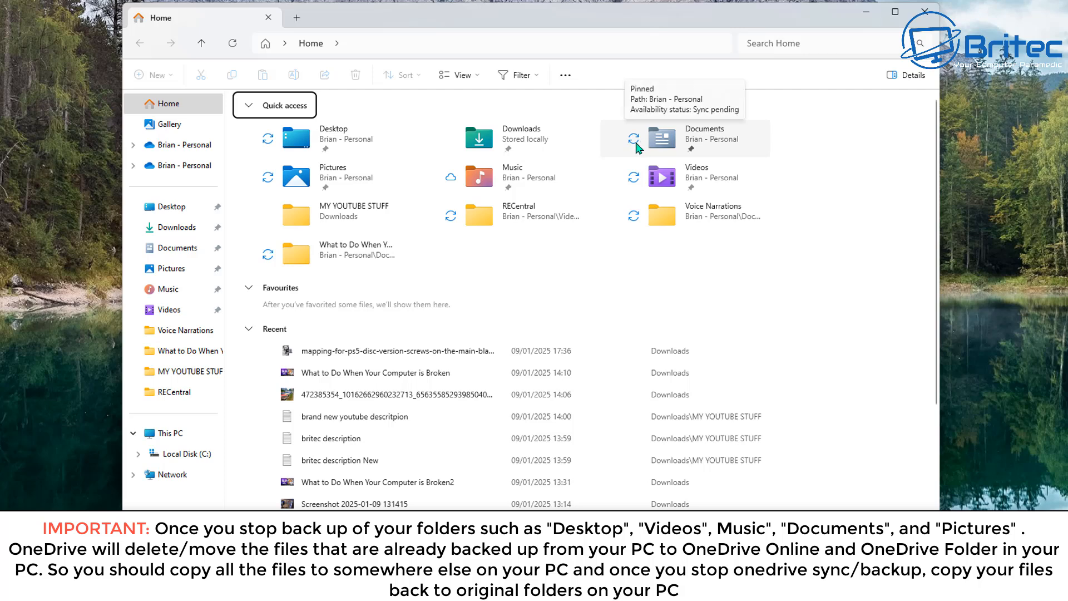
mouse_move(634, 222)
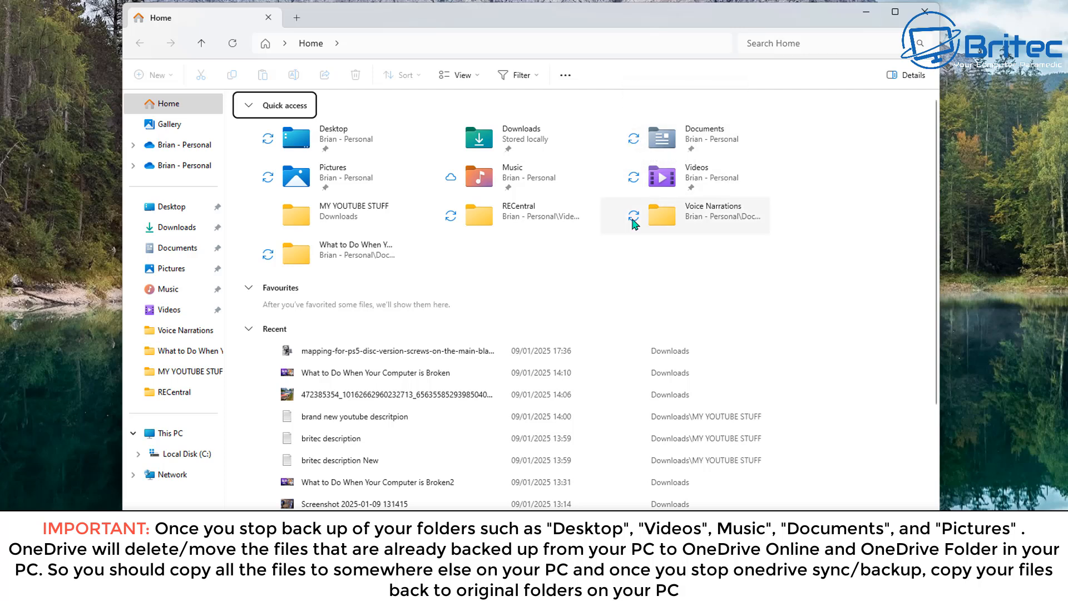
mouse_move(479, 216)
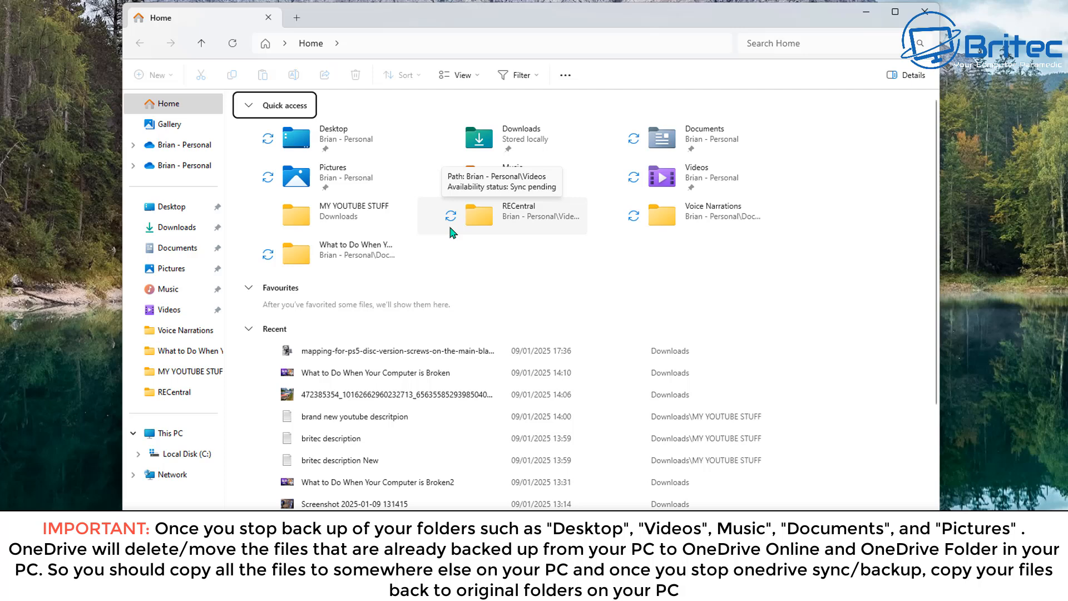
mouse_move(354, 145)
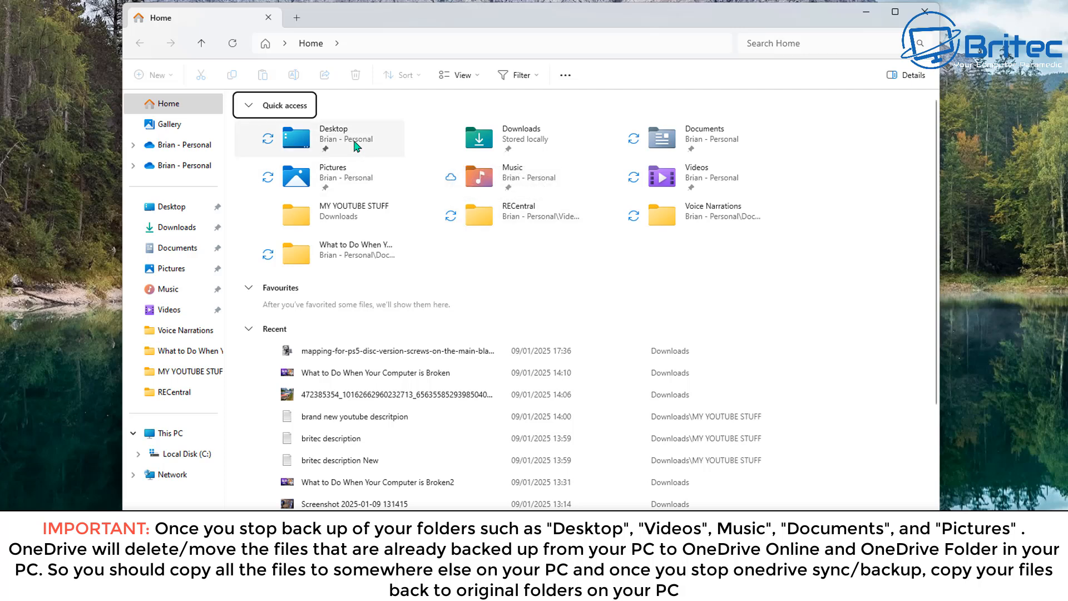
- Browse the OneDrive Desktop, Documents and Pictures folders in turn
double_click(334, 134)
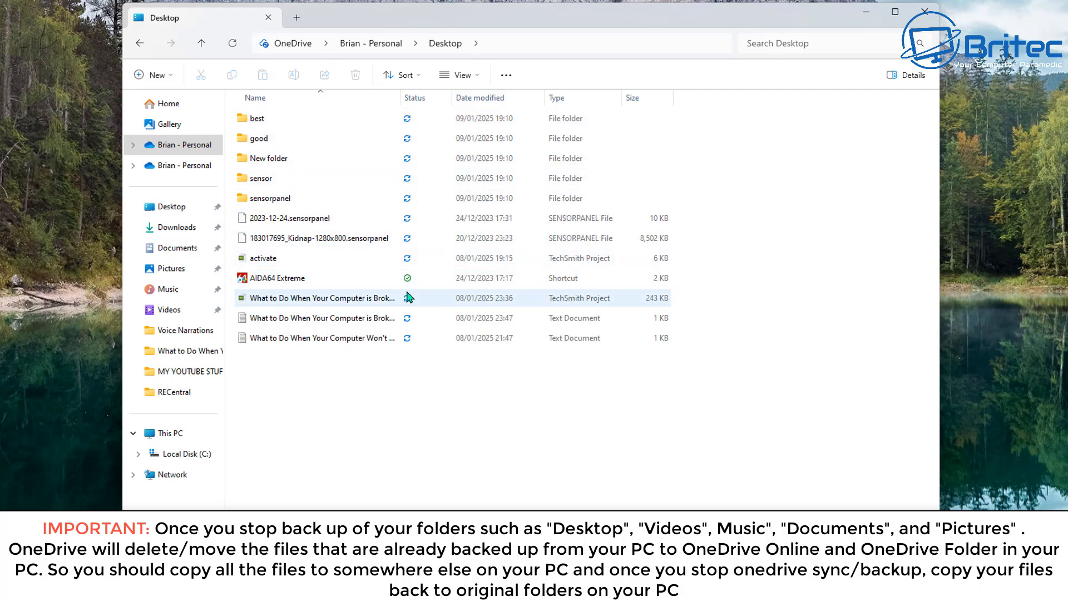
mouse_move(409, 282)
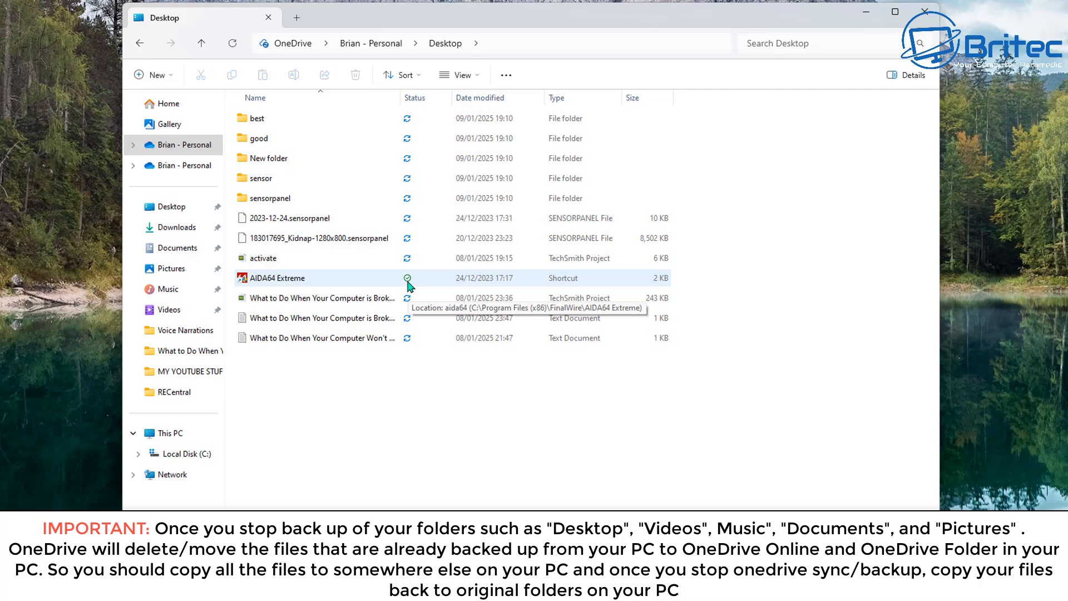
mouse_move(213, 87)
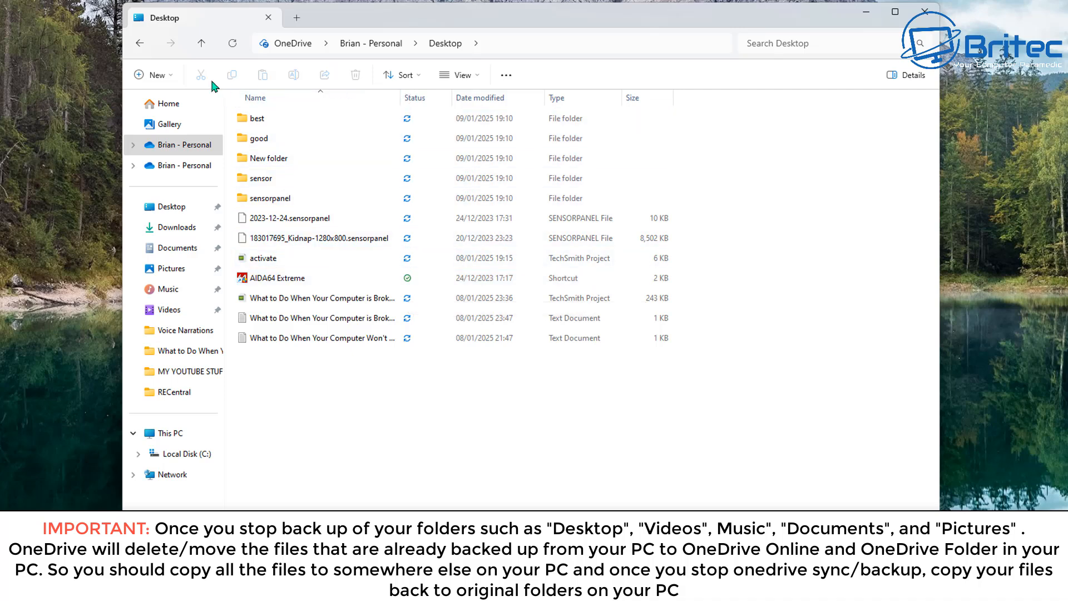
mouse_move(179, 227)
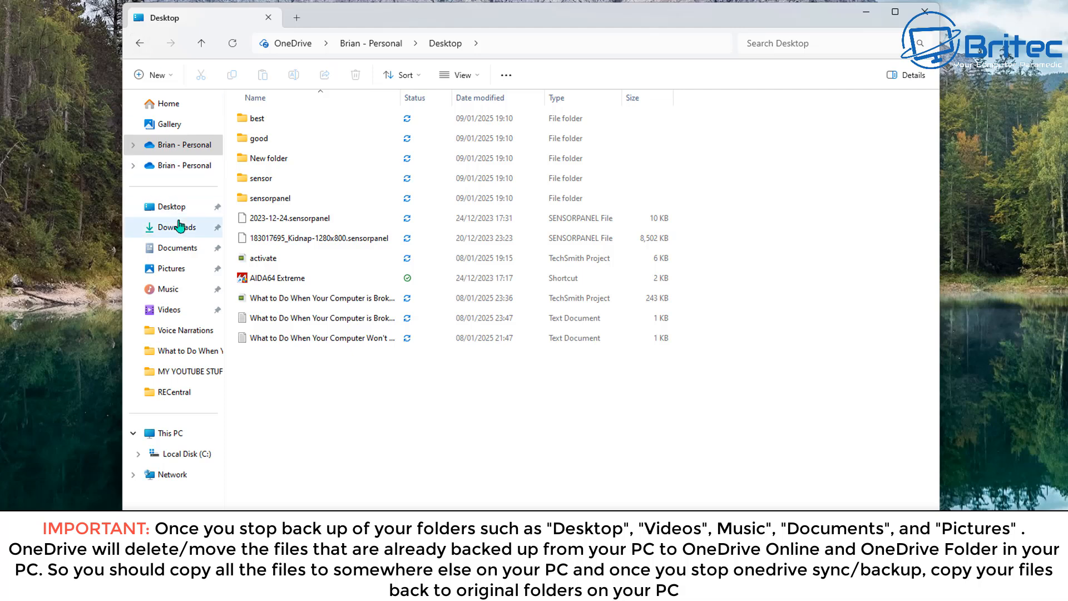
left_click(178, 247)
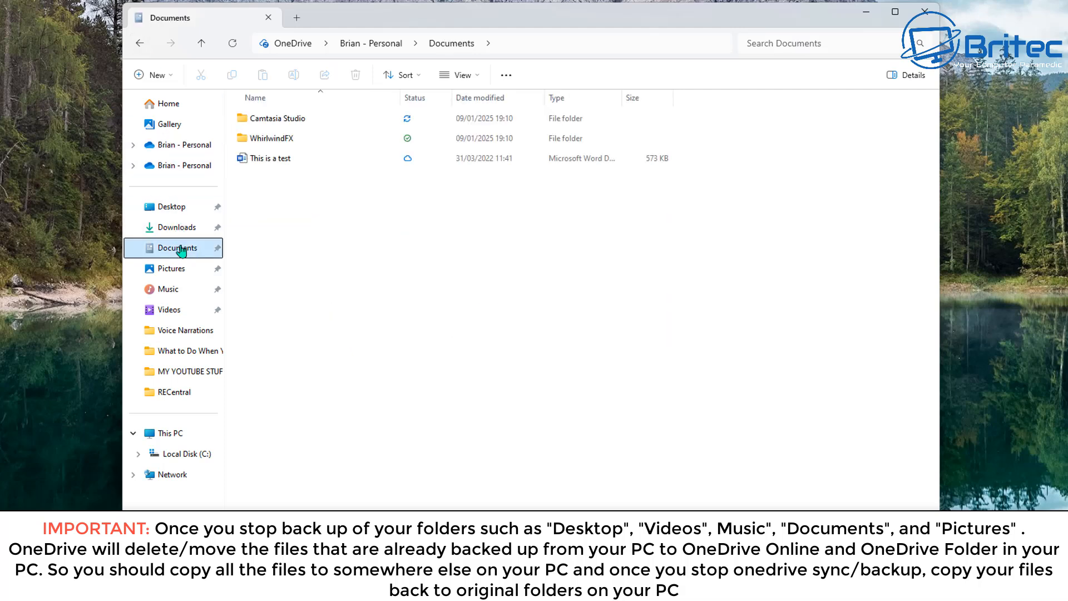
left_click(272, 158)
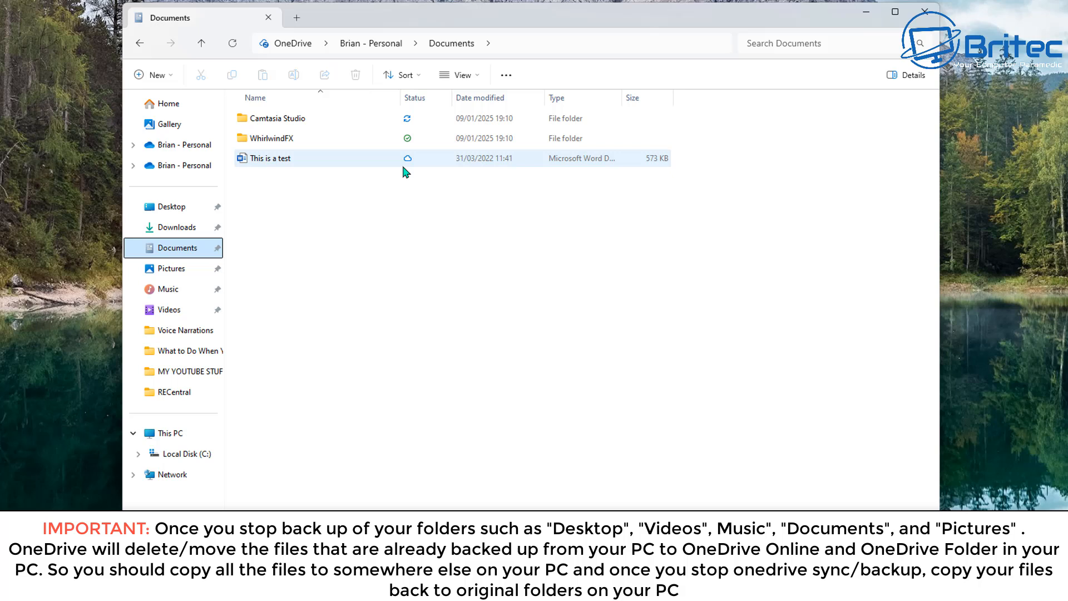
mouse_move(407, 169)
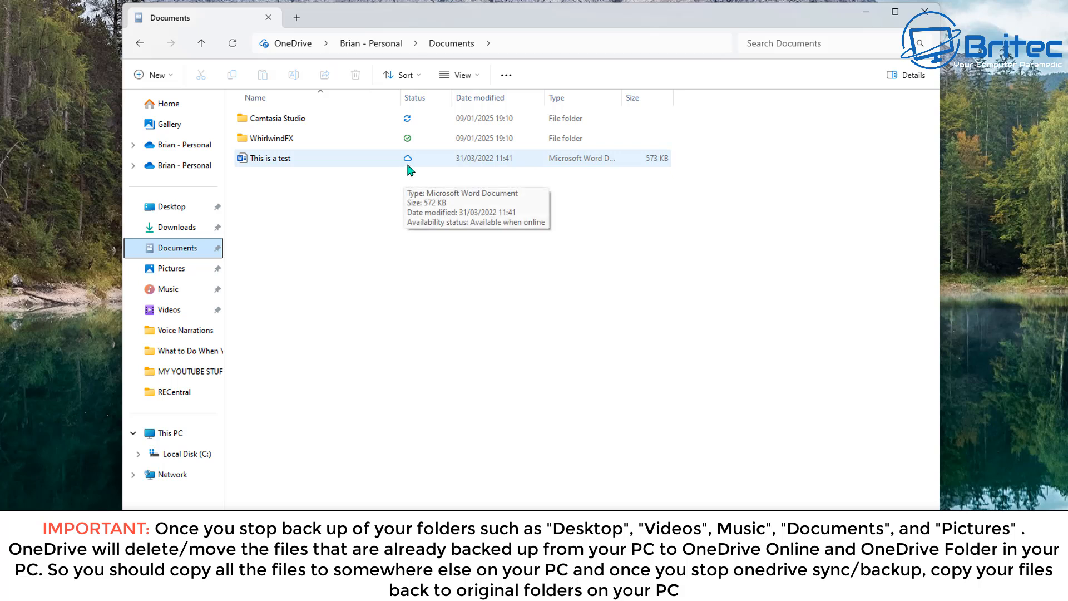
mouse_move(407, 174)
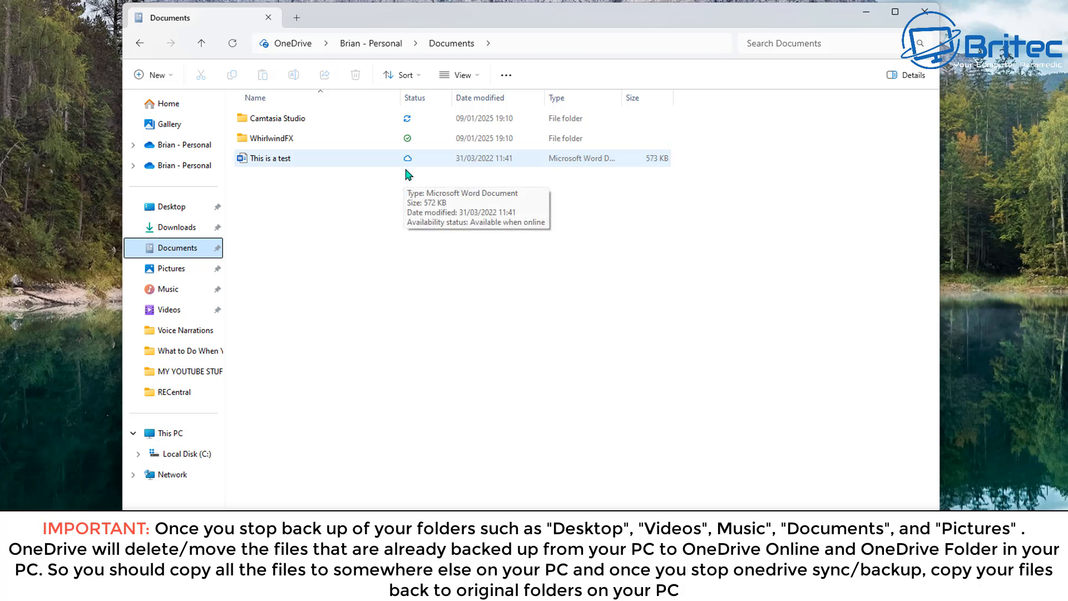
mouse_move(245, 255)
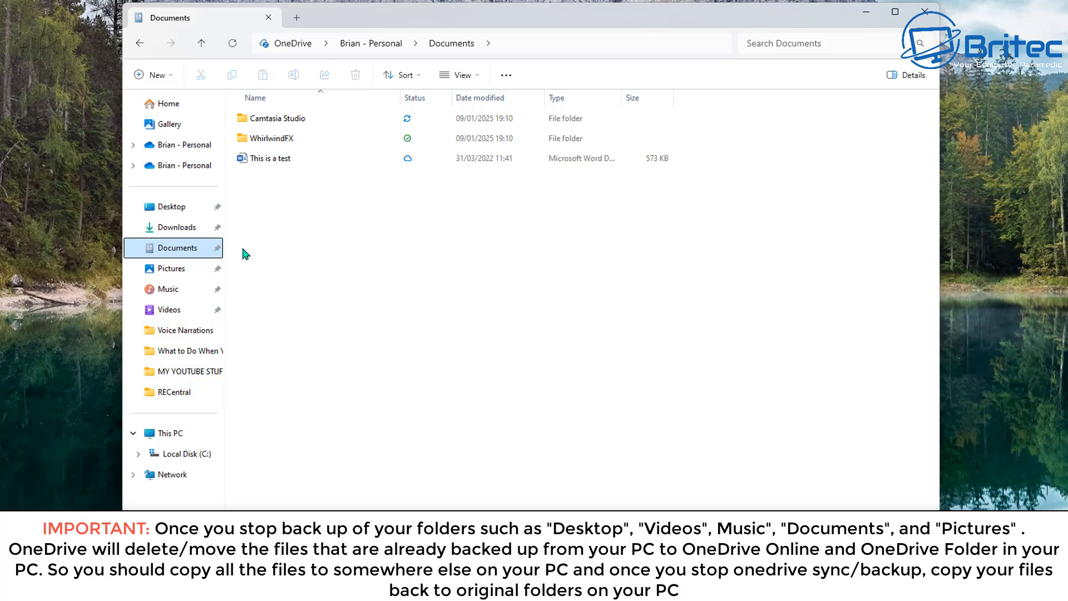
left_click(171, 268)
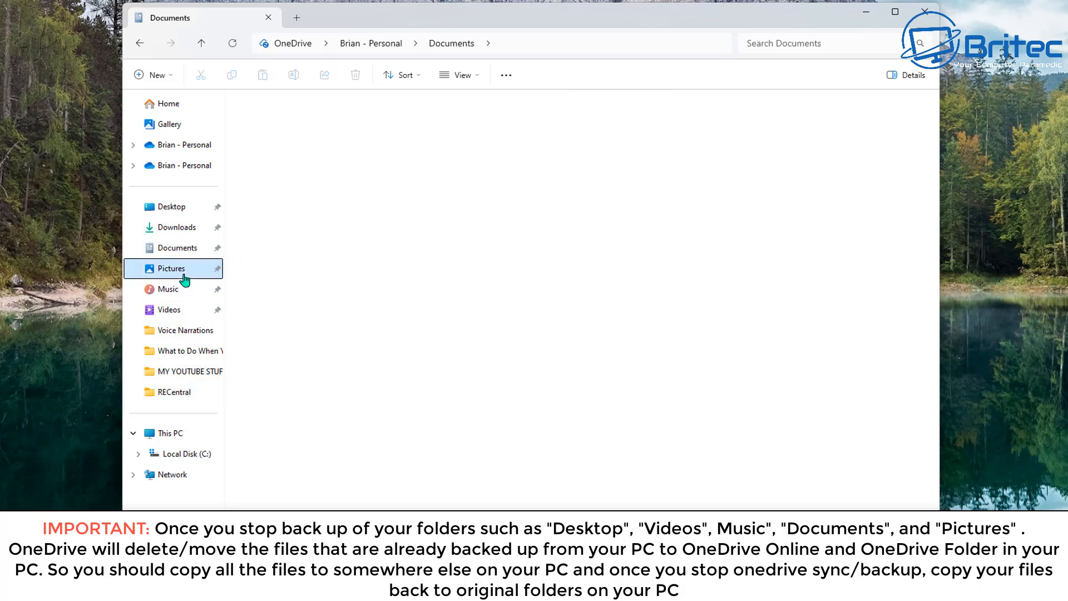
left_click(170, 267)
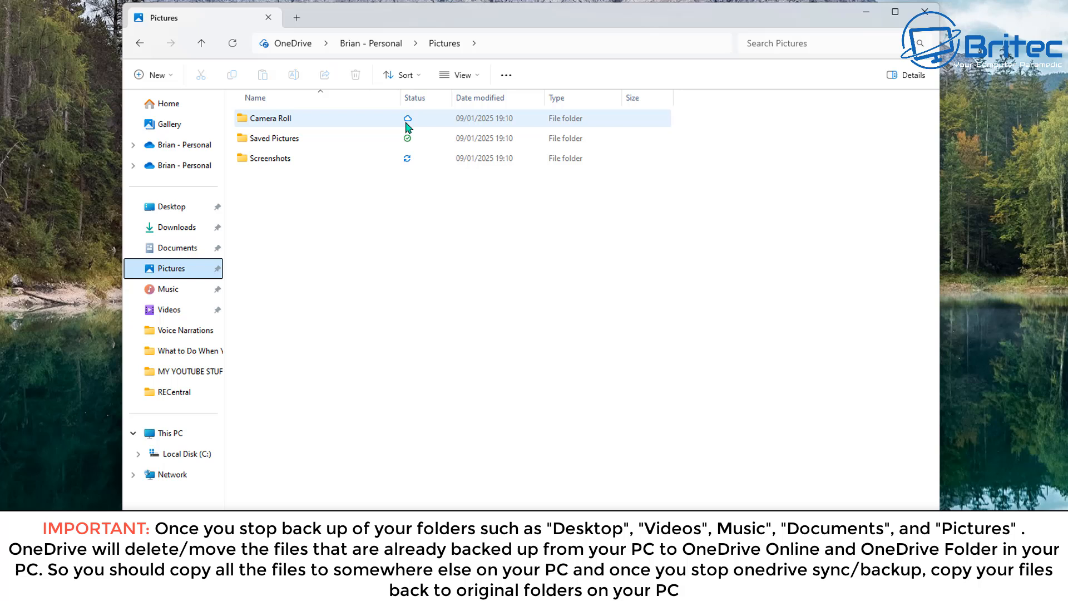
mouse_move(407, 130)
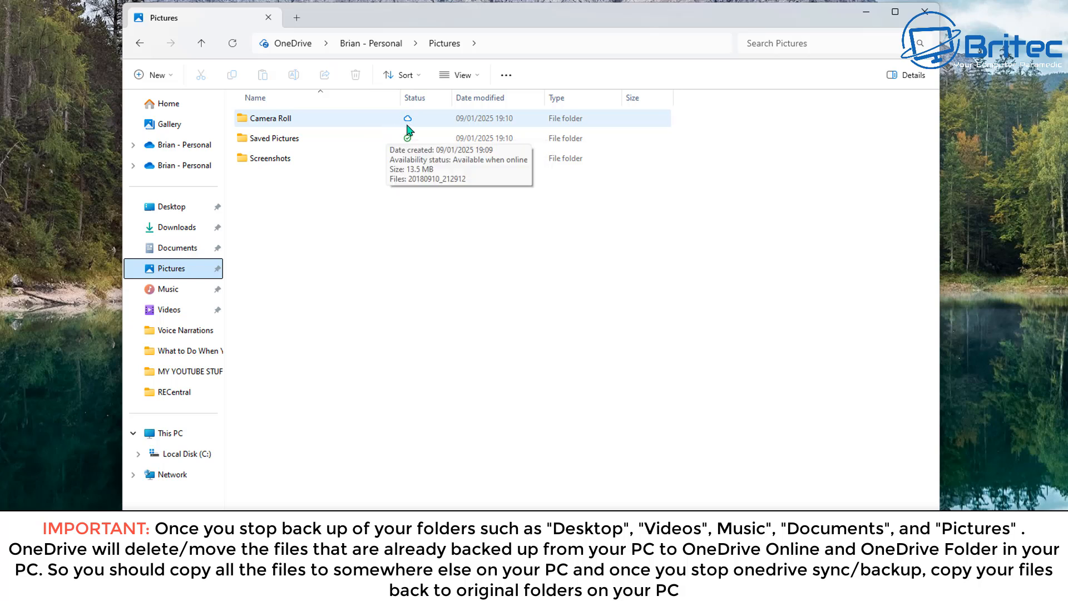
mouse_move(559, 208)
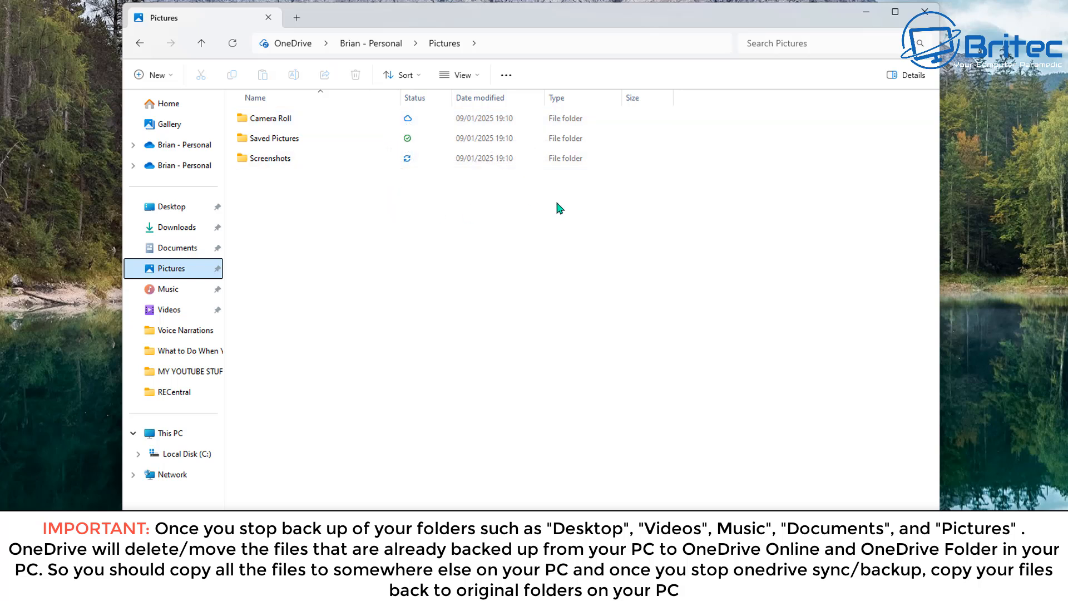
mouse_move(925, 12)
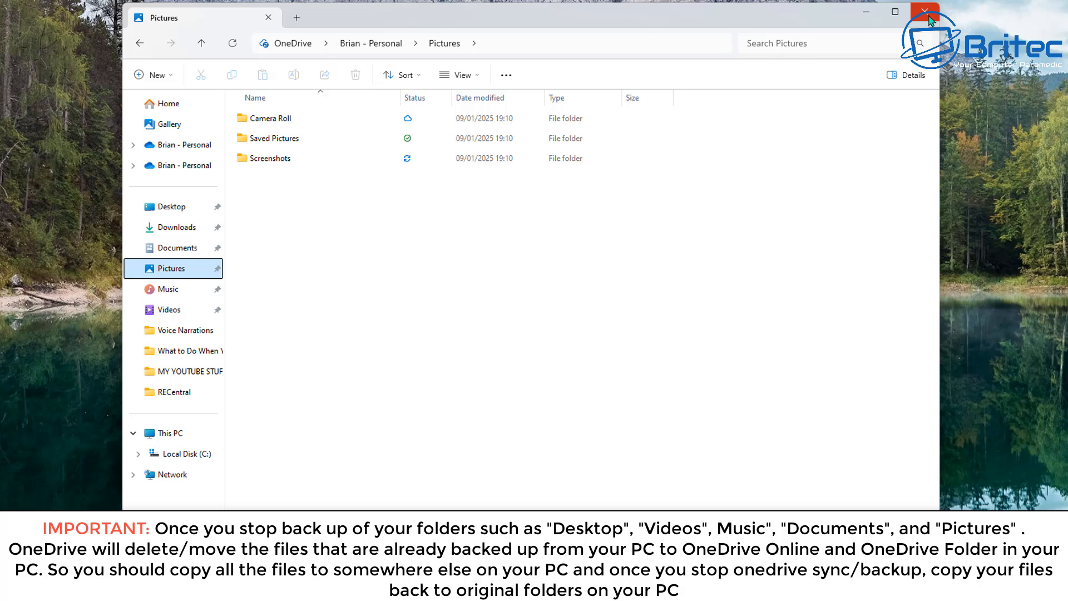
- Show the Pictures subfolders as extra large icons
left_click(458, 75)
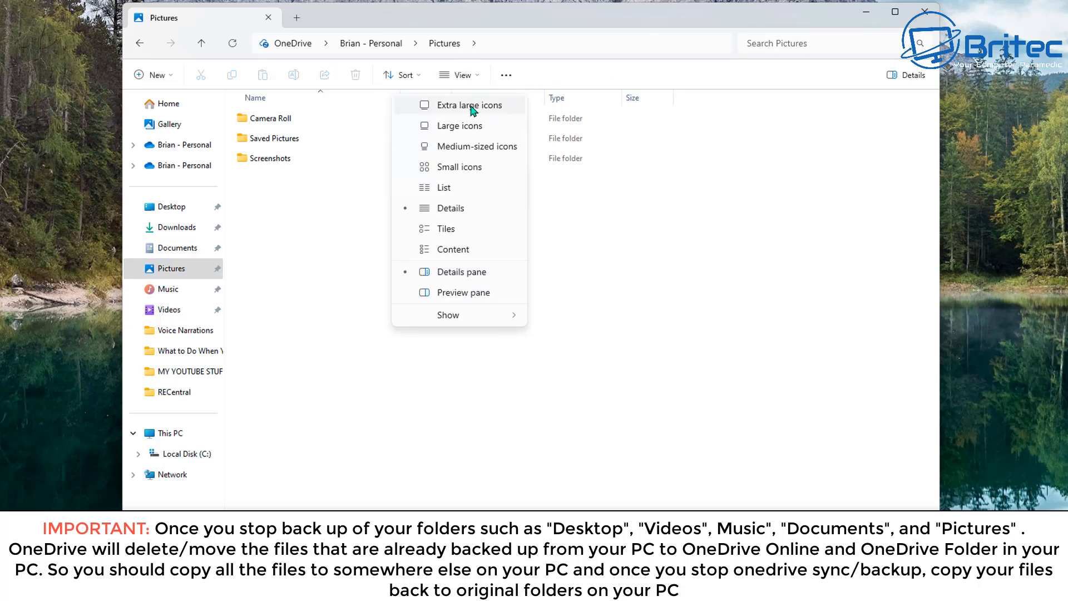
left_click(468, 105)
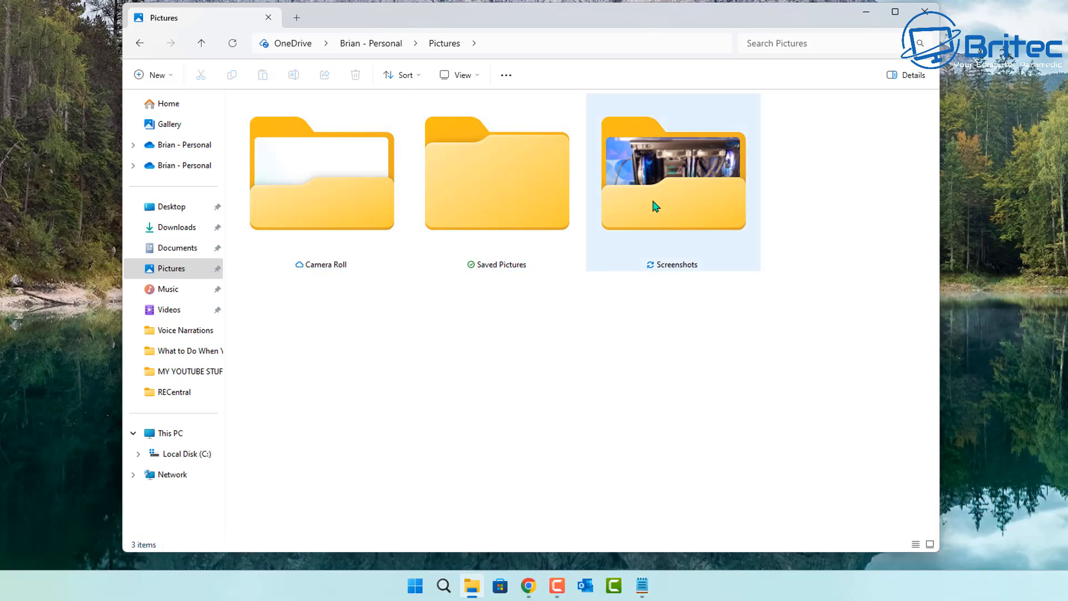
mouse_move(924, 12)
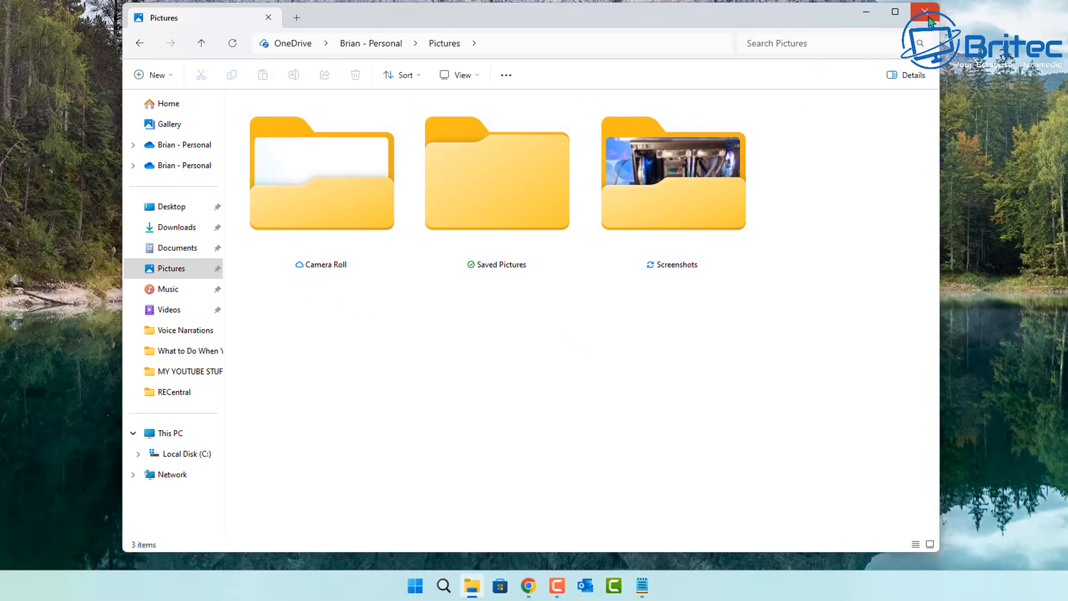
- Close File Explorer, check Ethernet send rate in Task Manager's Performance view, then close Task Manager
left_click(925, 12)
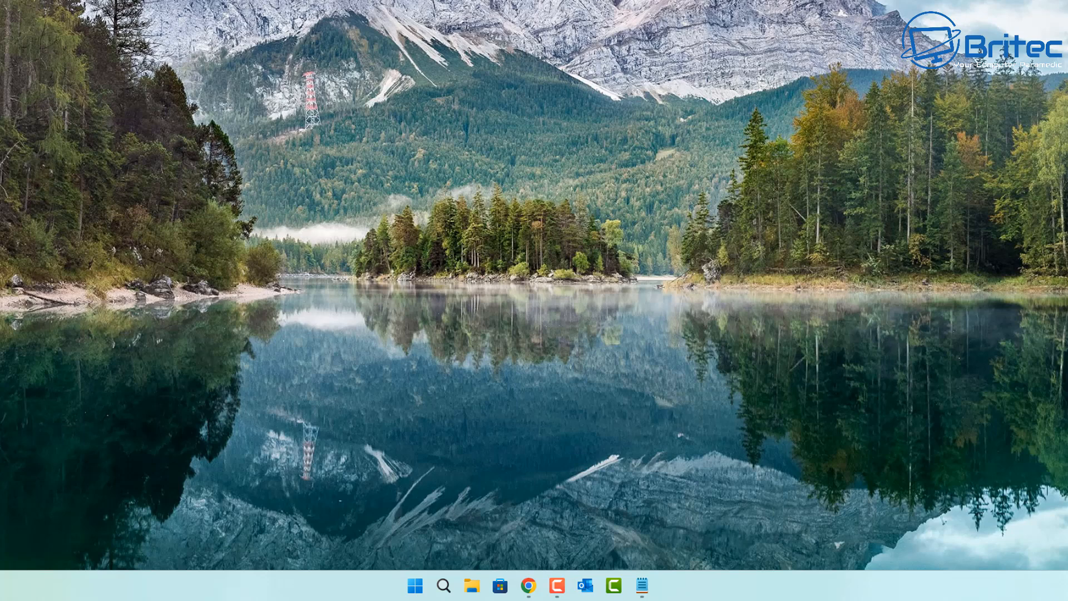
mouse_move(1042, 250)
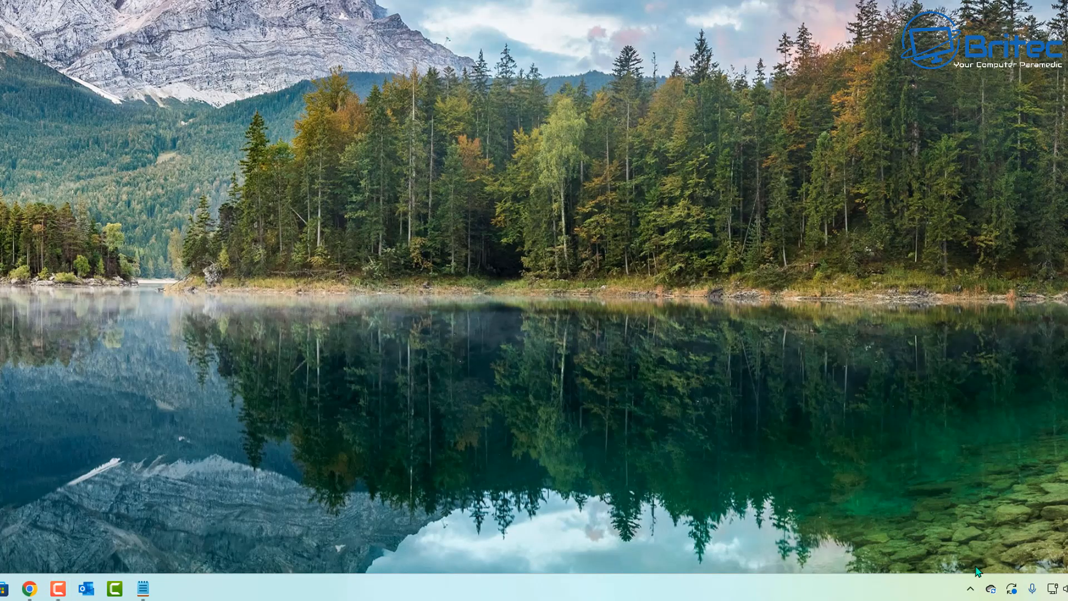
mouse_move(861, 583)
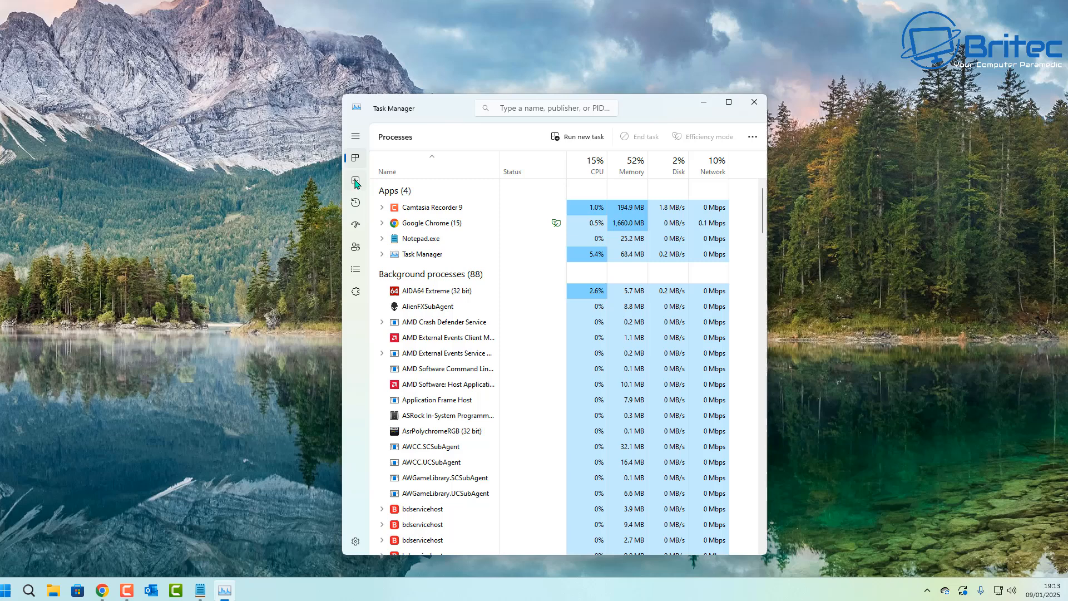
left_click(355, 180)
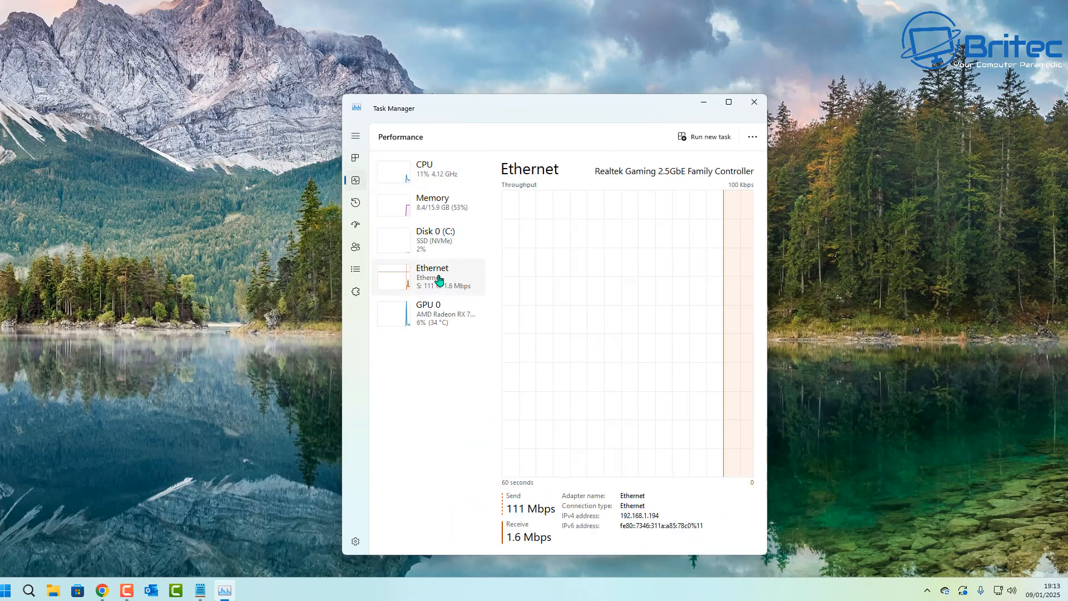
mouse_move(741, 337)
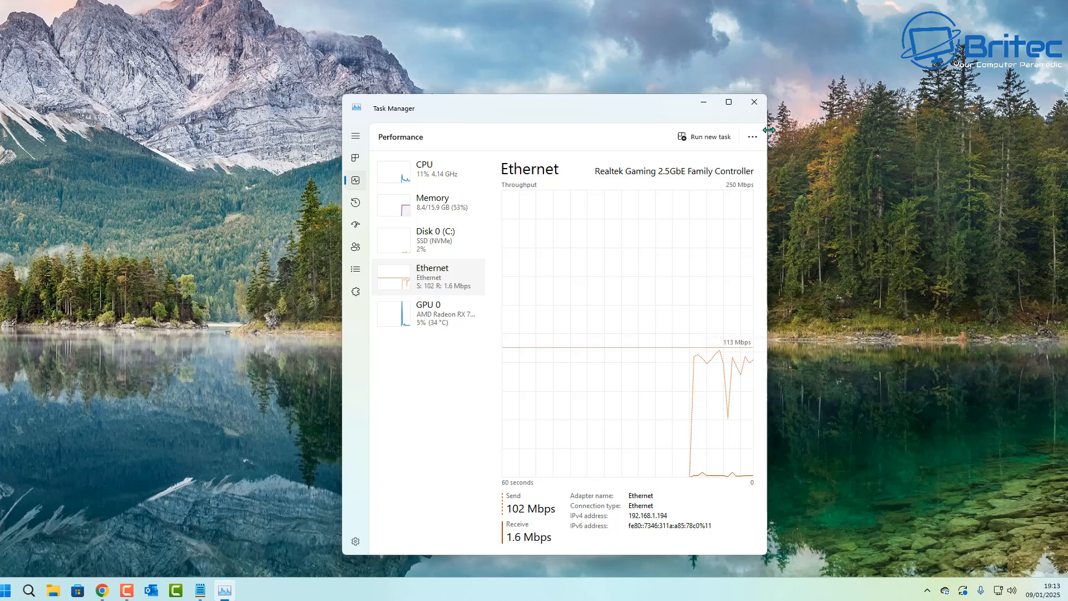
left_click(753, 102)
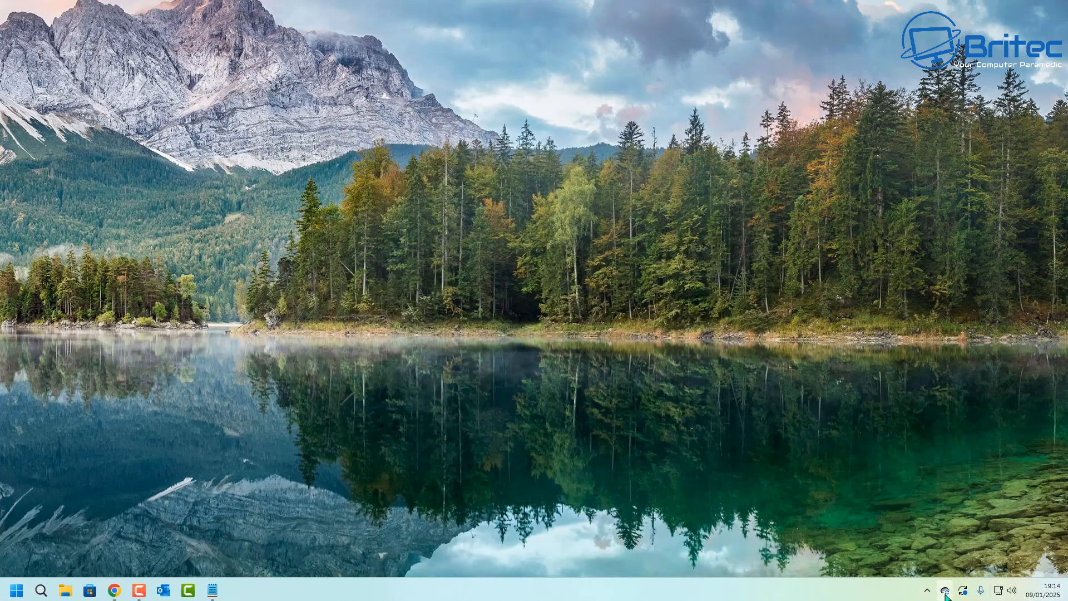
mouse_move(934, 589)
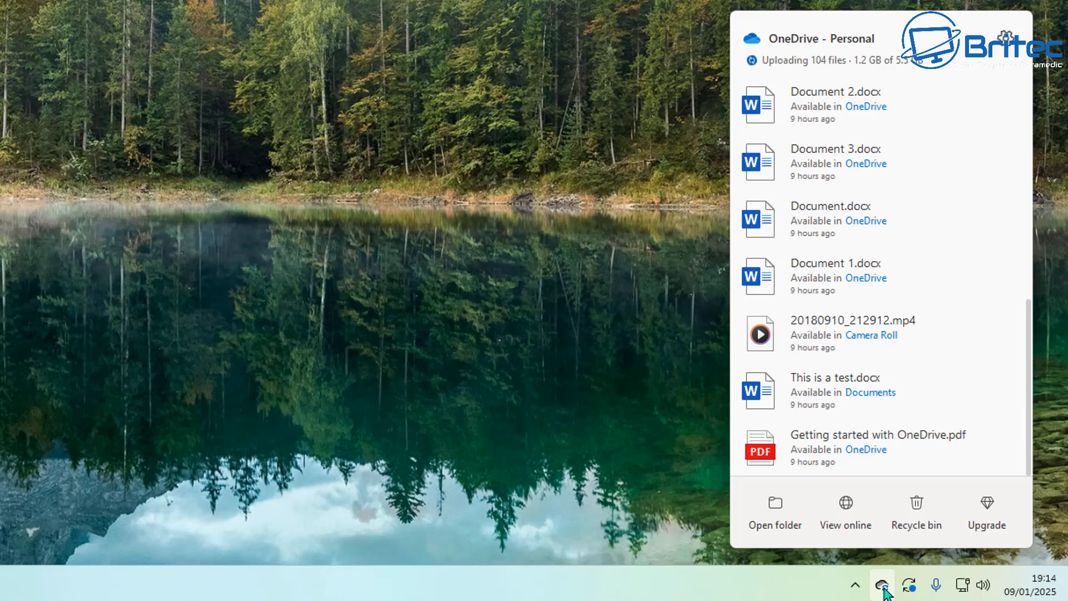
mouse_move(929, 45)
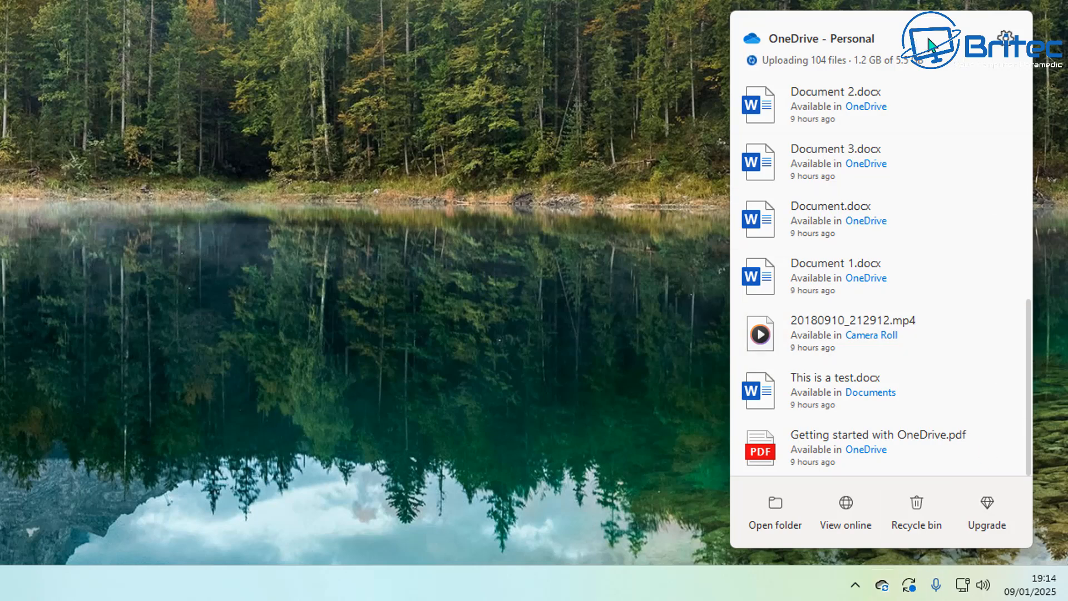
mouse_move(973, 62)
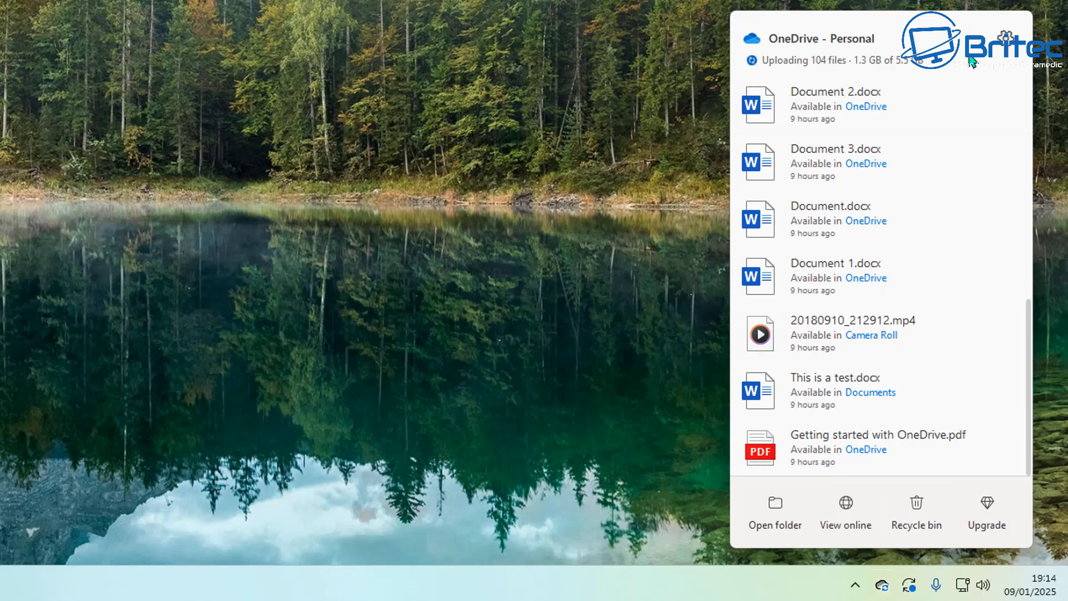
left_click(1005, 38)
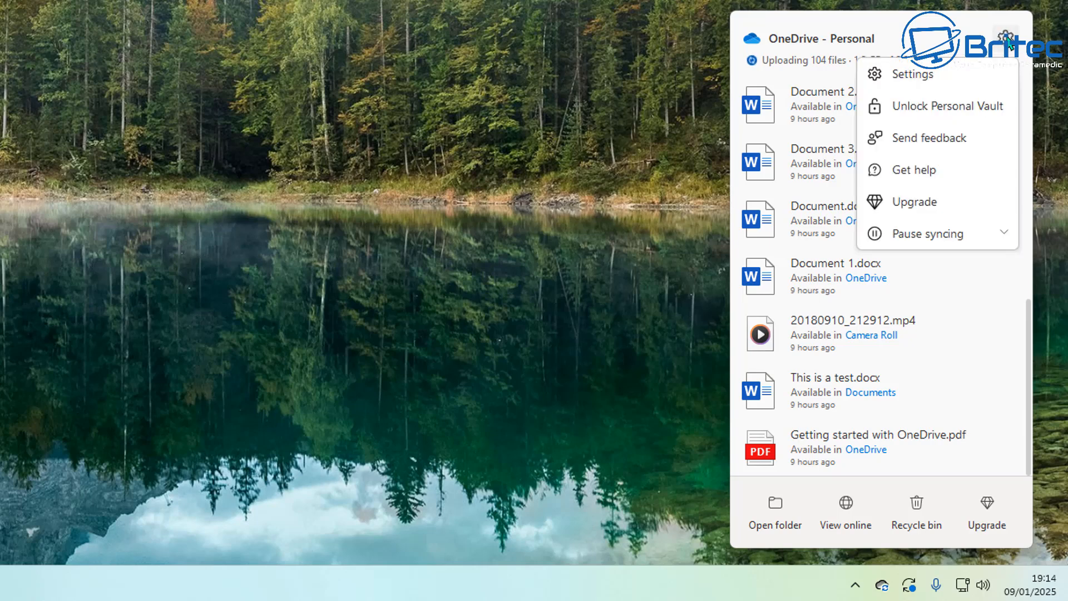
mouse_move(959, 237)
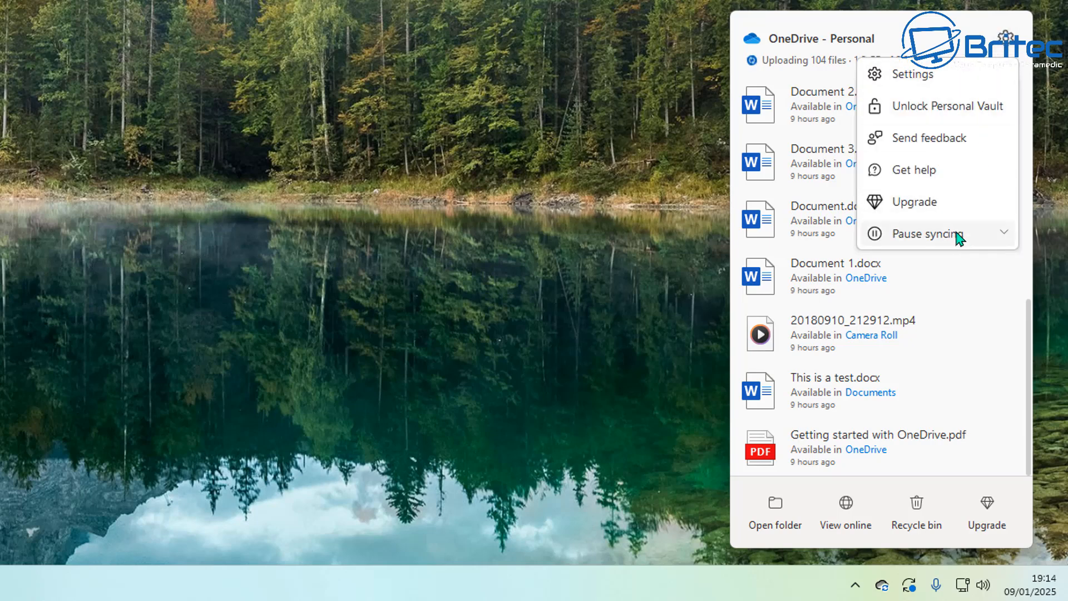
mouse_move(906, 237)
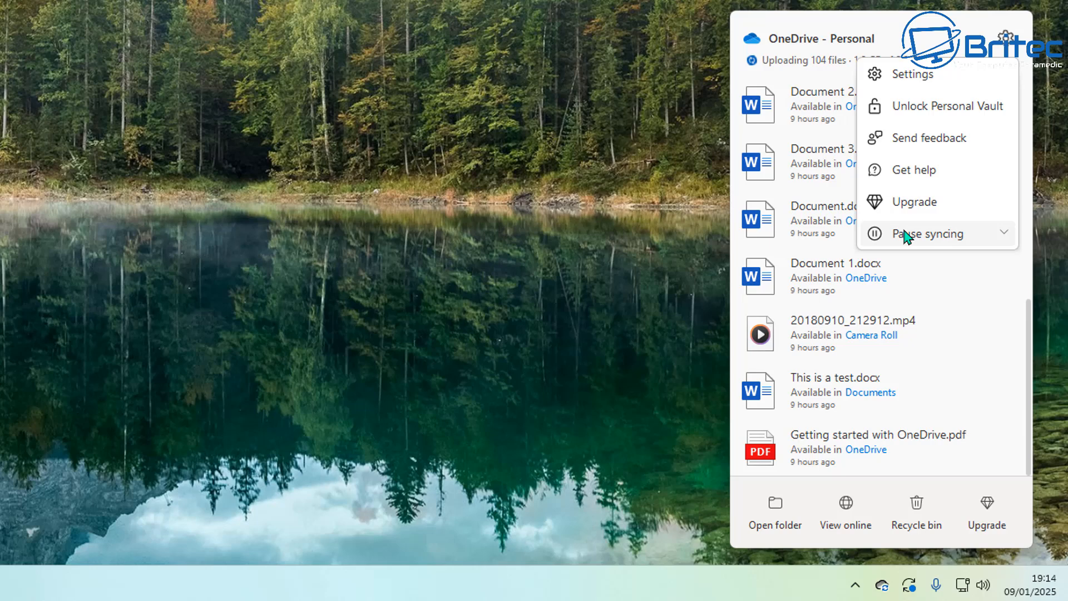
mouse_move(936, 242)
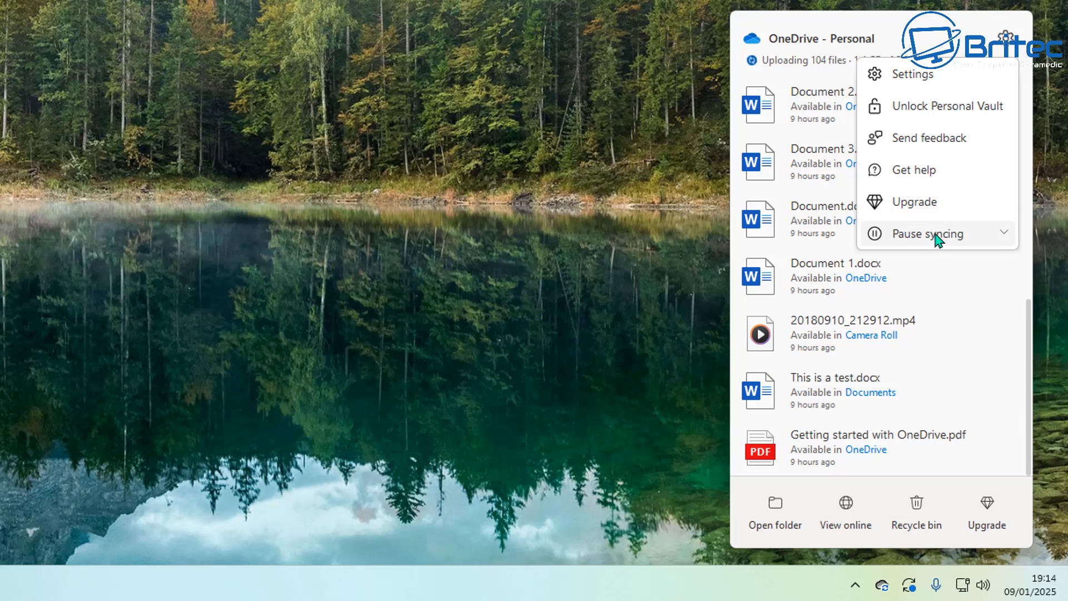
left_click(926, 234)
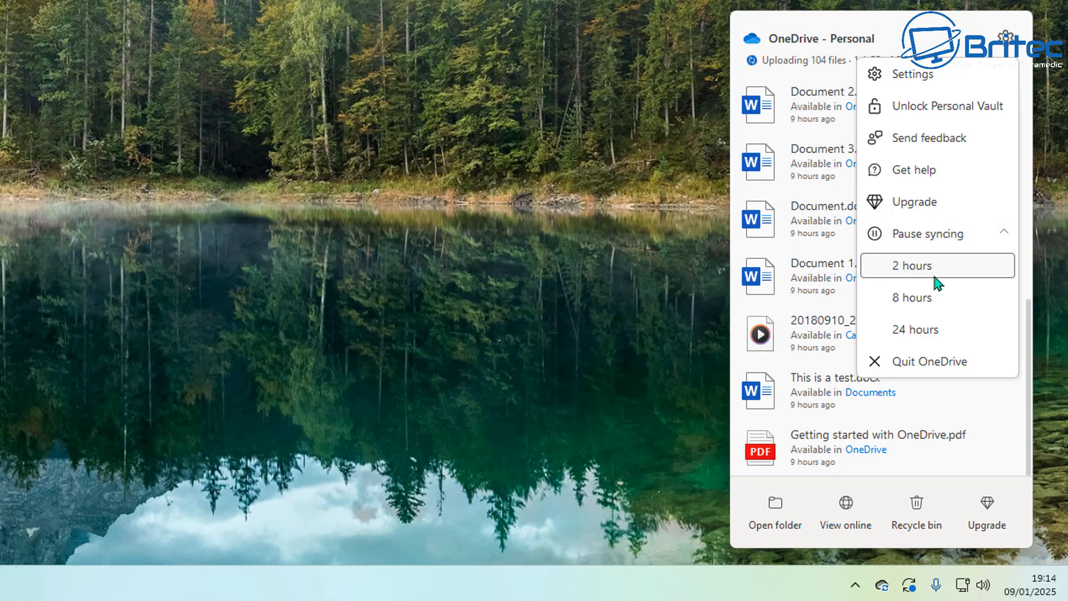
mouse_move(924, 268)
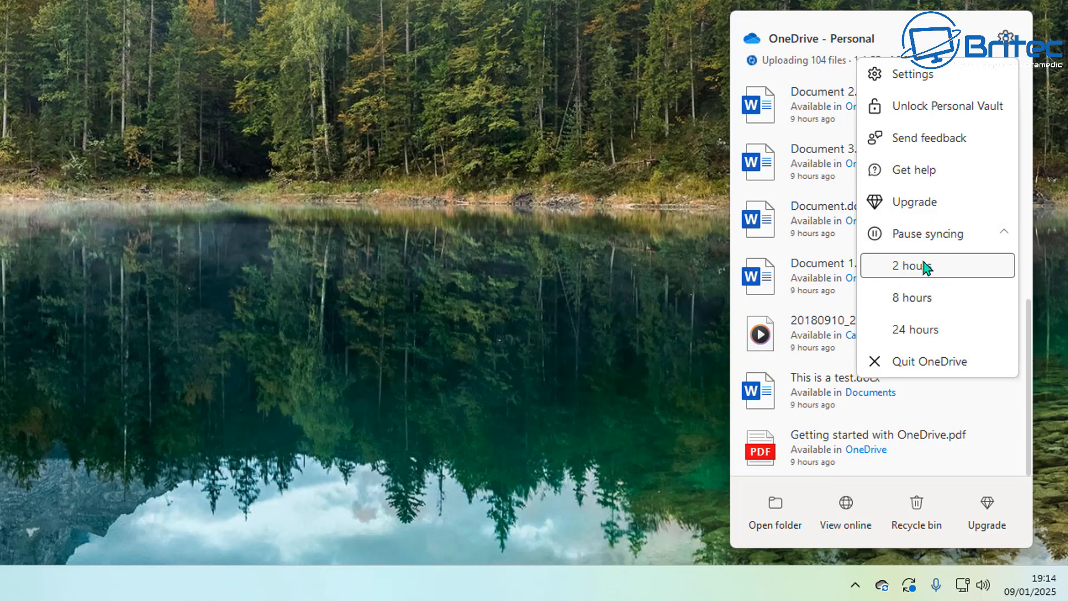
mouse_move(923, 297)
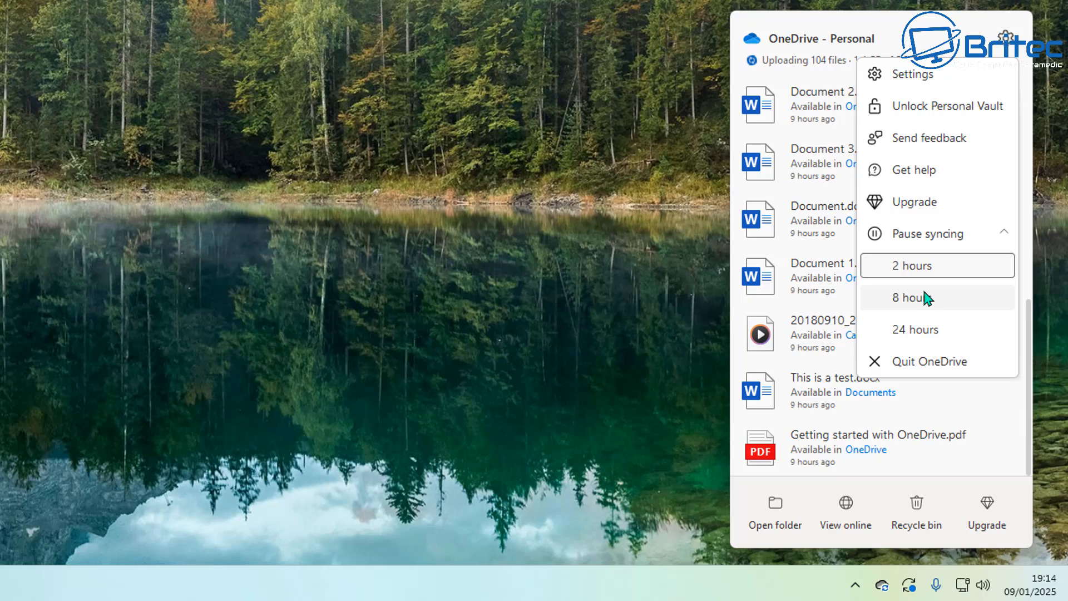
mouse_move(920, 337)
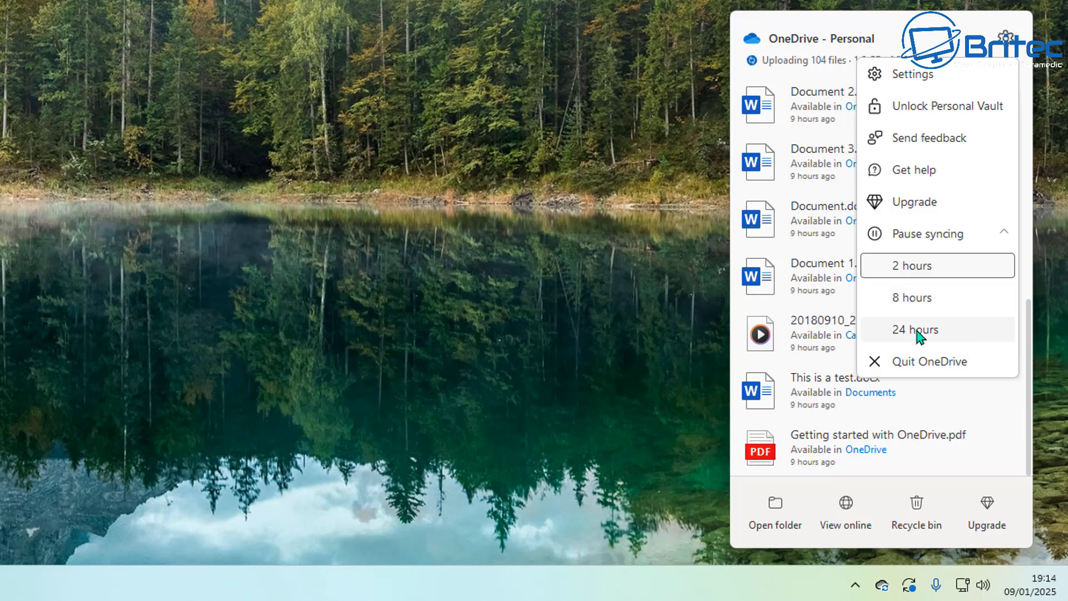
mouse_move(960, 45)
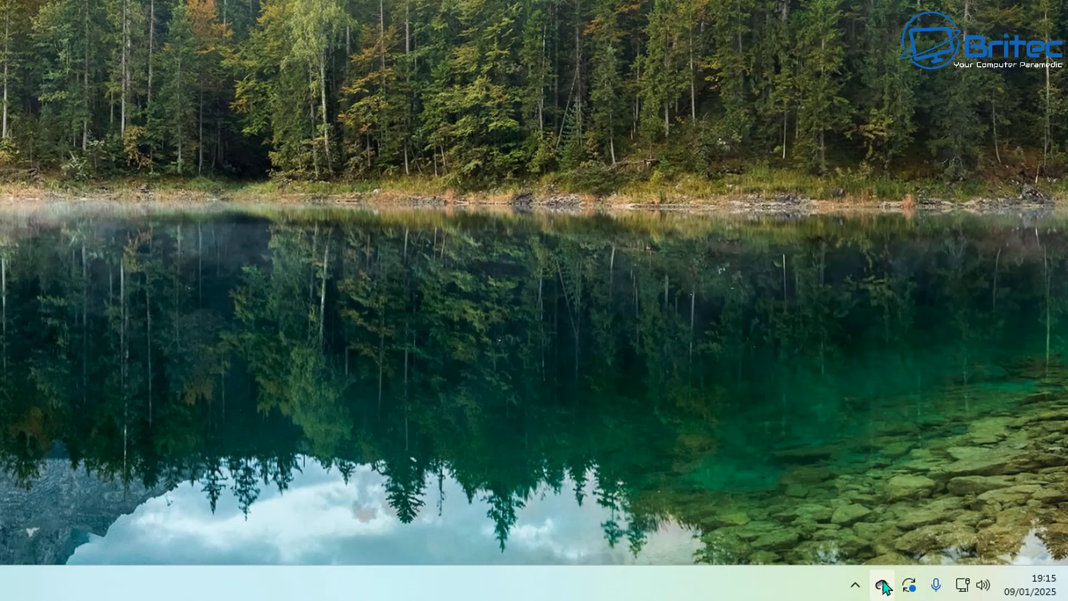
left_click(881, 585)
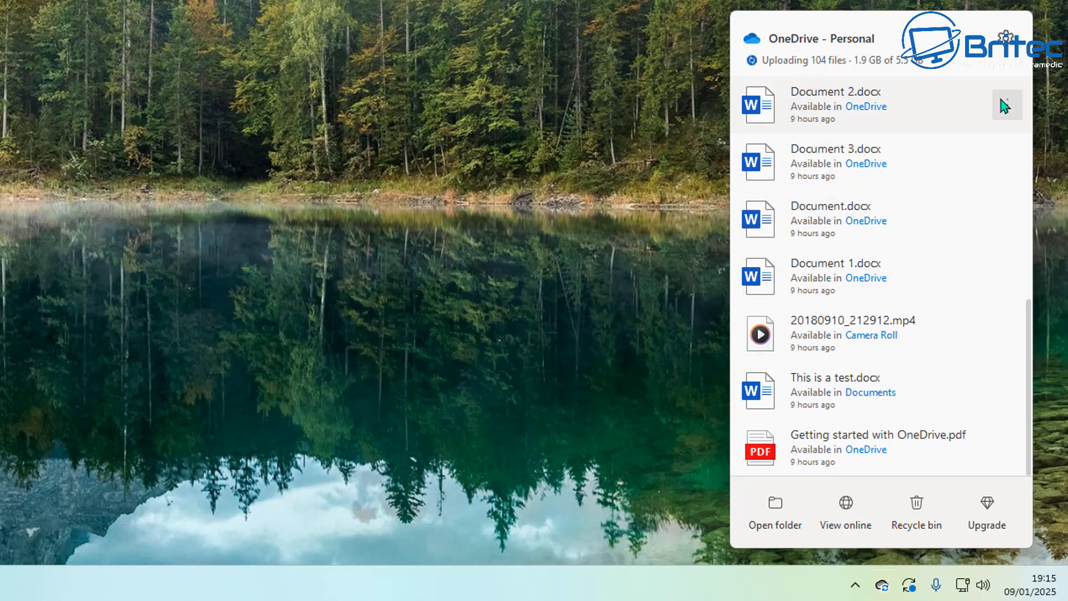
mouse_move(946, 68)
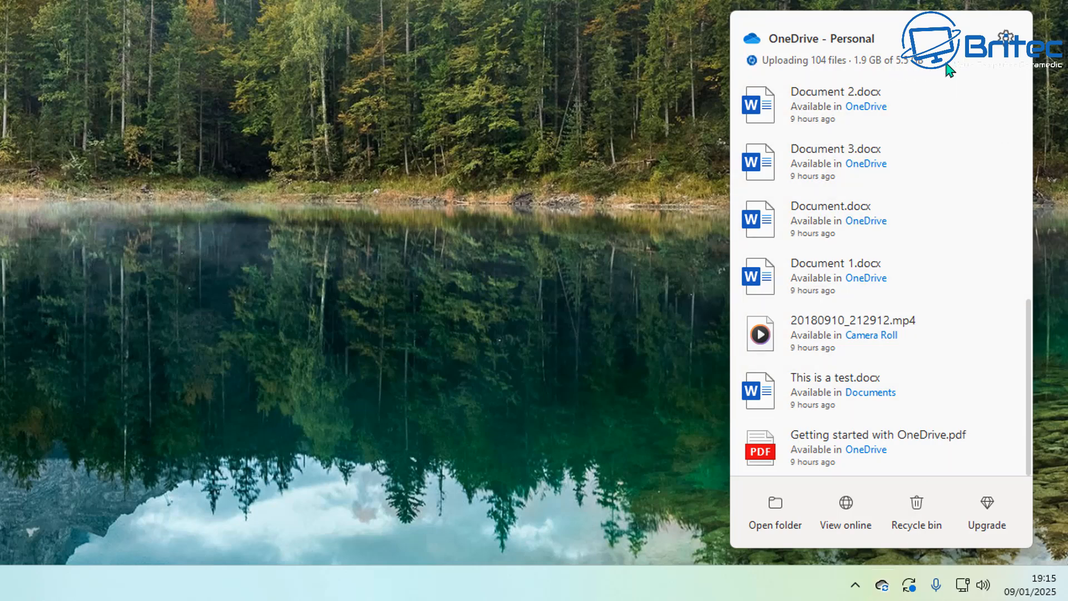
mouse_move(1003, 37)
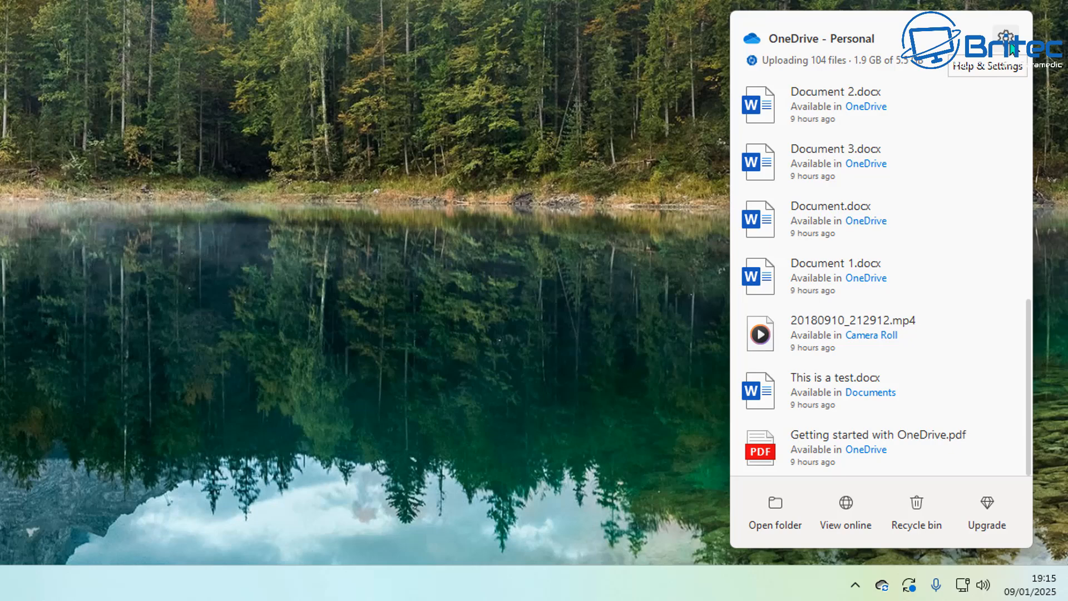
left_click(1004, 39)
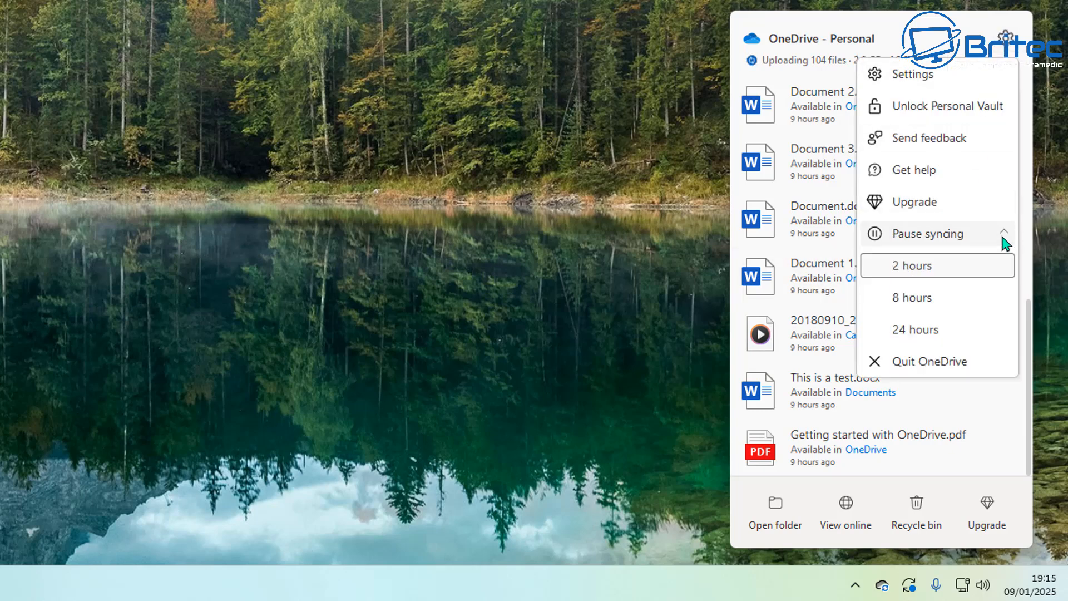
mouse_move(931, 361)
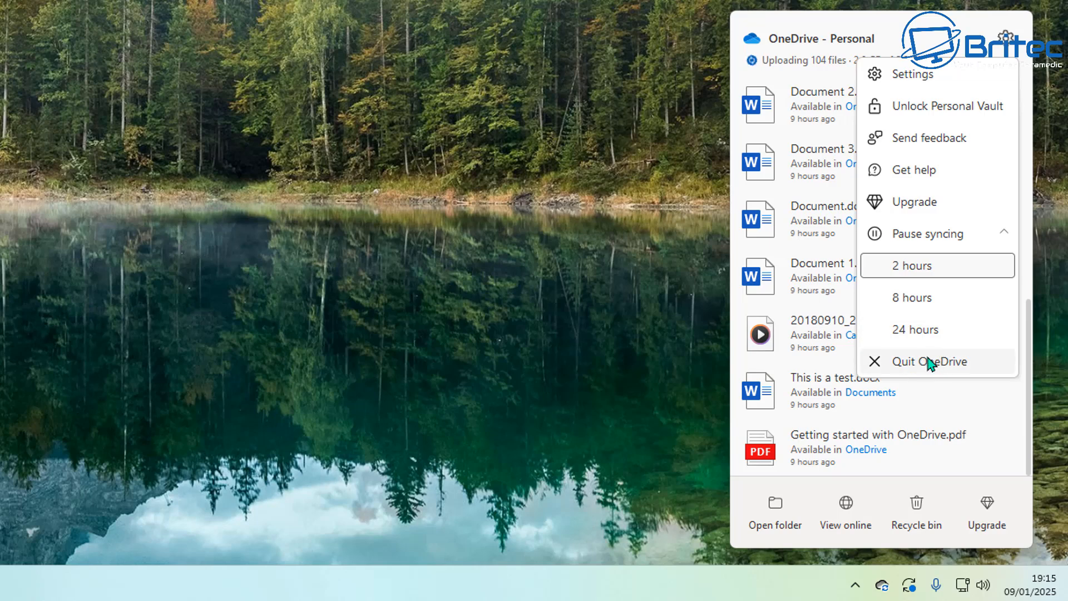
mouse_move(990, 366)
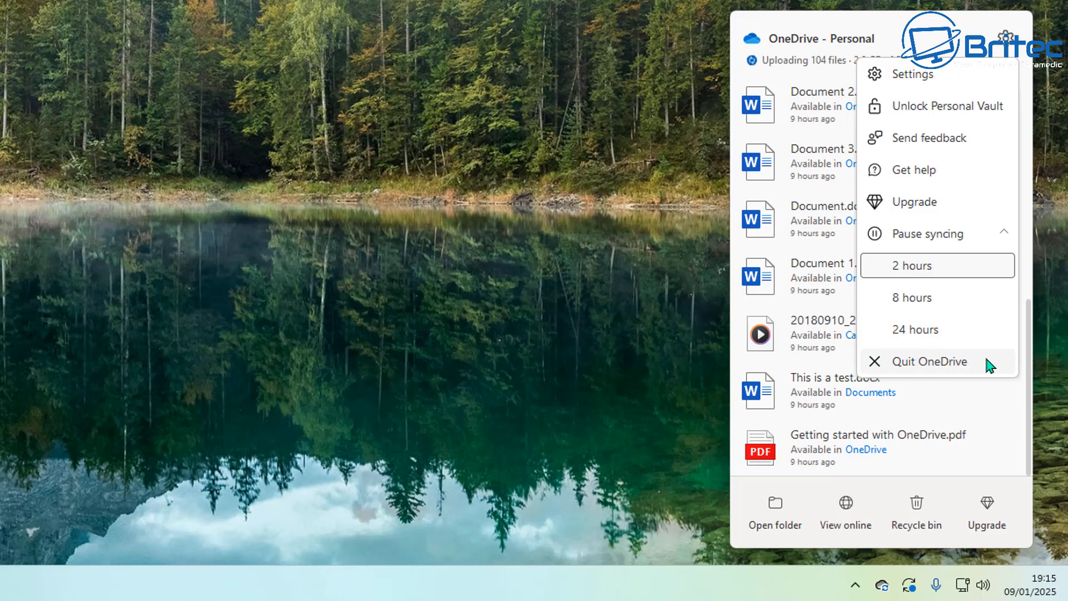
mouse_move(973, 364)
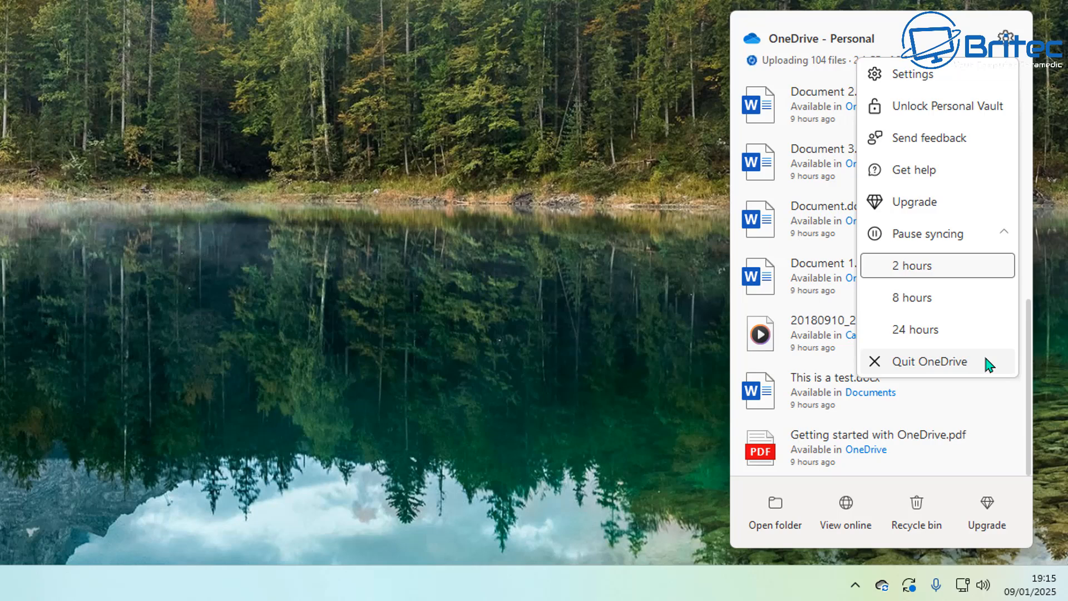
mouse_move(990, 366)
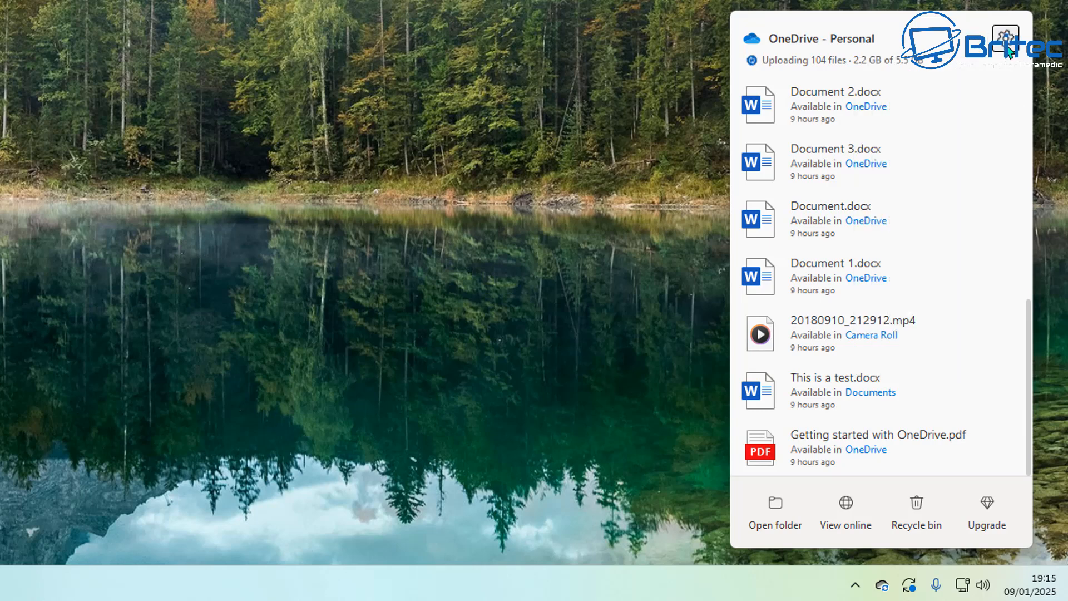
left_click(1001, 38)
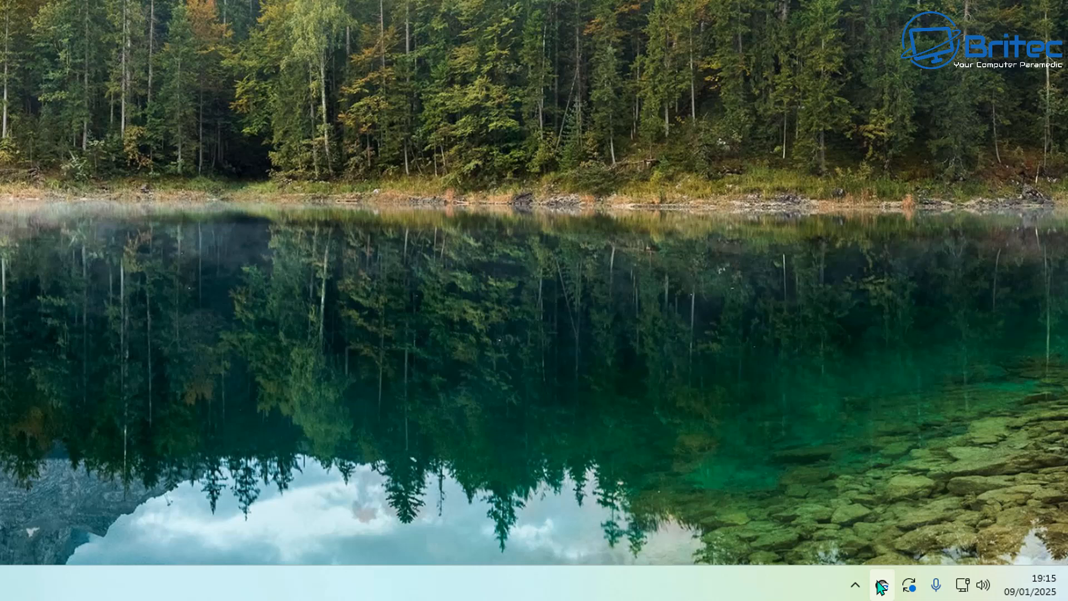
- From the OneDrive tray icon, reach OneDrive Settings on the Sync and backup page
left_click(881, 584)
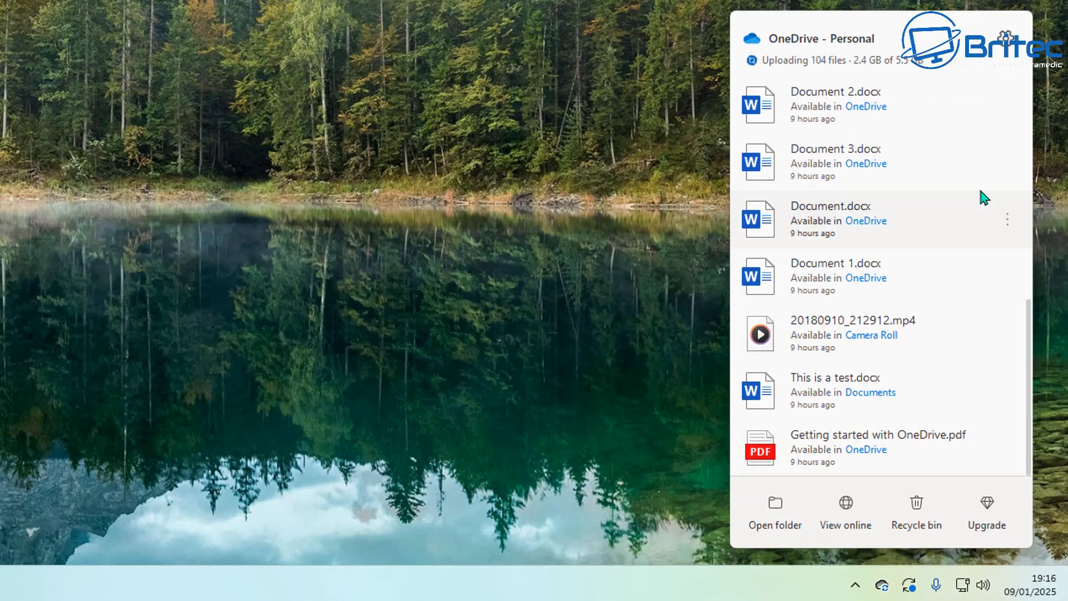
left_click(1004, 39)
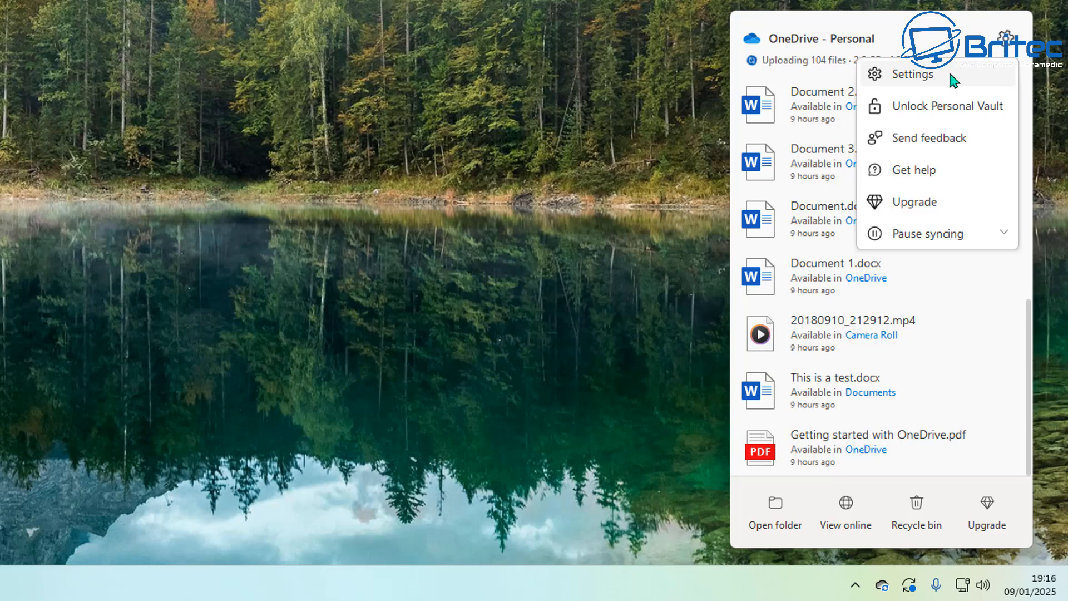
left_click(914, 74)
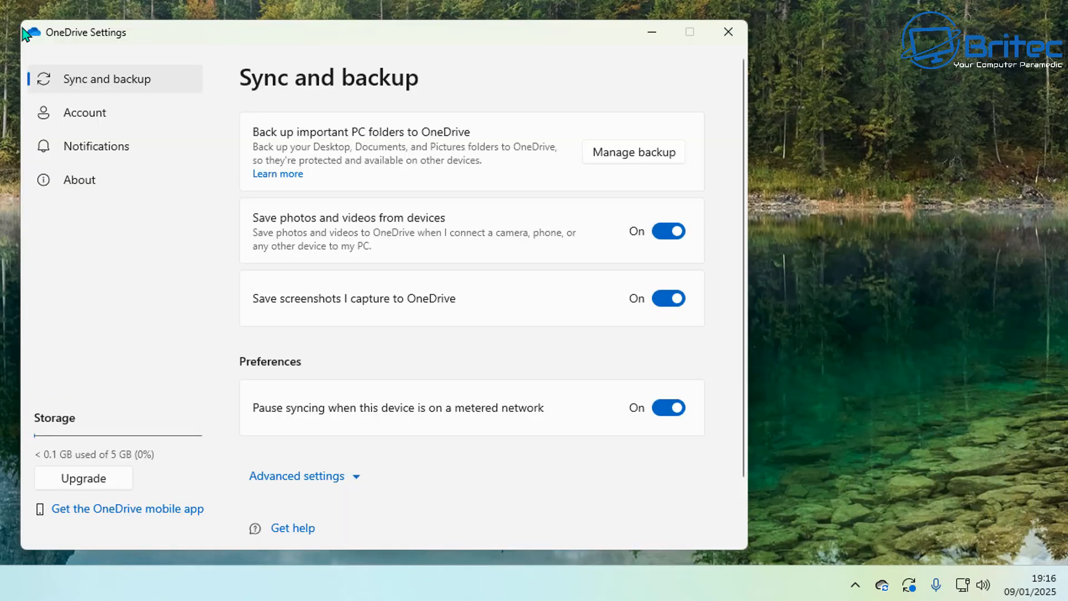
mouse_move(76, 246)
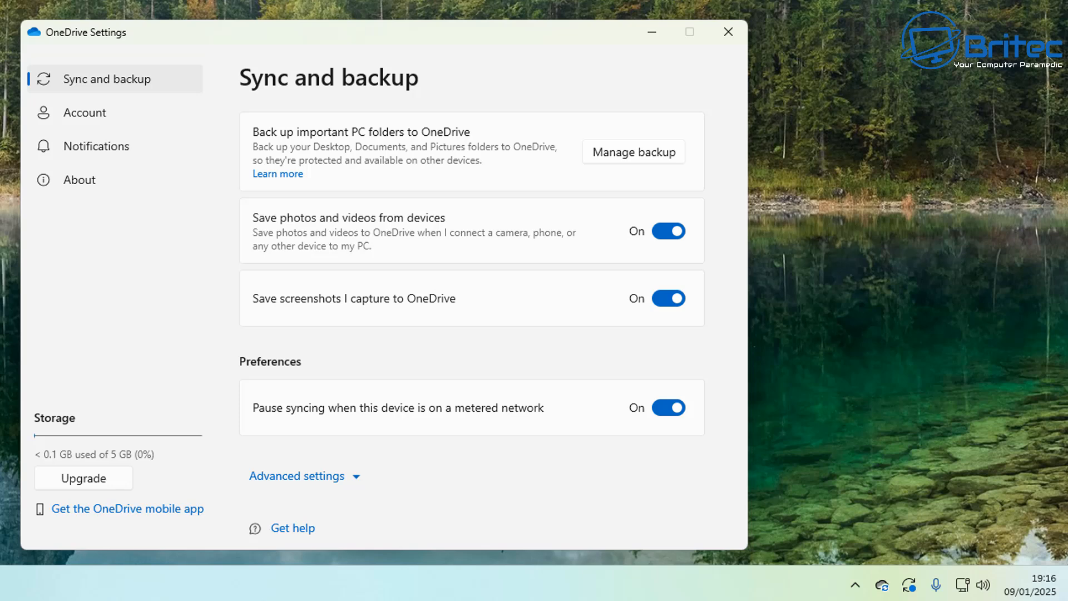
mouse_move(84, 112)
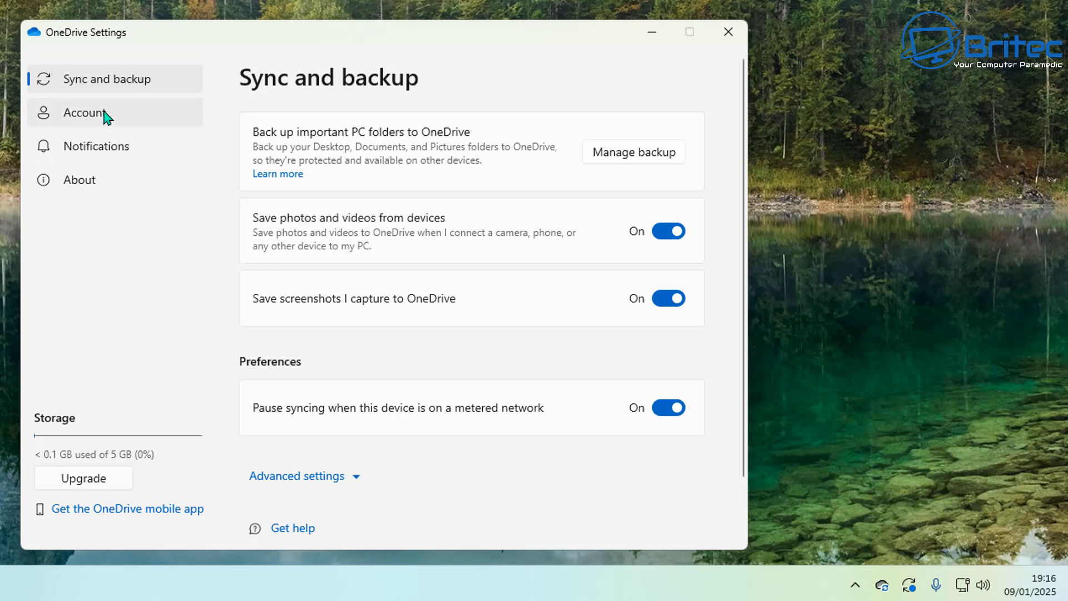
- Review the OneDrive Account page with its unlink option, then bring up the Start menu
left_click(85, 112)
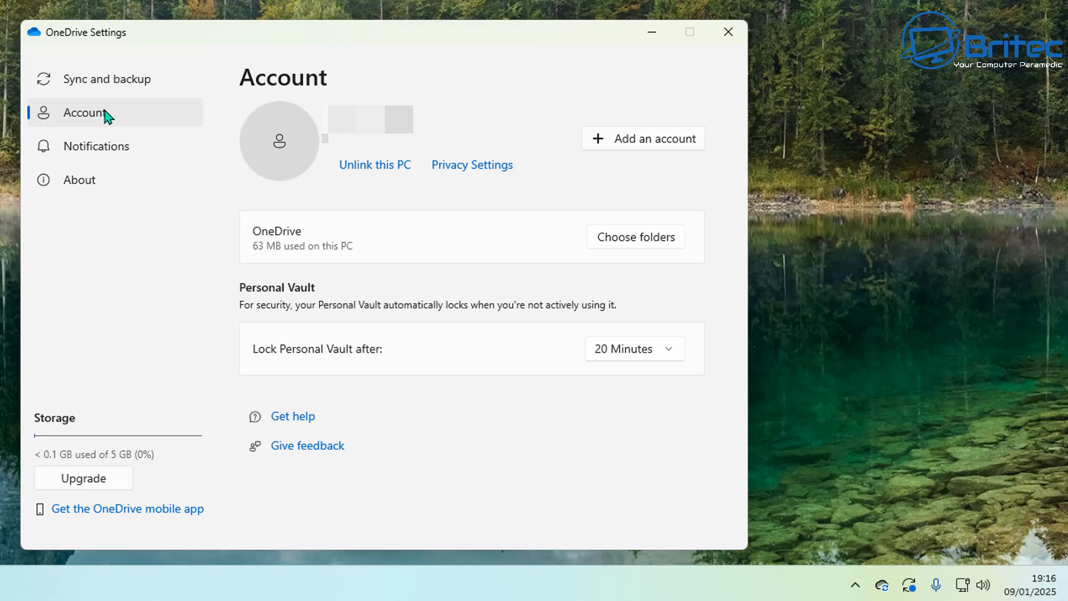
mouse_move(134, 123)
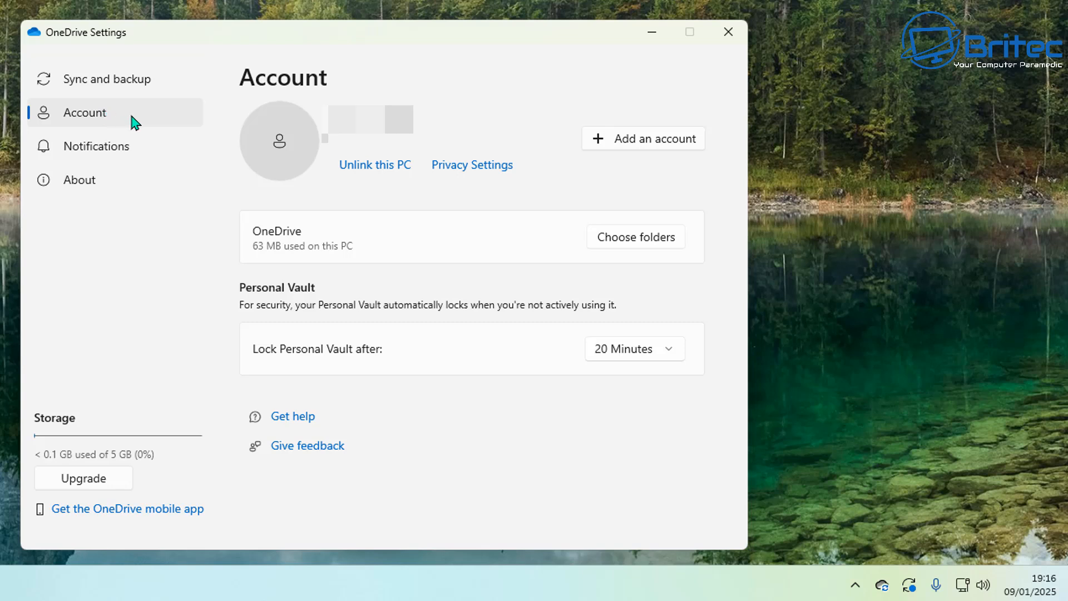
mouse_move(405, 145)
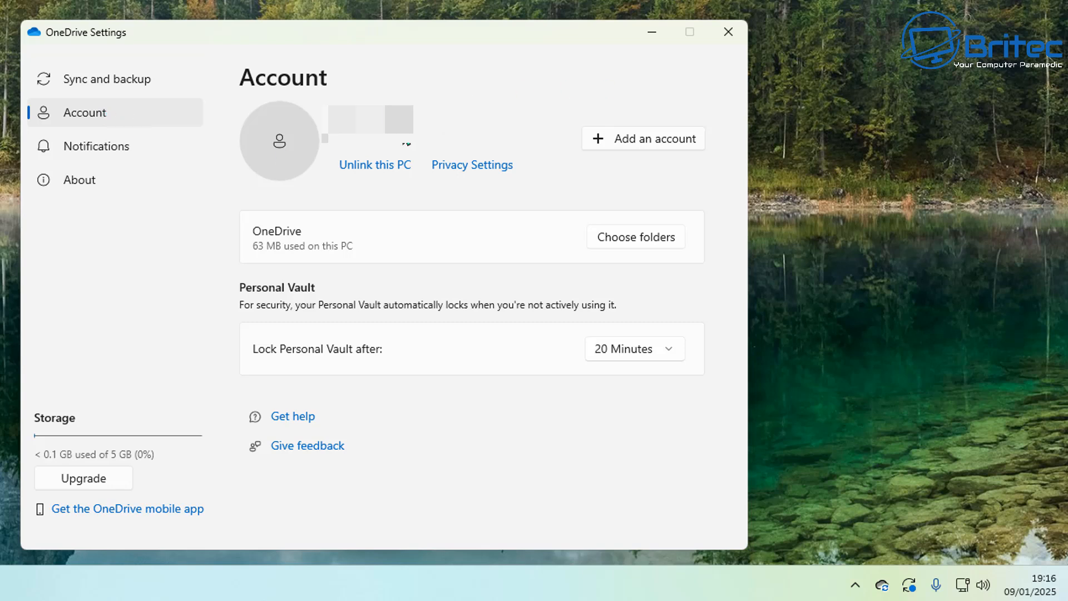
mouse_move(507, 146)
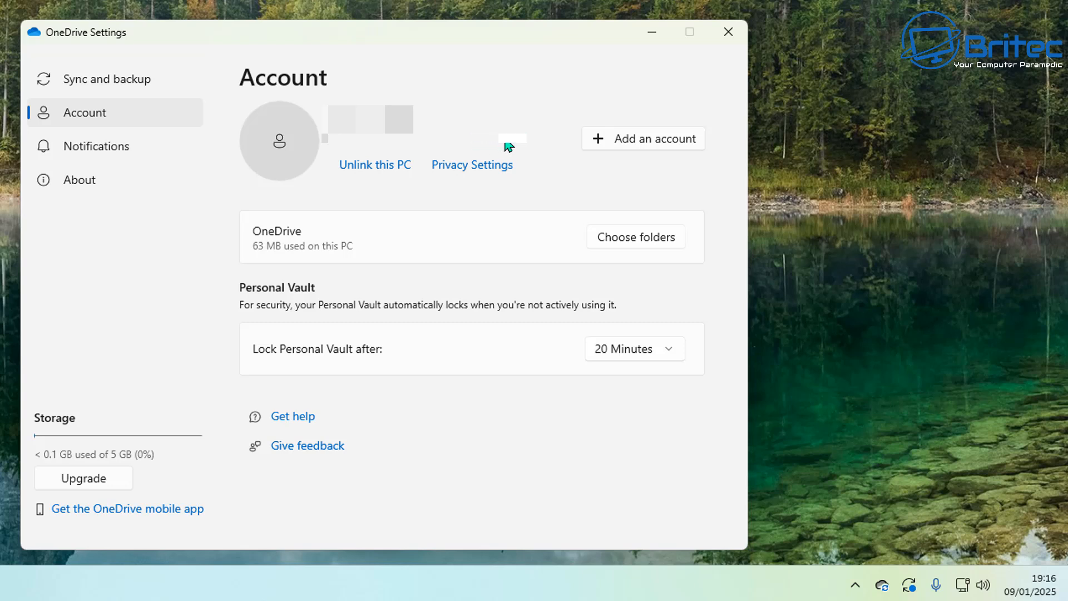
mouse_move(536, 142)
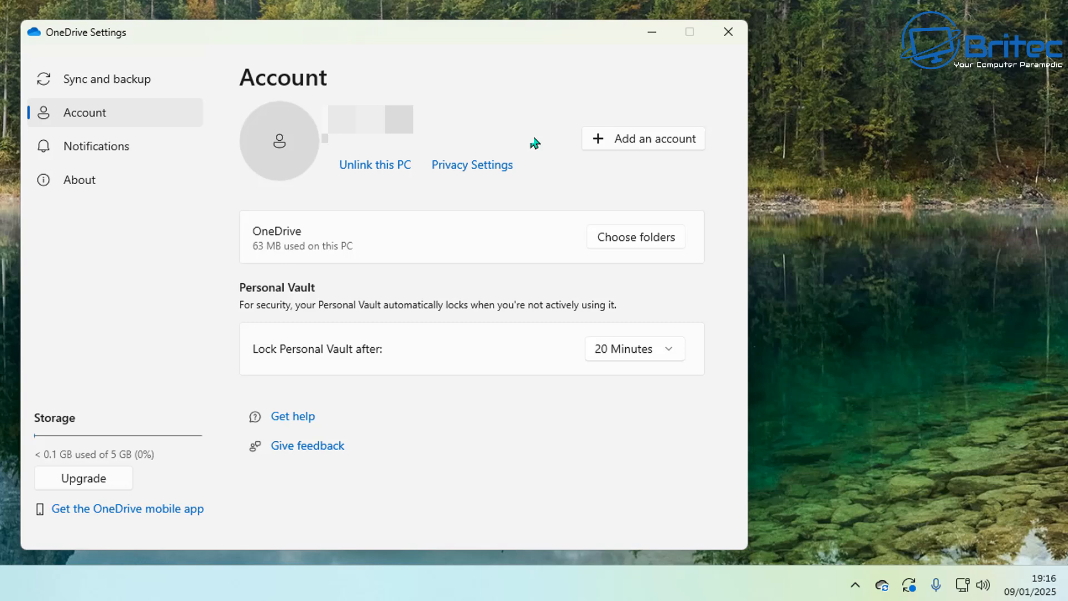
mouse_move(532, 143)
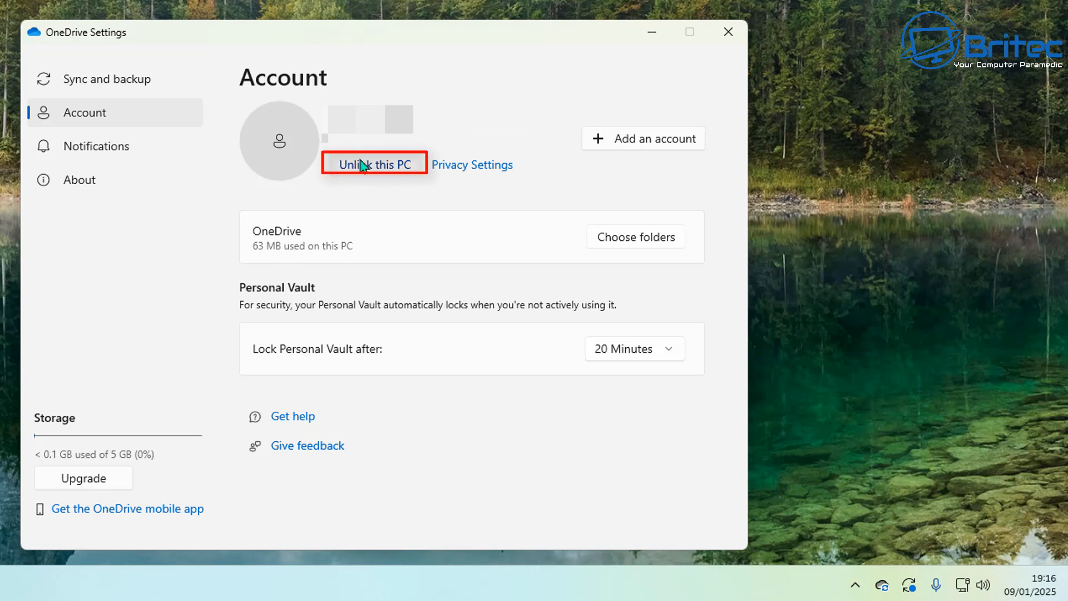
mouse_move(394, 174)
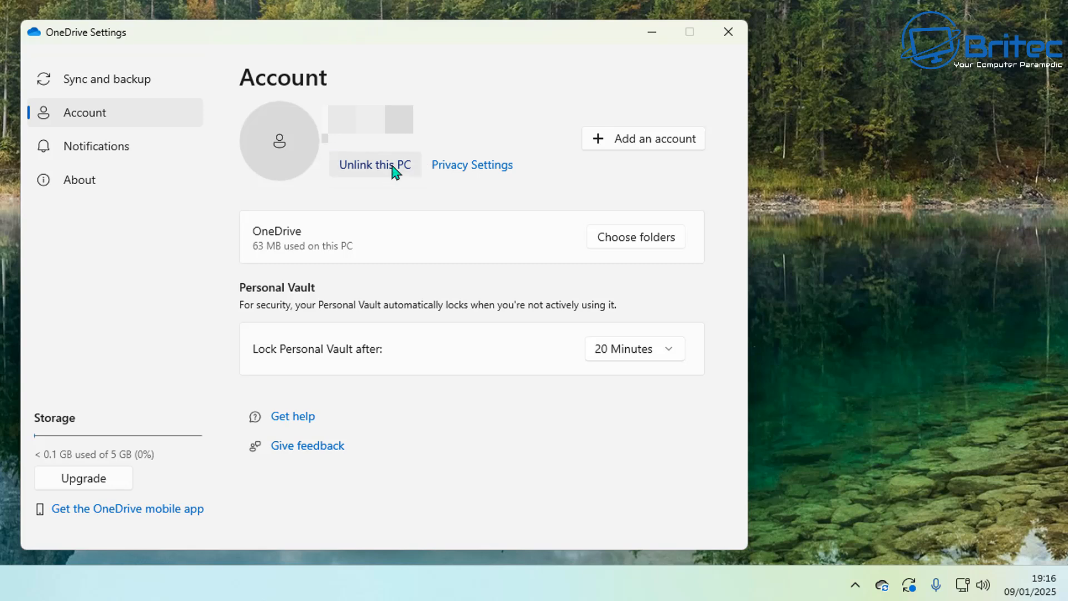
mouse_move(373, 164)
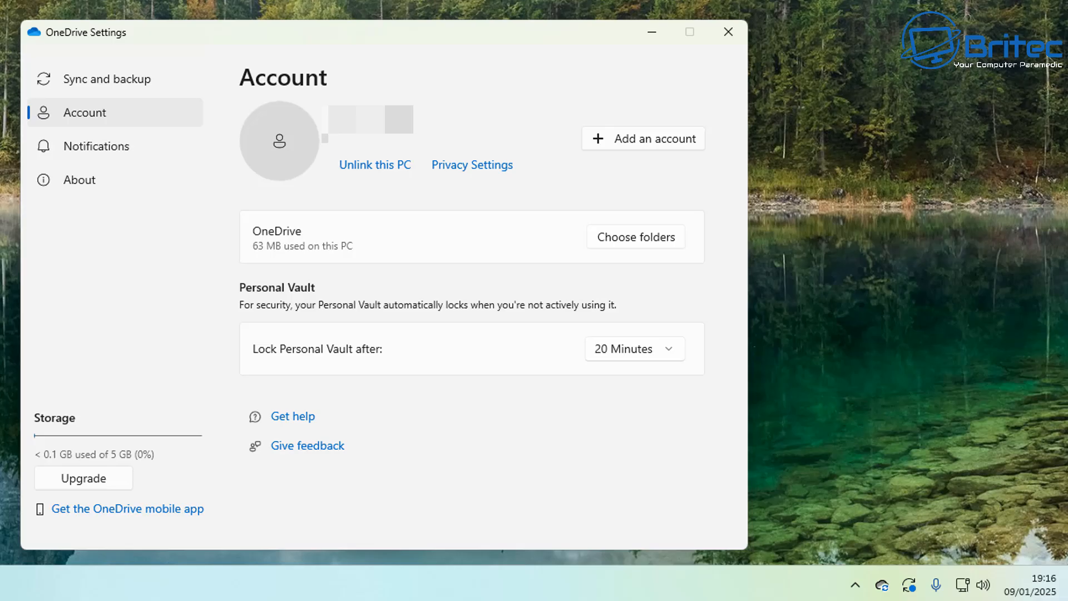
left_click(462, 589)
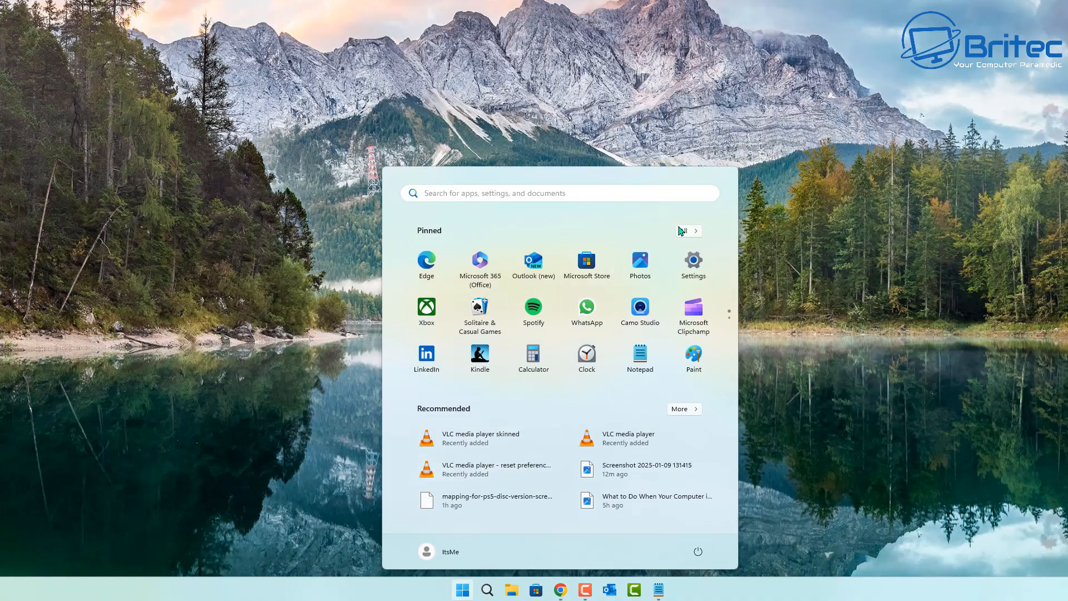
- Launch Windows Settings from Start and go to Accounts' Your info page
left_click(692, 261)
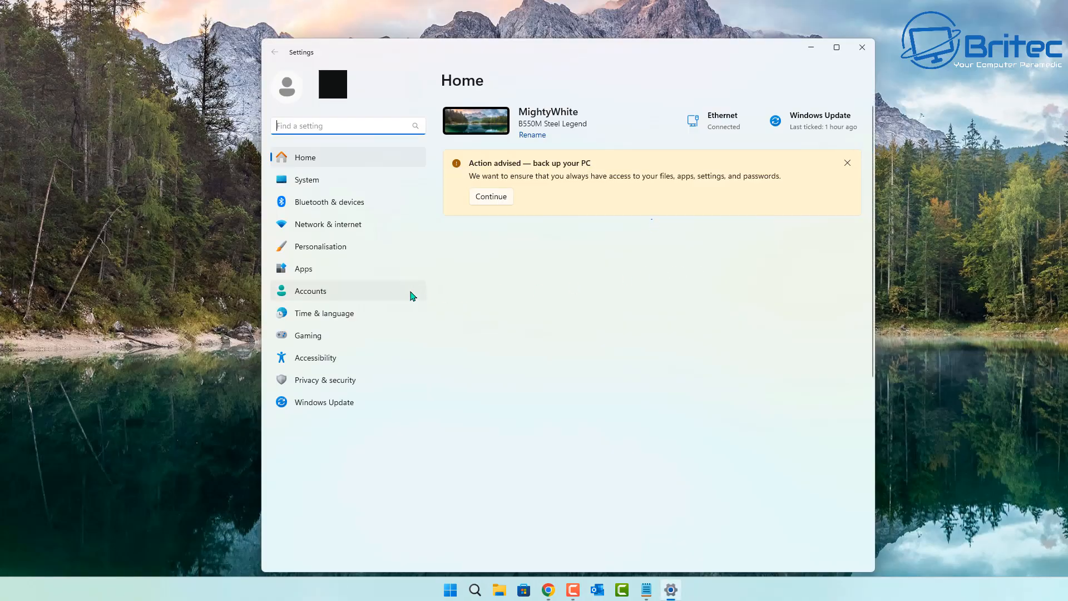
mouse_move(366, 145)
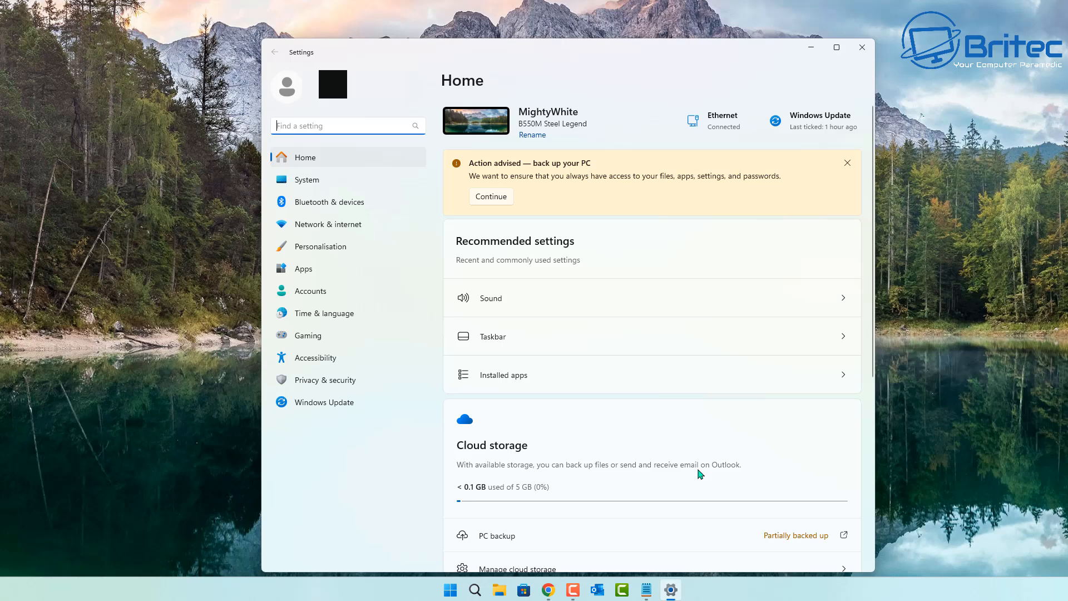
mouse_move(770, 485)
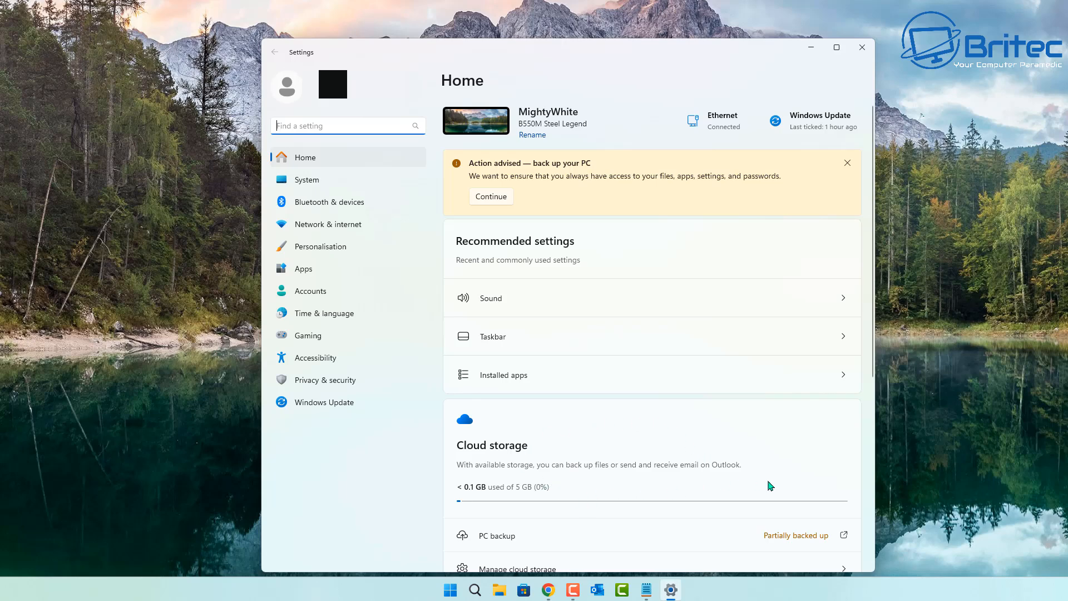
mouse_move(570, 505)
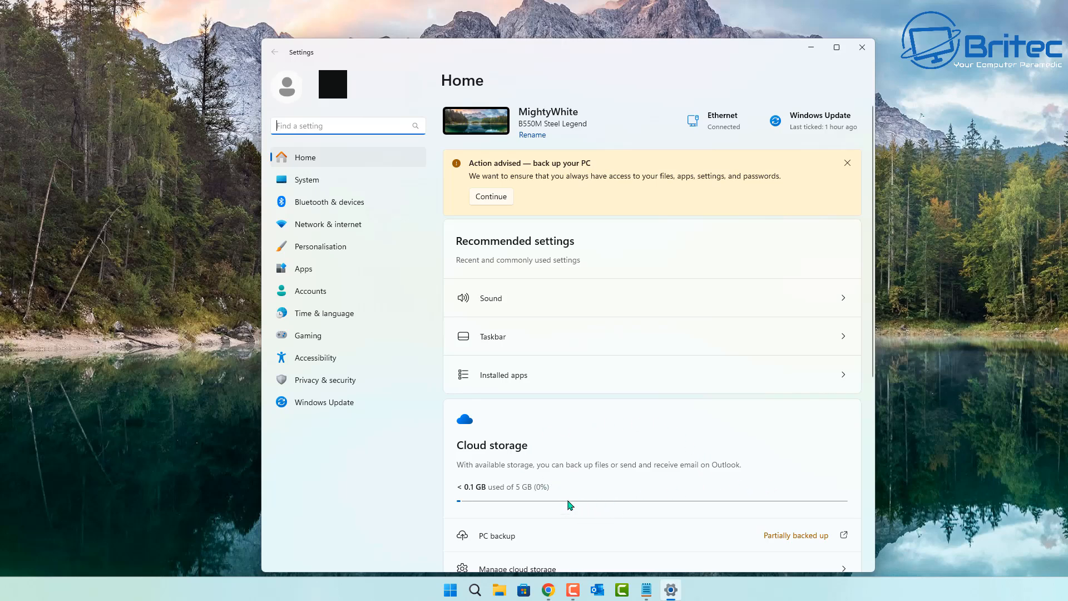
scroll("down", 3)
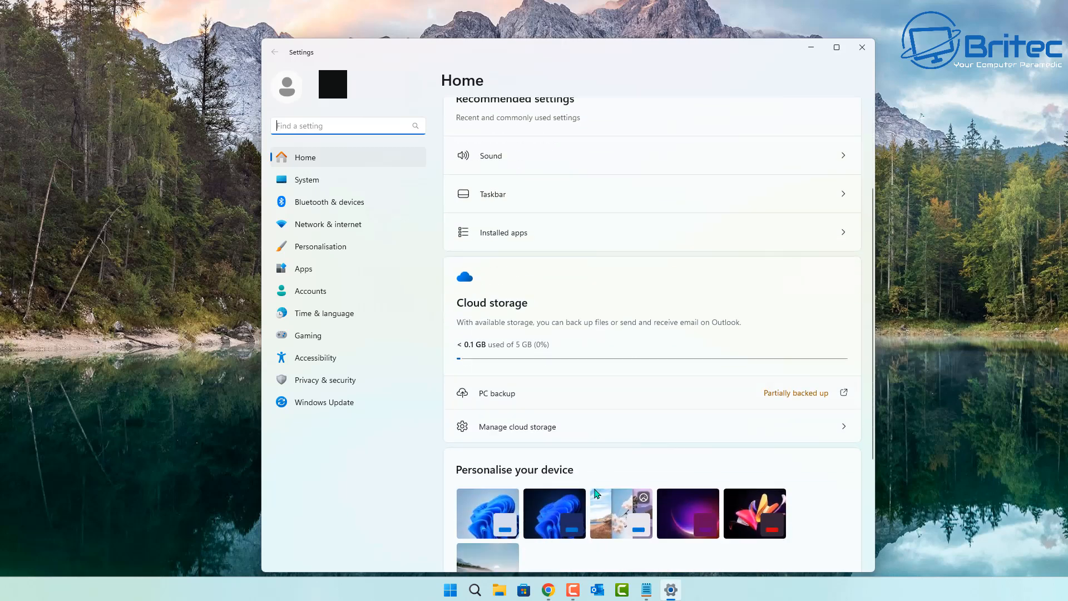
mouse_move(567, 414)
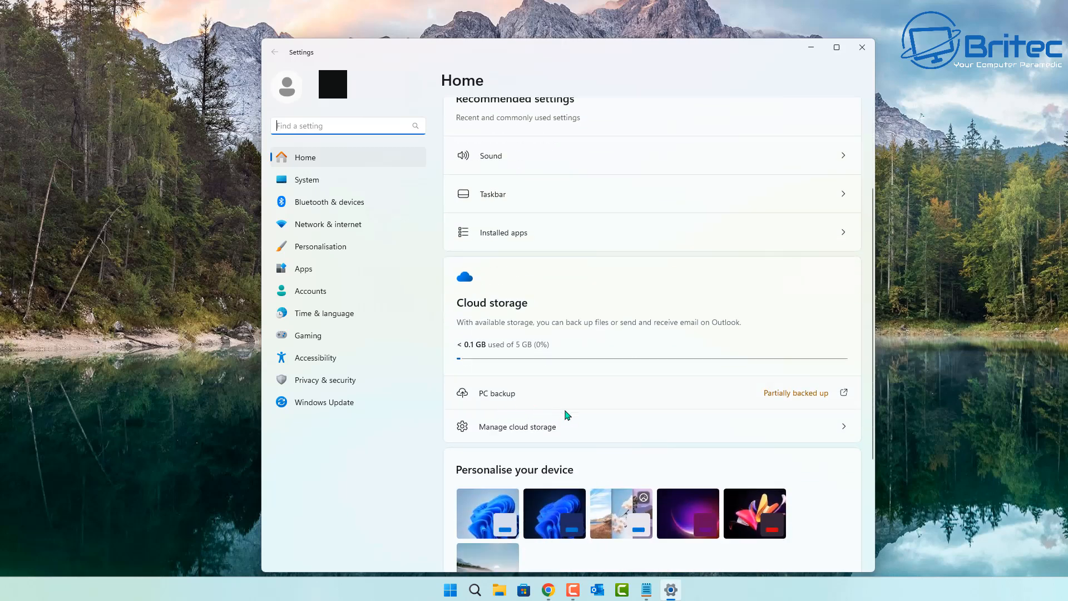
mouse_move(811, 406)
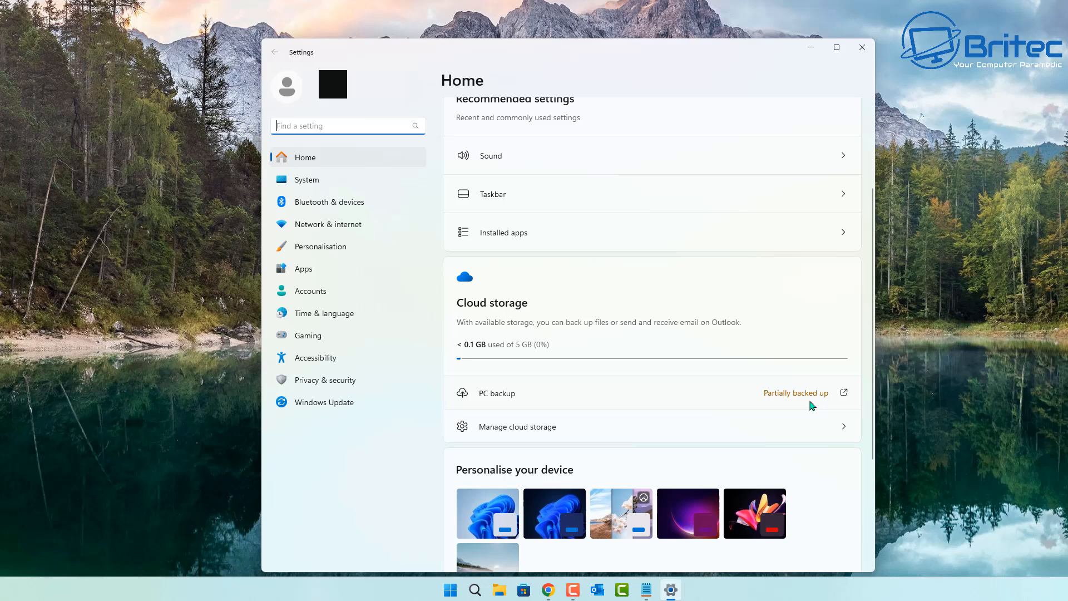
mouse_move(693, 434)
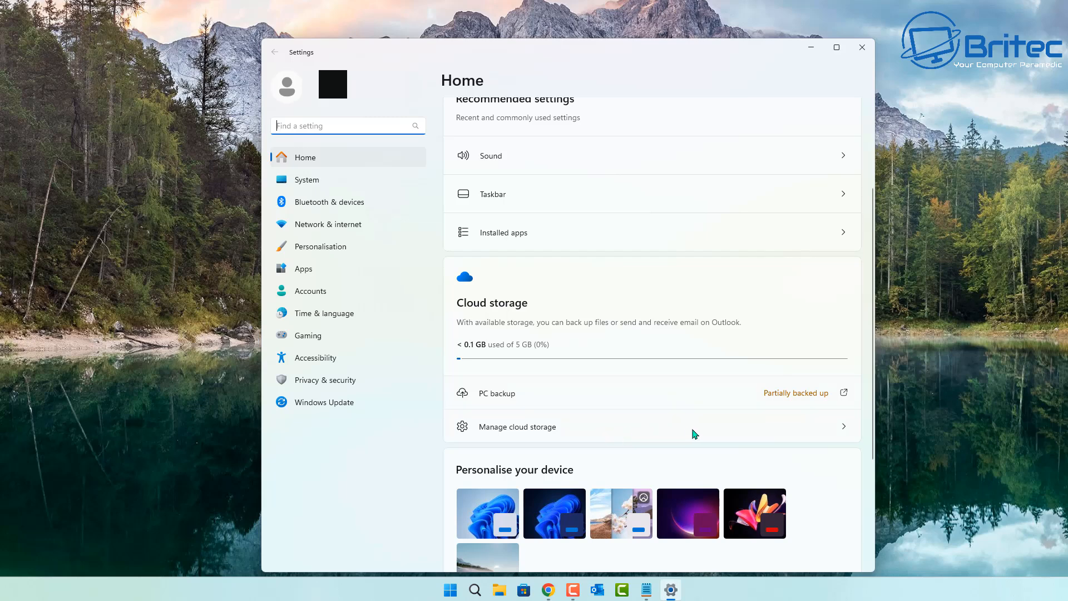
mouse_move(521, 339)
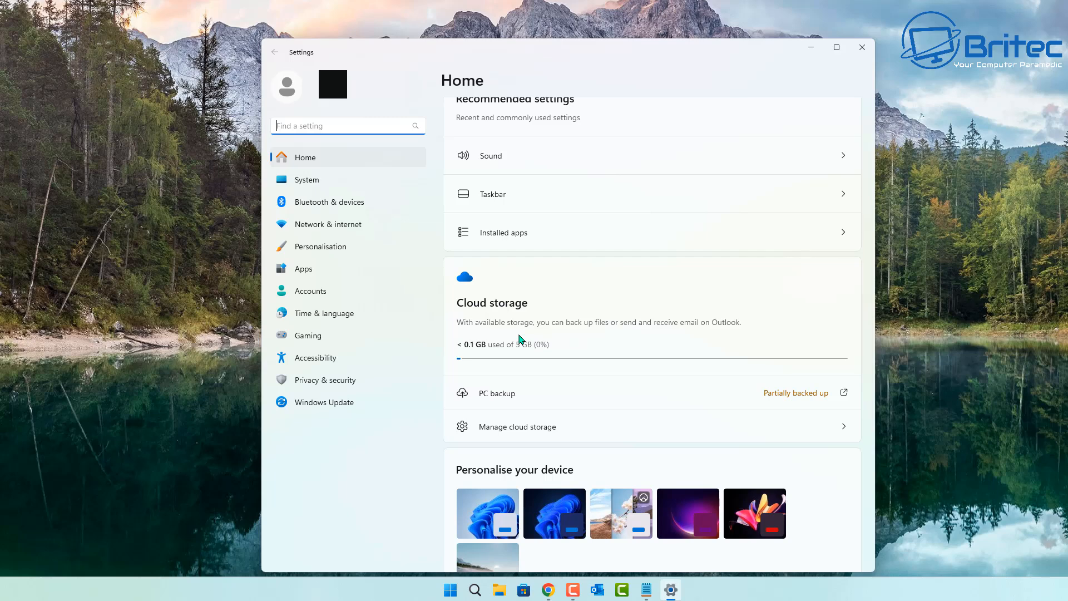
mouse_move(512, 338)
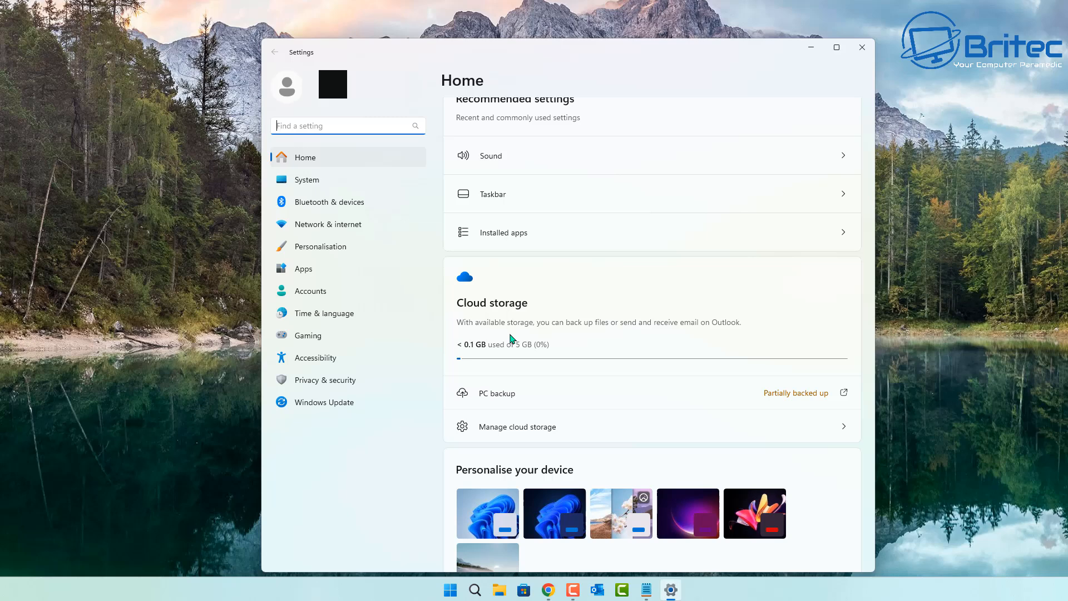
left_click(310, 291)
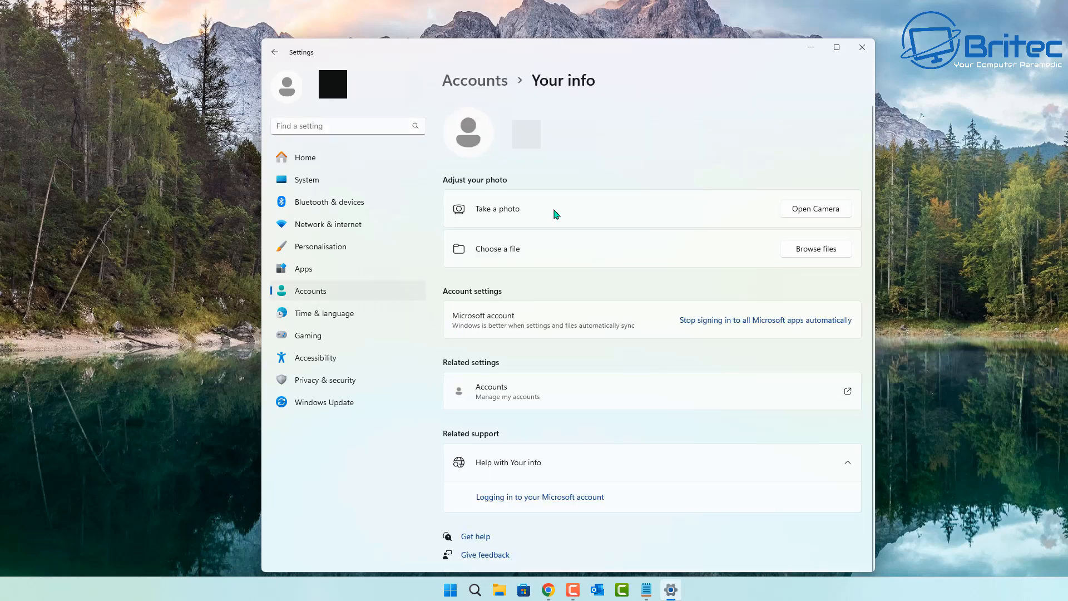
mouse_move(392, 275)
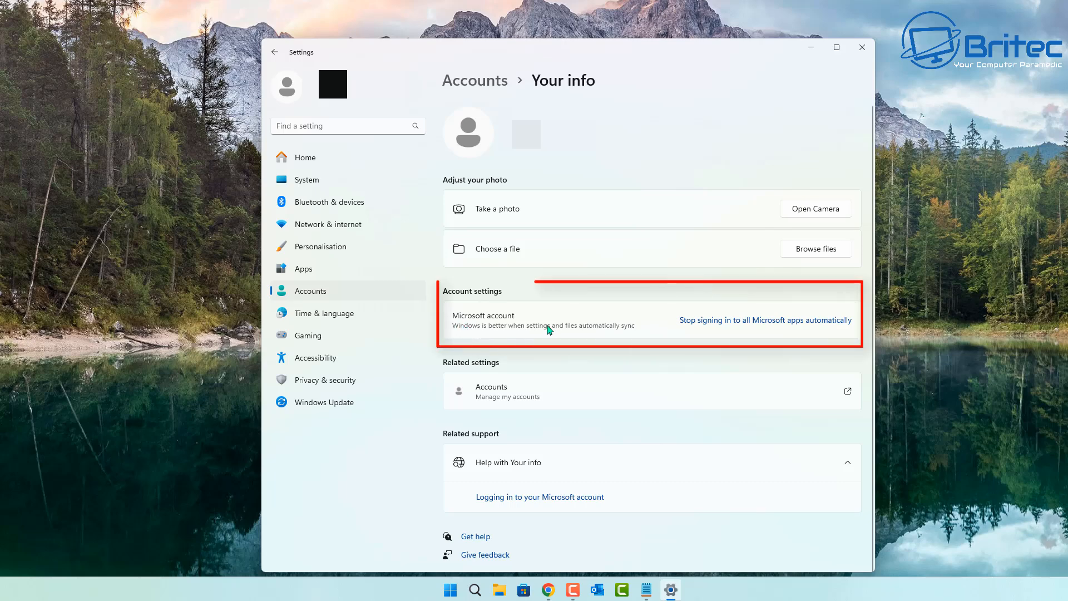
mouse_move(522, 333)
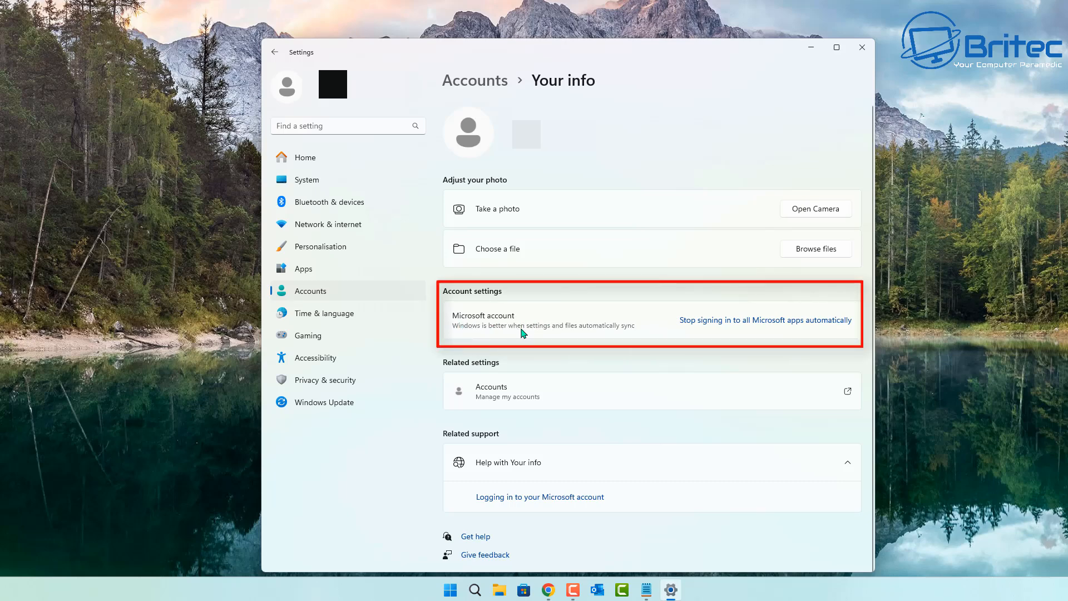
mouse_move(514, 337)
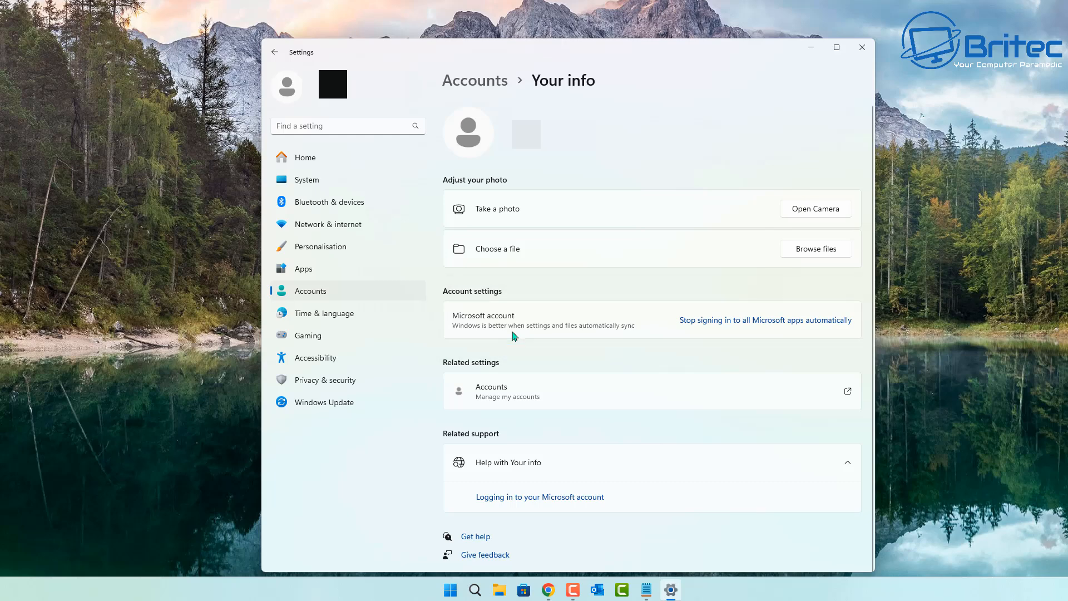
mouse_move(710, 334)
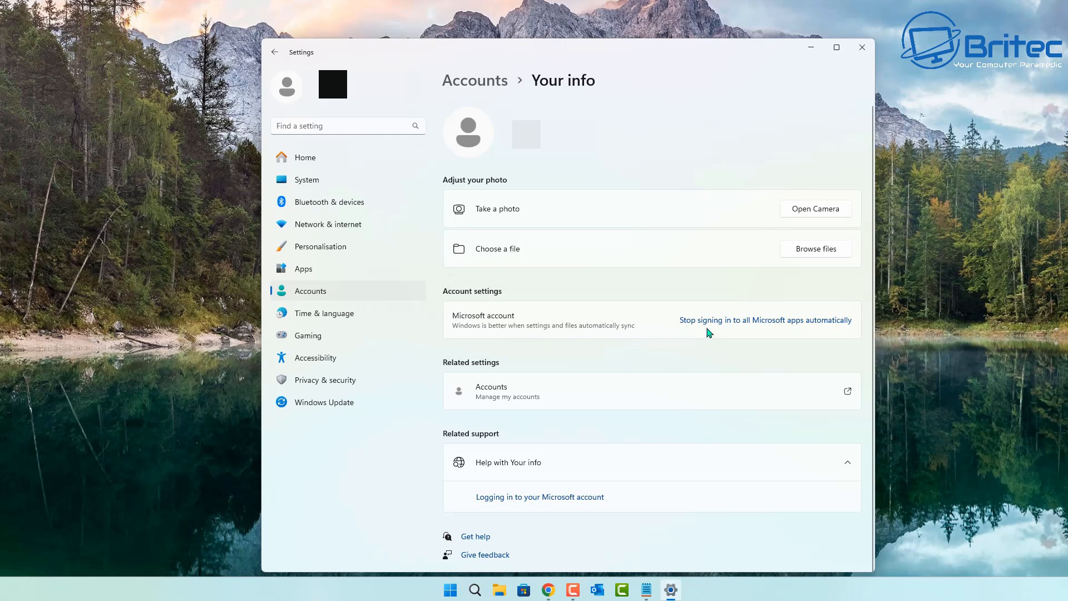
mouse_move(792, 330)
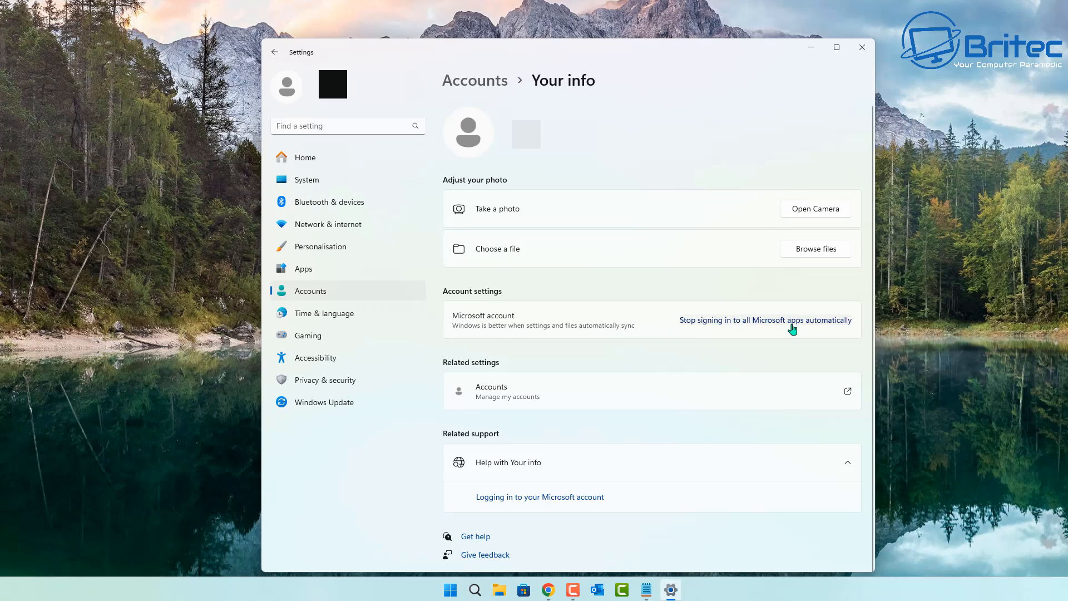
mouse_move(755, 327)
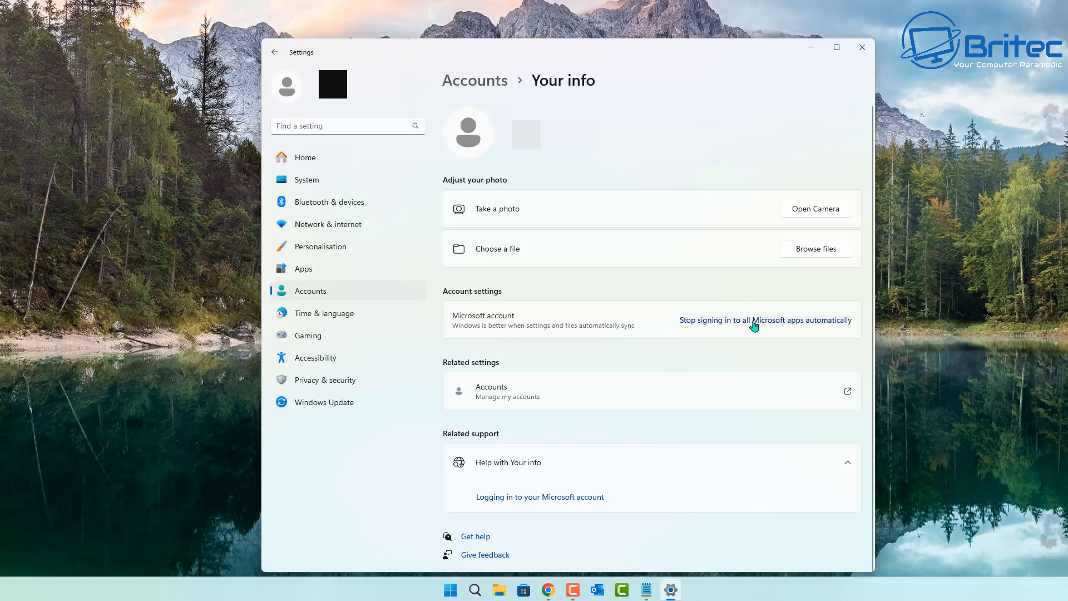
mouse_move(666, 329)
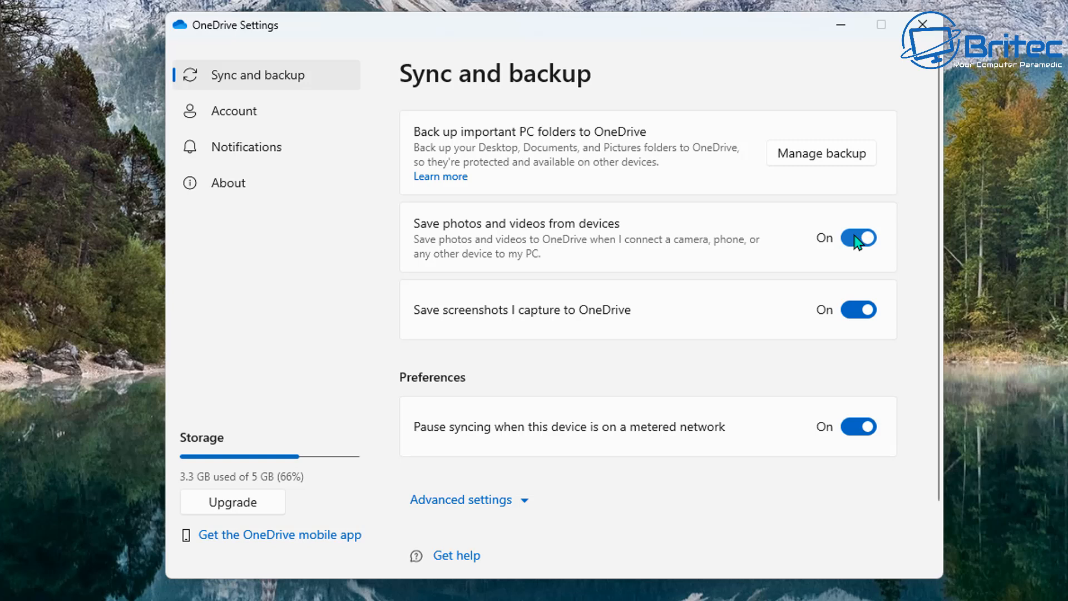
- Switch off device photo/video saving and screenshot saving, then reach the PC folder backup settings
left_click(858, 237)
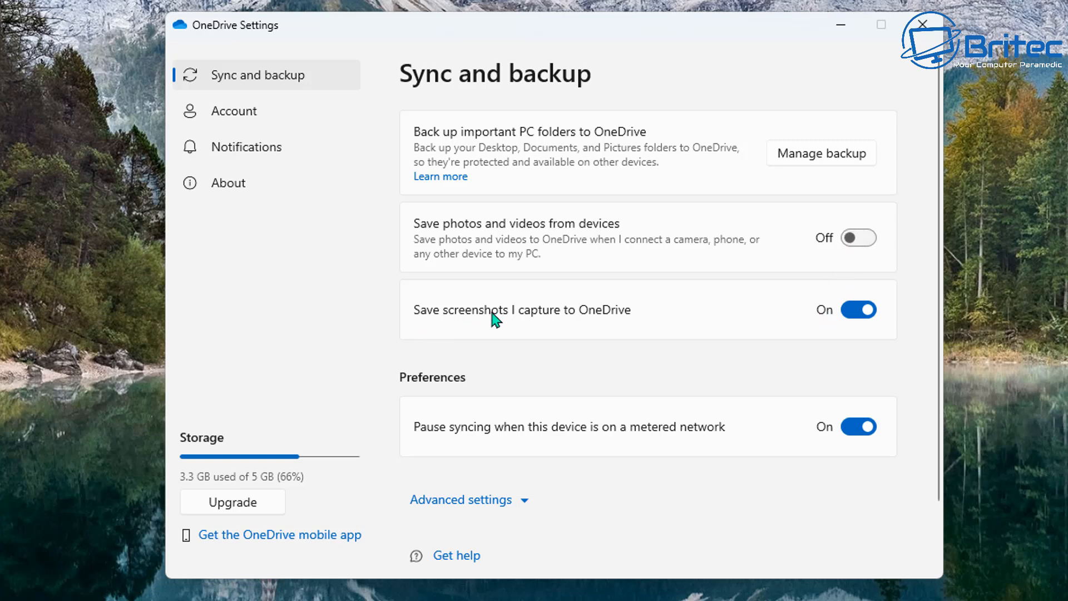
left_click(858, 309)
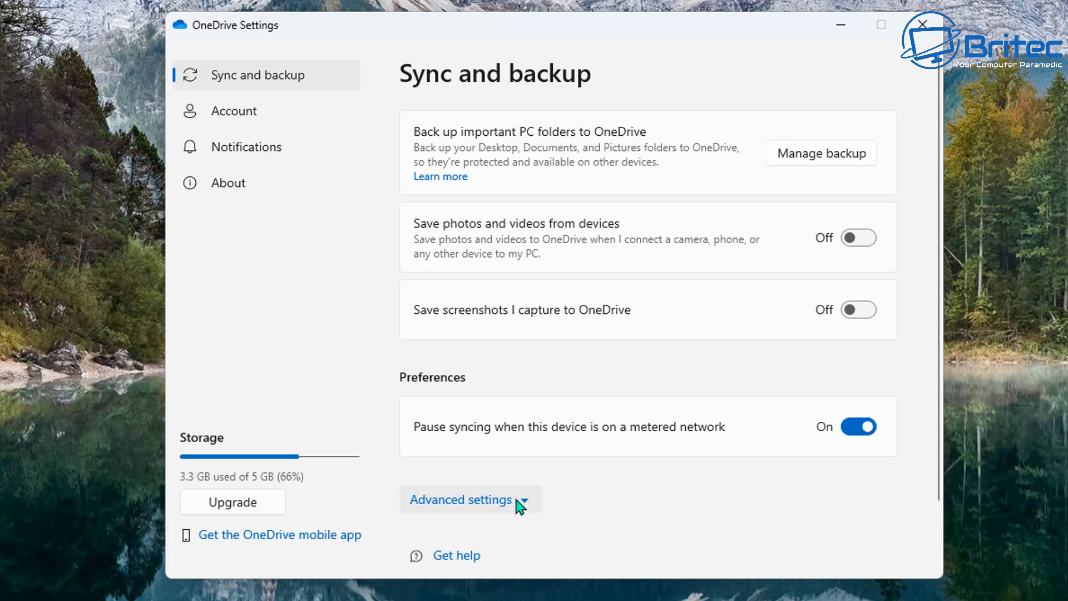
left_click(461, 500)
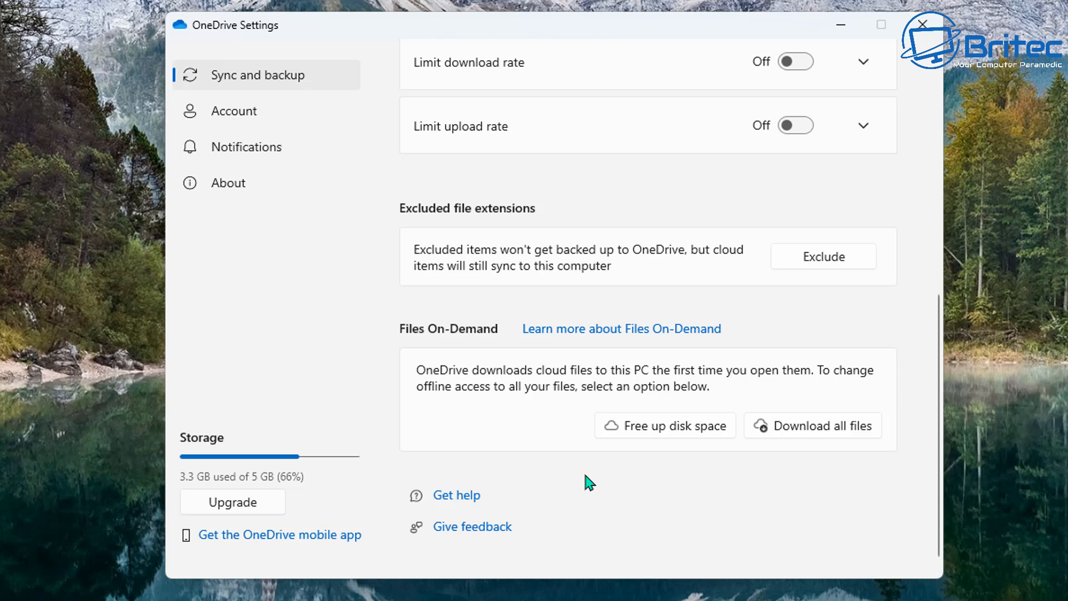
scroll("up", 3)
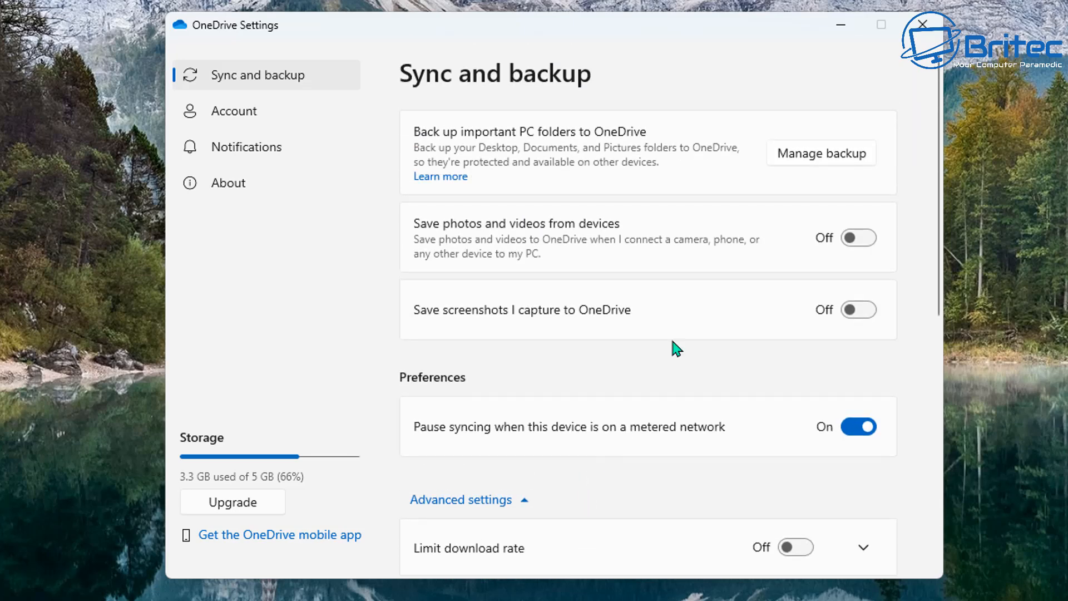
left_click(819, 152)
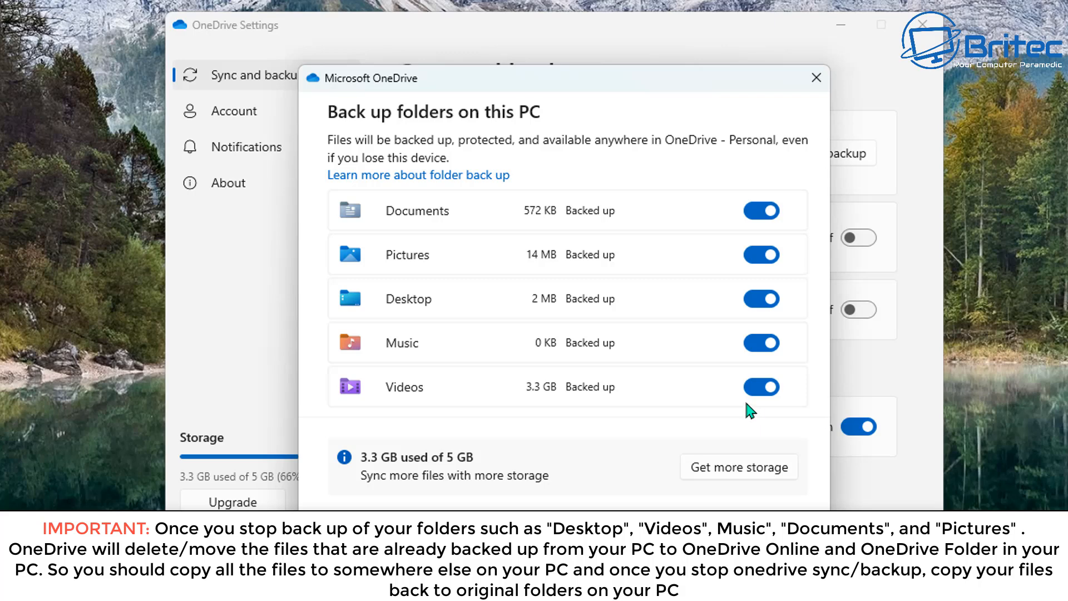
- Stop backing up the Videos, Pictures and Desktop folders, confirming each
left_click(761, 386)
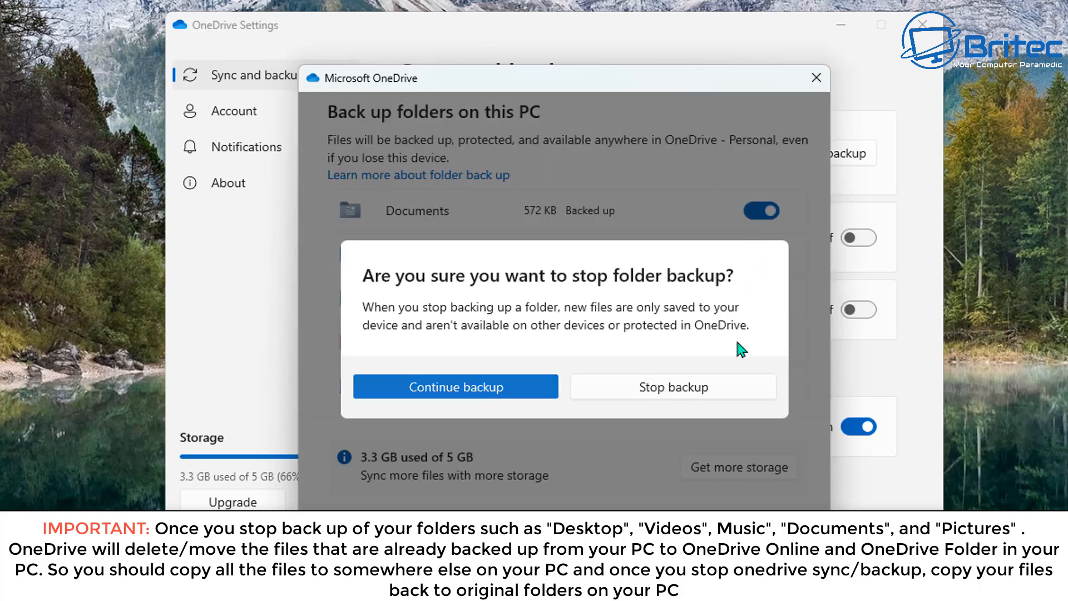
mouse_move(645, 394)
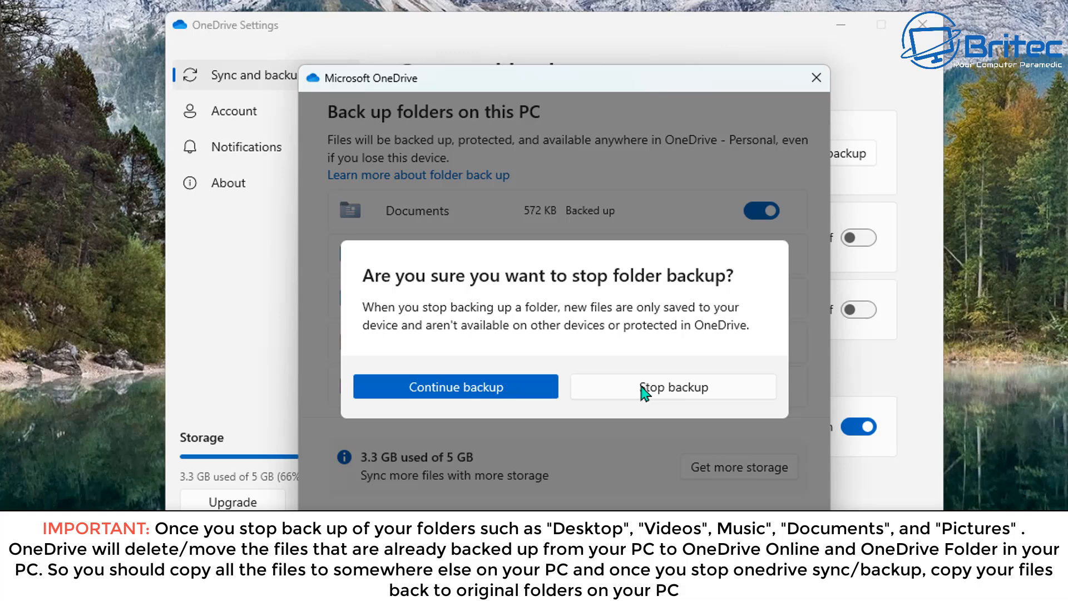
left_click(672, 386)
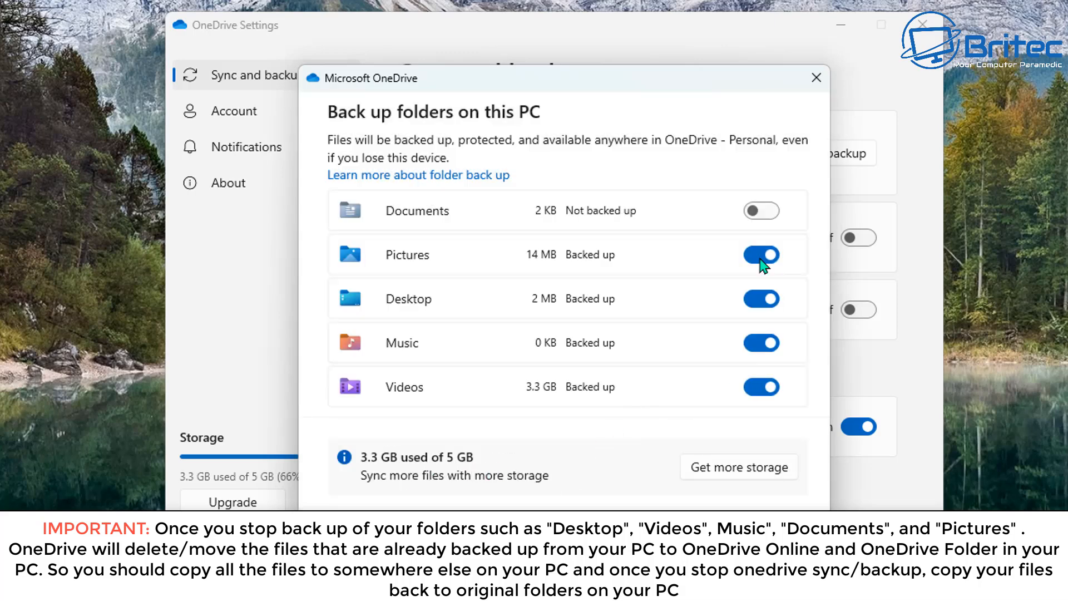
left_click(761, 254)
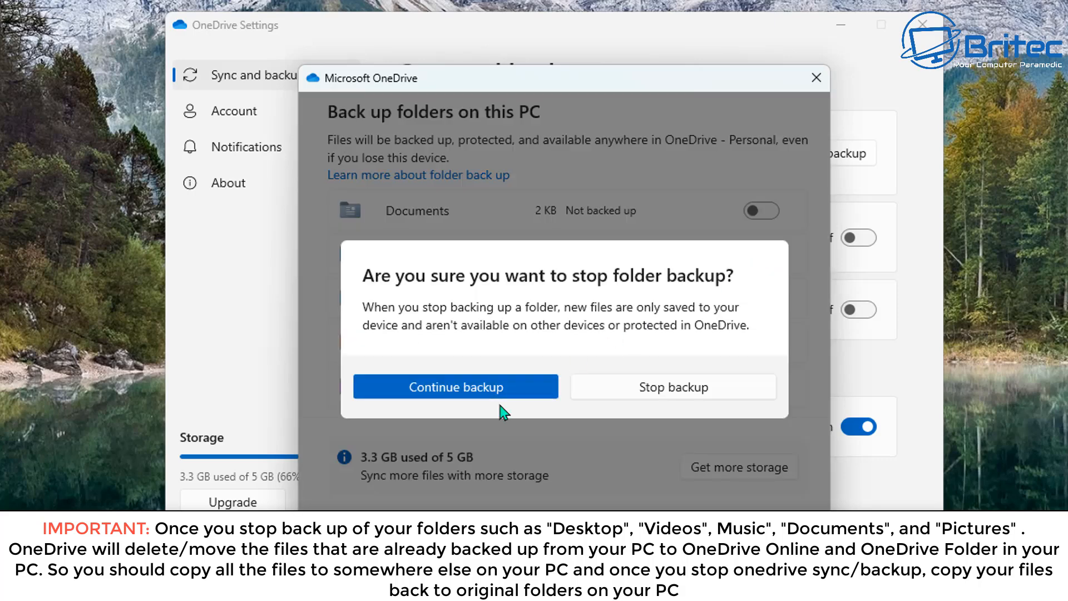
left_click(672, 386)
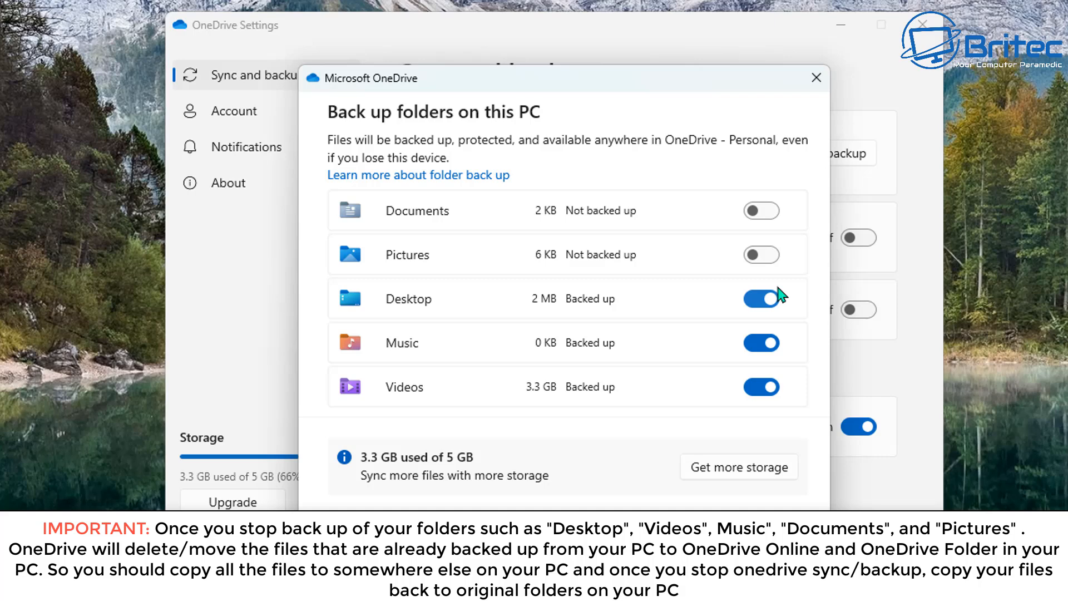
left_click(760, 298)
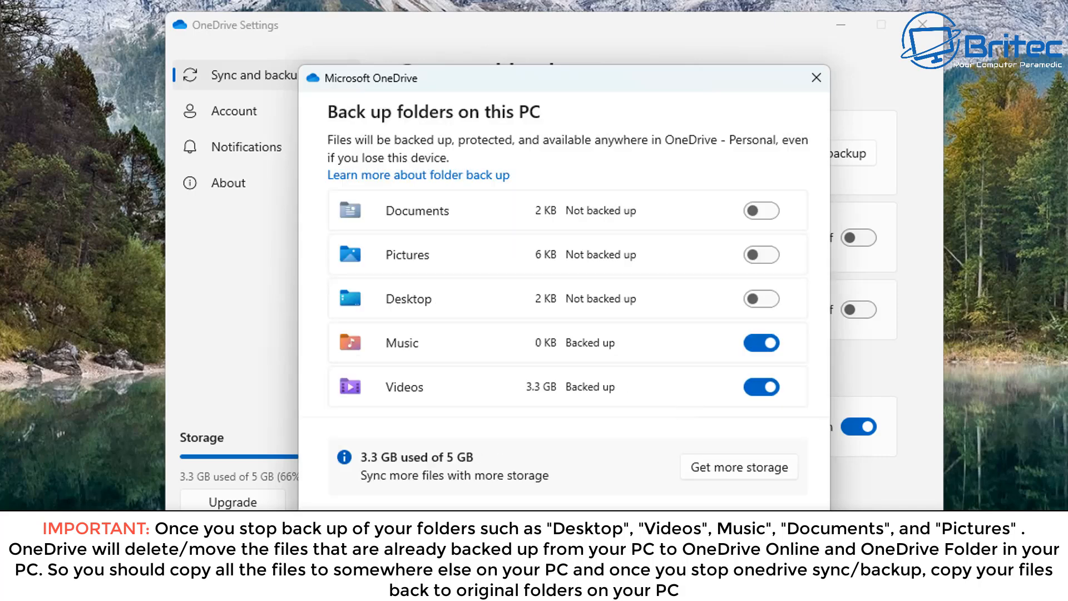
- Stop backing up Music and Videos so no PC folders remain backed up, then close Manage backup
left_click(761, 386)
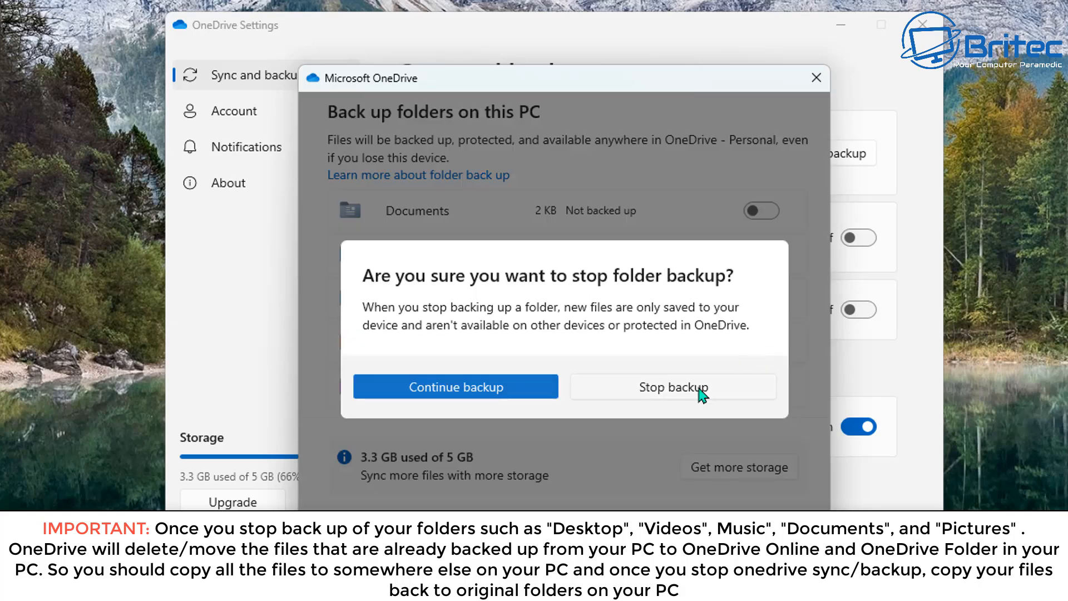
left_click(673, 386)
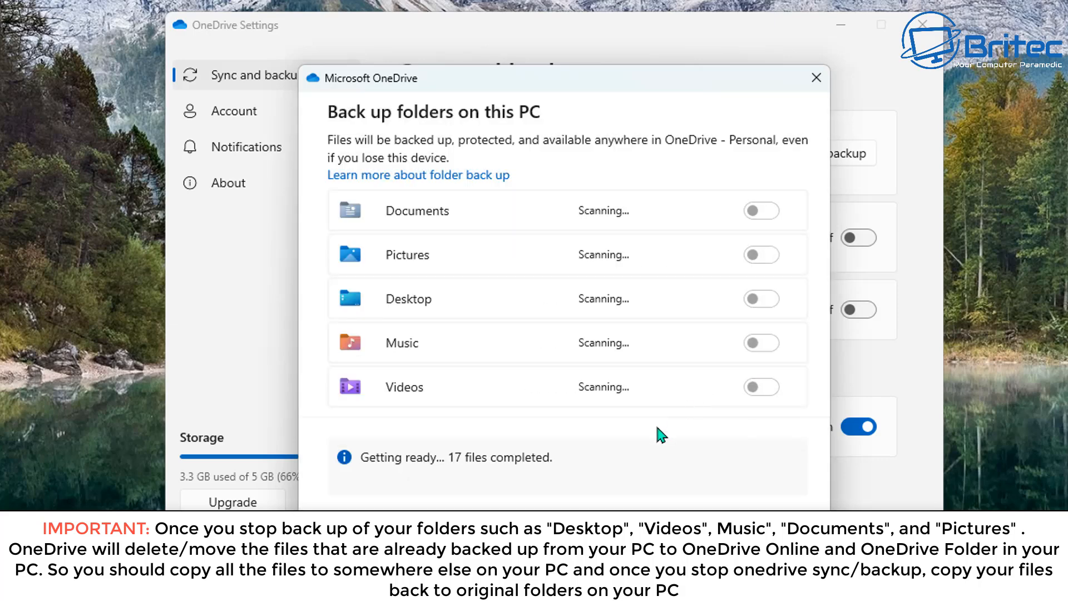
left_click(760, 386)
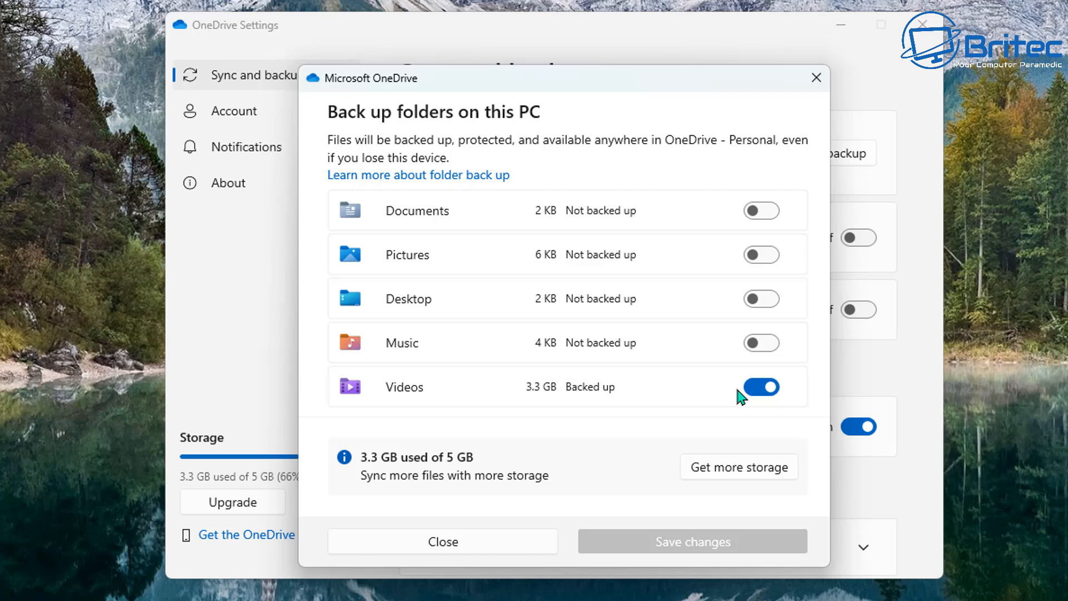
left_click(760, 386)
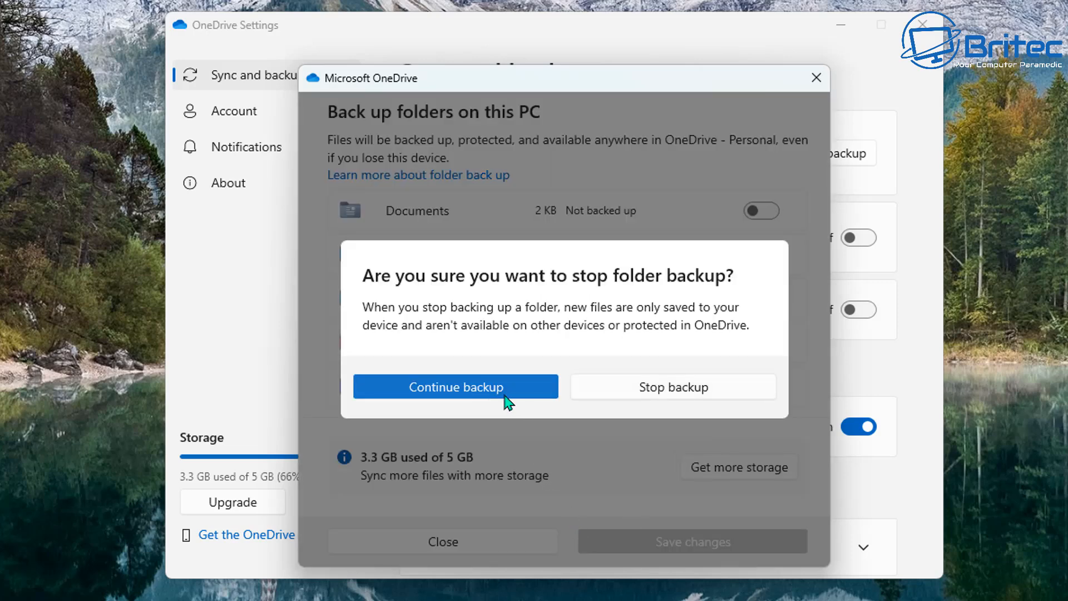
left_click(455, 386)
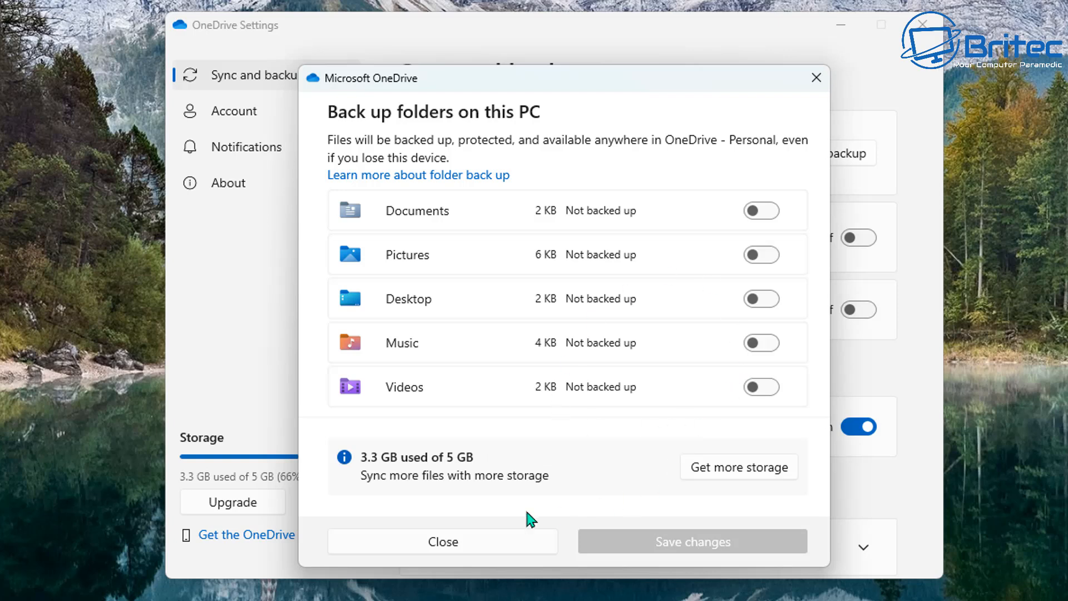
mouse_move(723, 482)
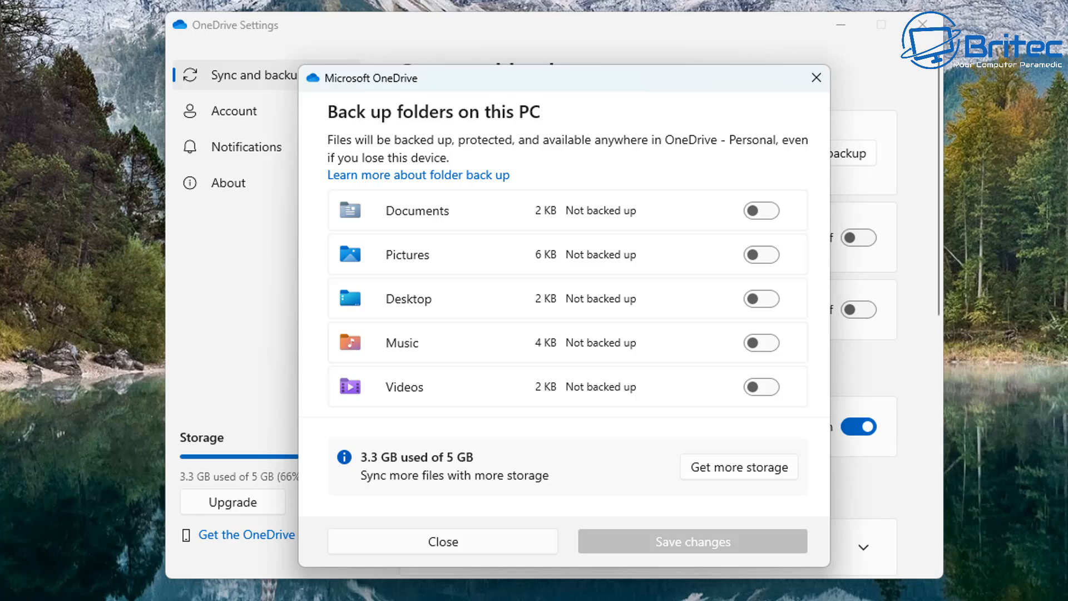
mouse_move(640, 541)
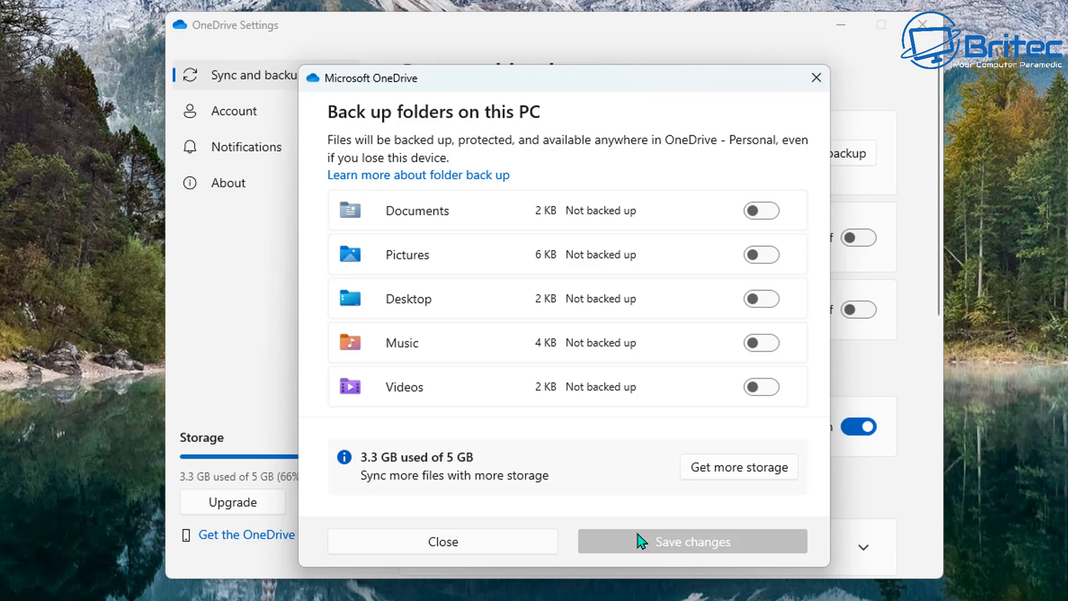
left_click(442, 541)
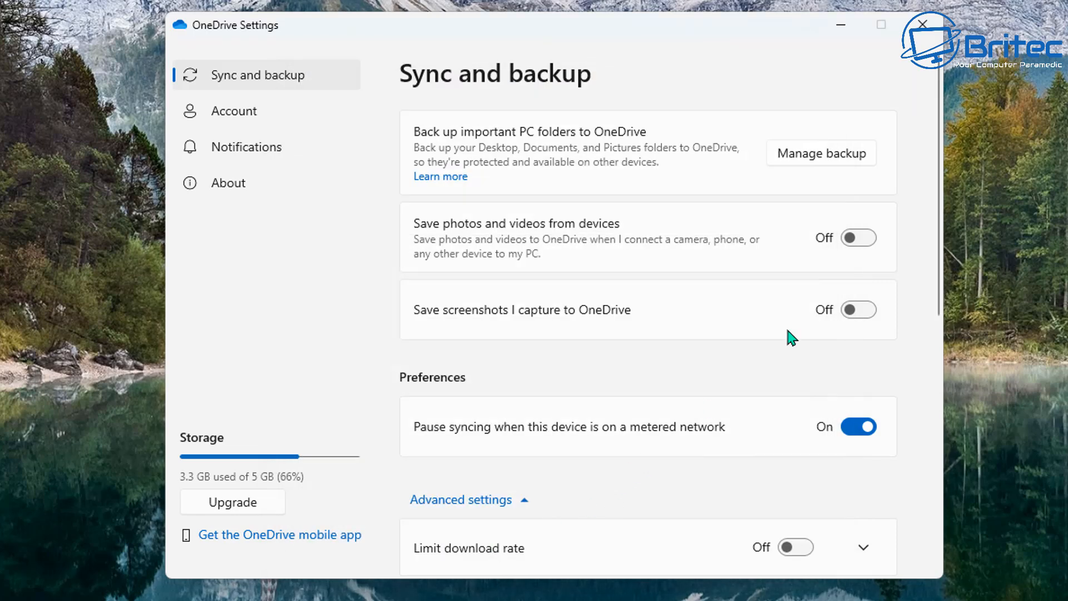
- Close OneDrive Settings and view the OneDrive files online from the tray panel
left_click(922, 24)
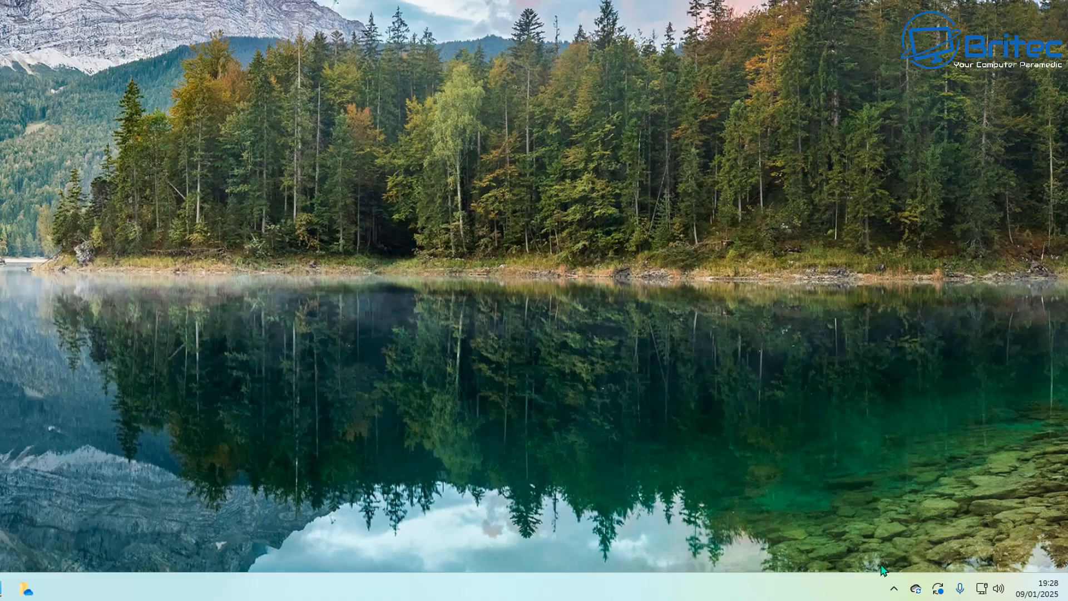
left_click(916, 588)
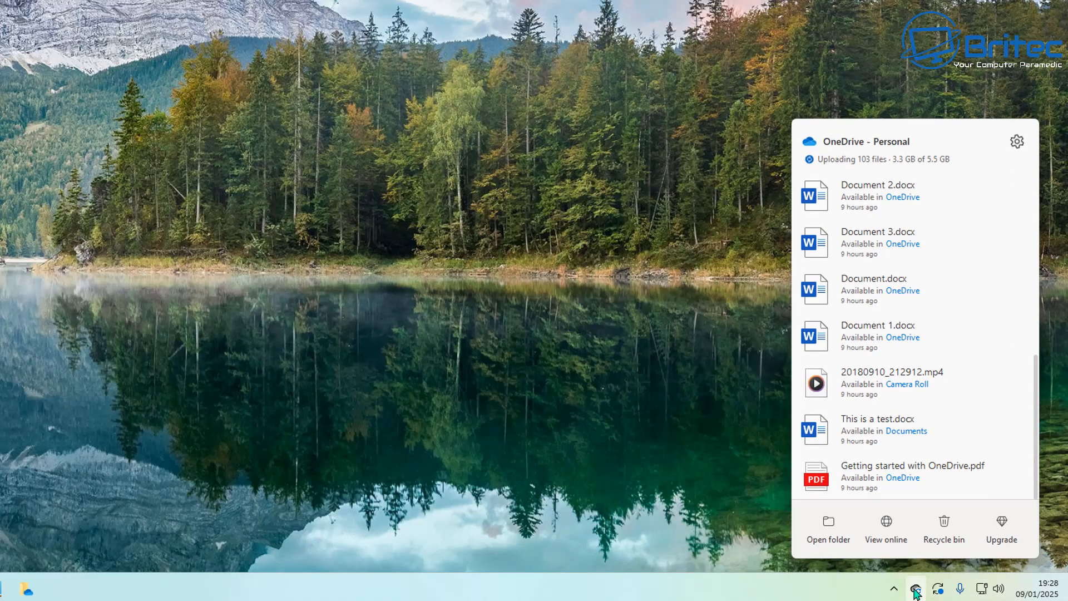
mouse_move(885, 524)
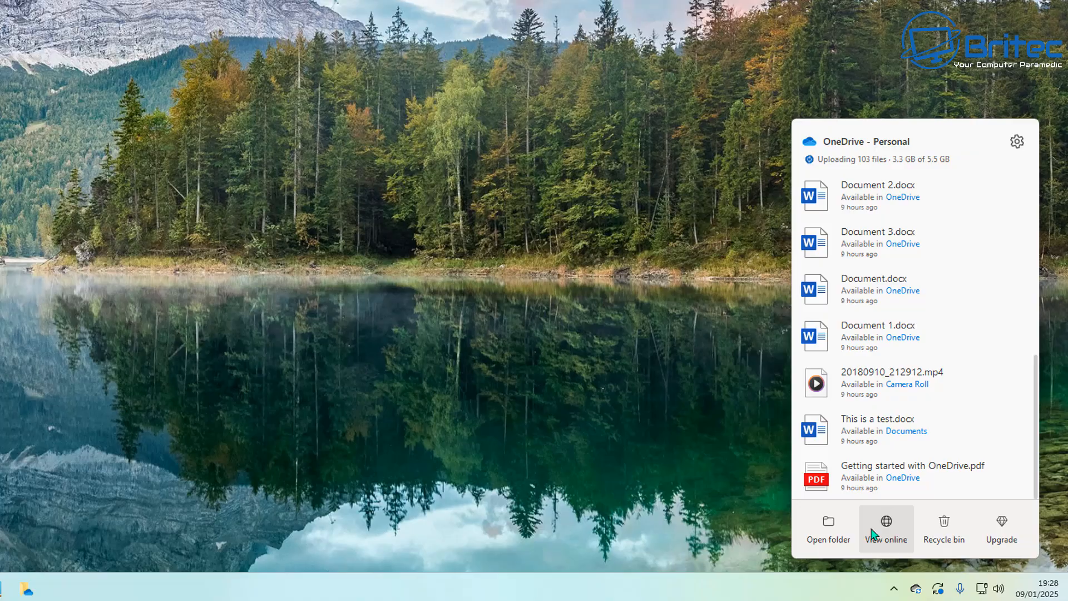
left_click(886, 529)
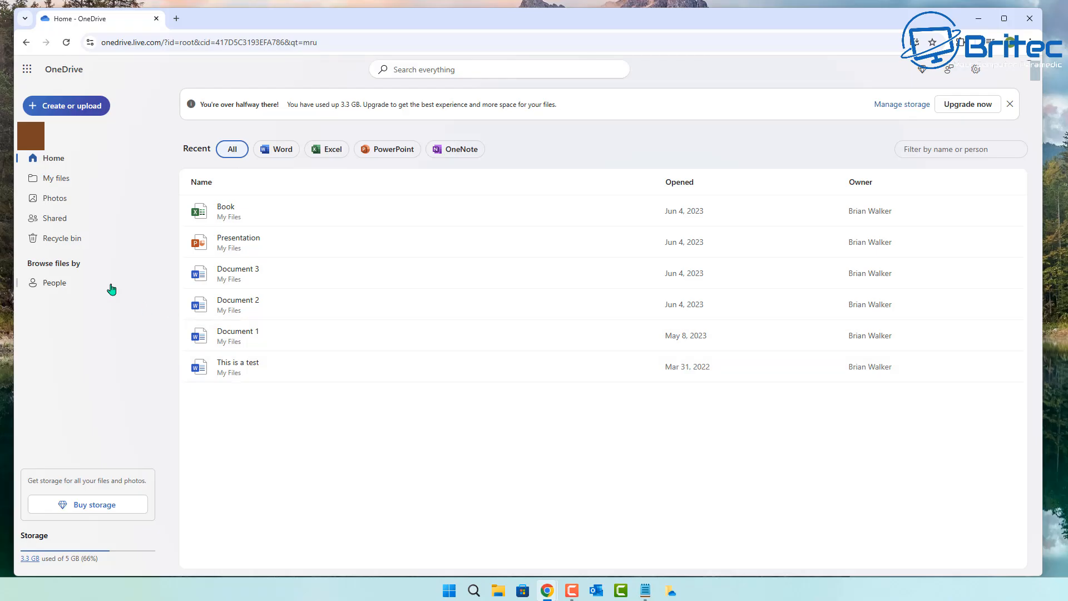
- In My files select the six folders, excluding Personal Vault, and request their deletion
left_click(55, 178)
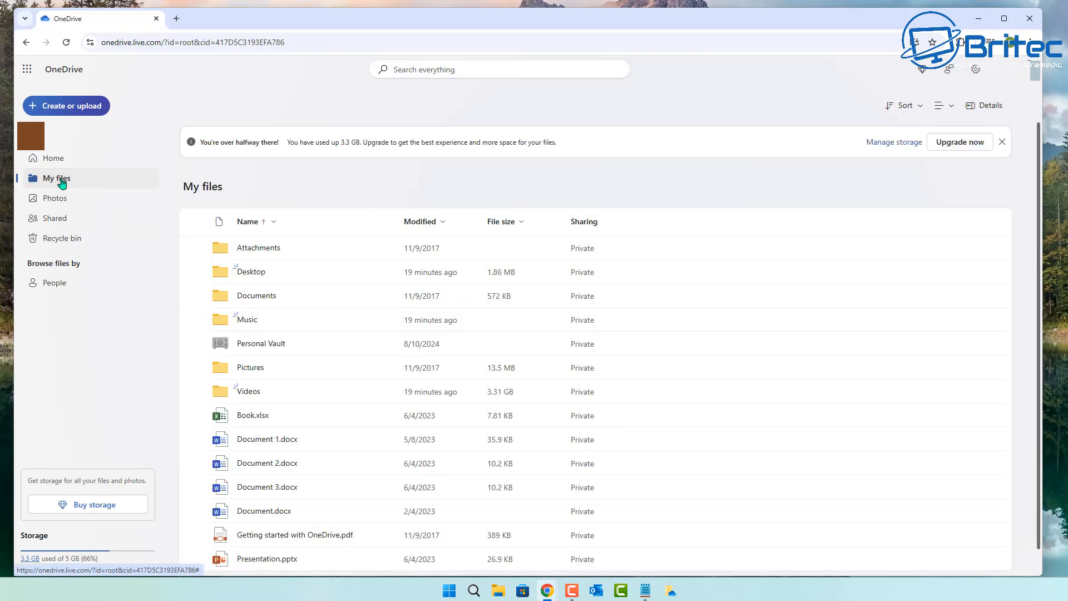
mouse_move(640, 367)
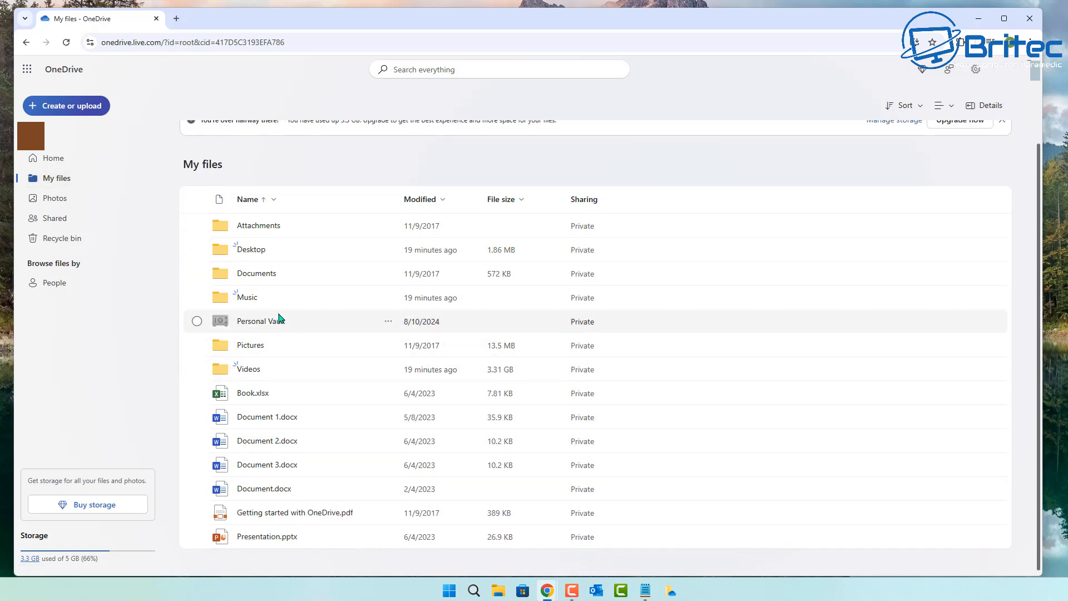
mouse_move(251, 249)
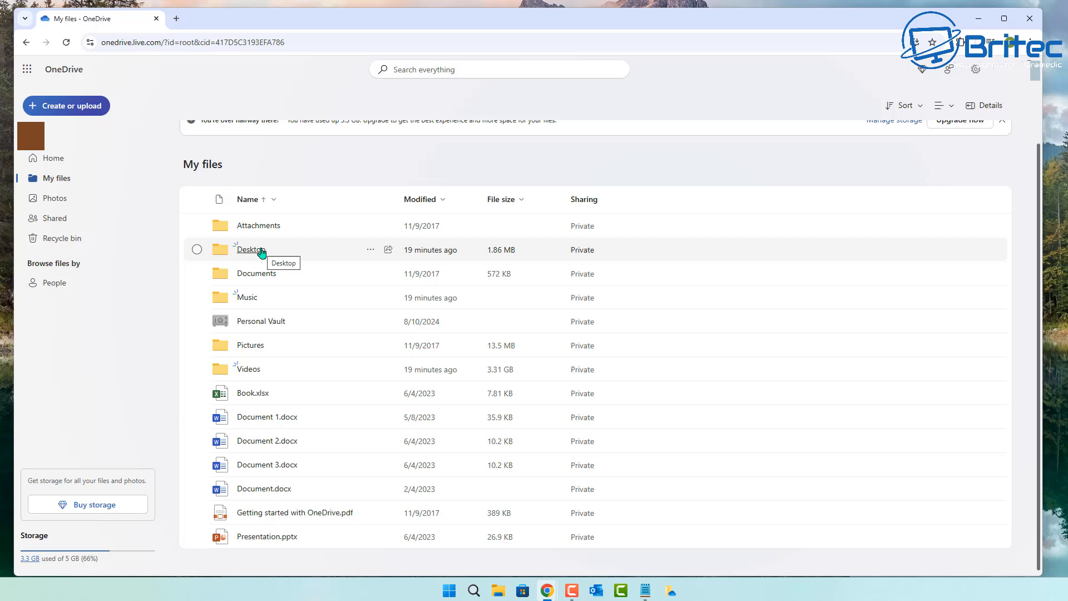
mouse_move(282, 277)
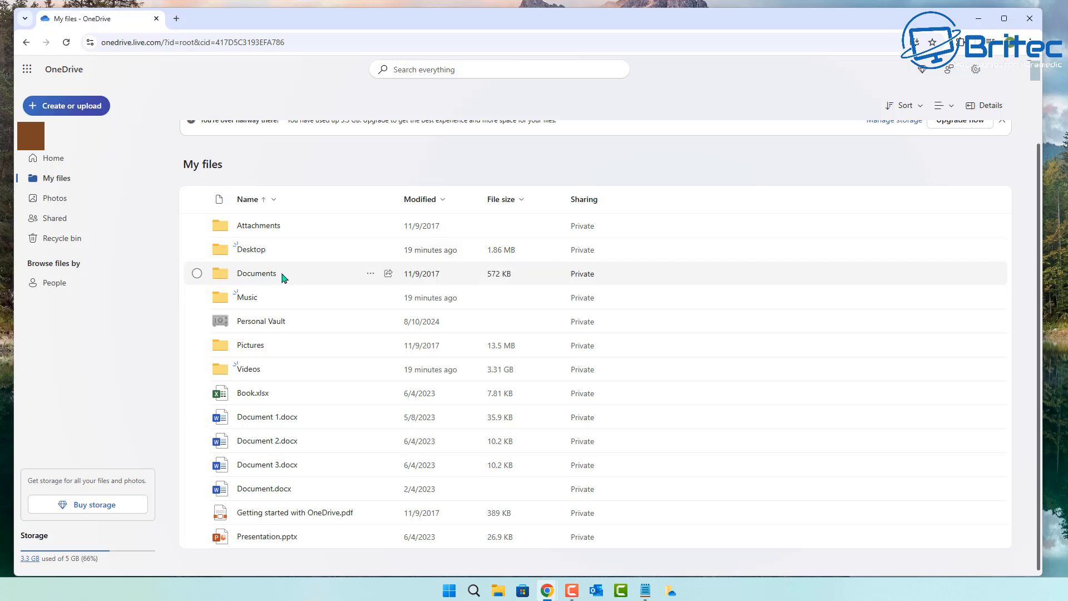
mouse_move(304, 359)
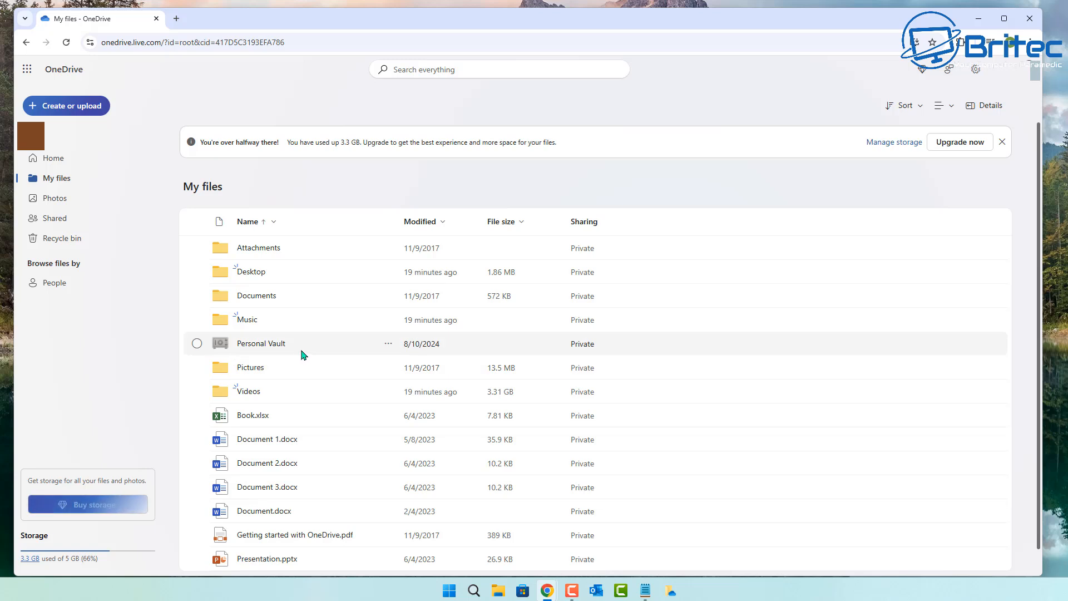
mouse_move(54, 198)
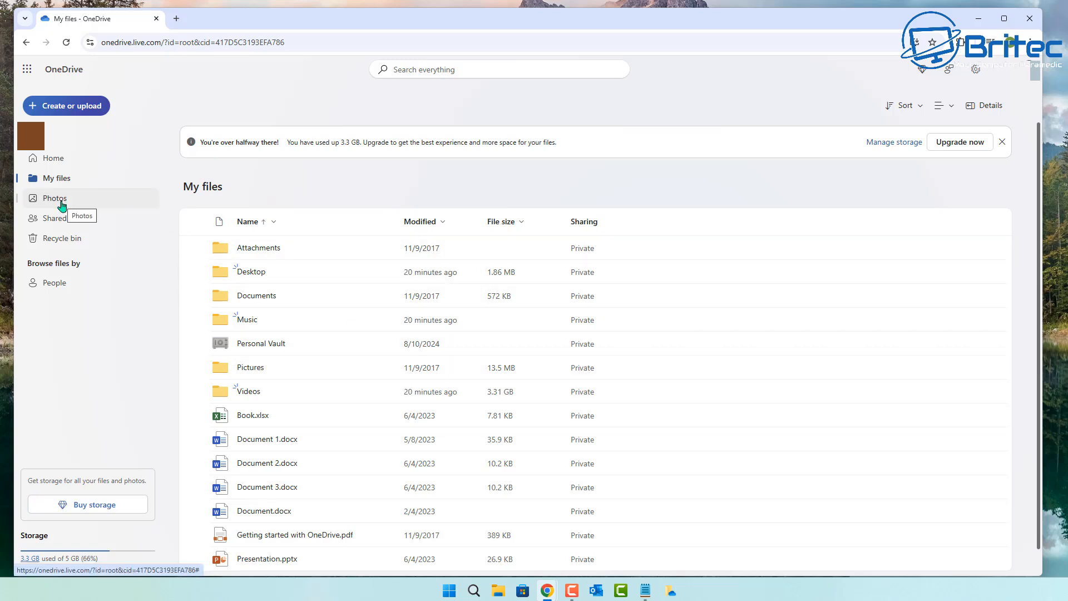
left_click(197, 247)
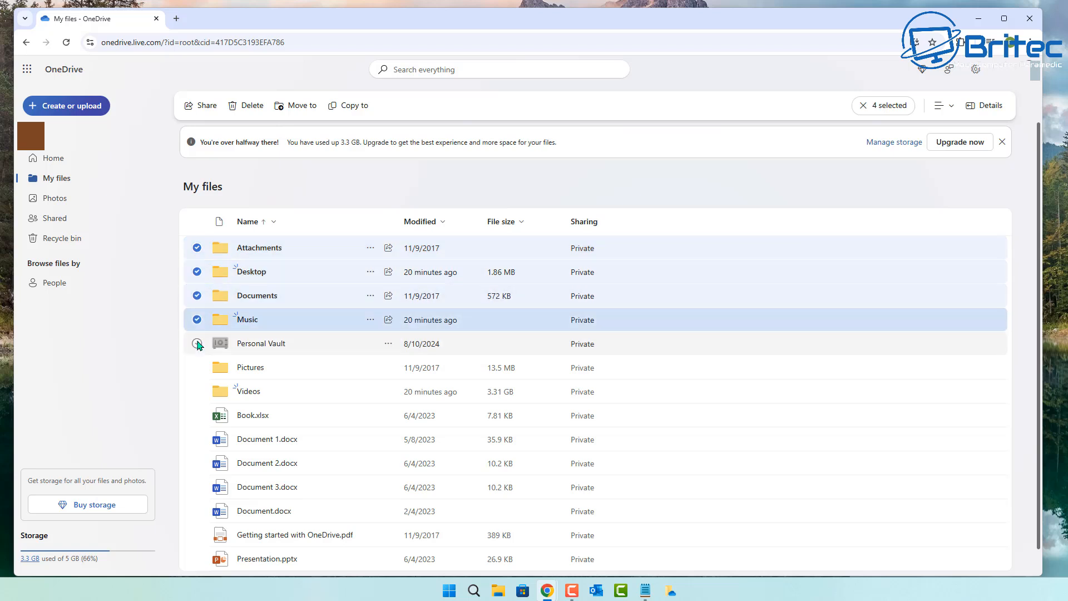
left_click(196, 344)
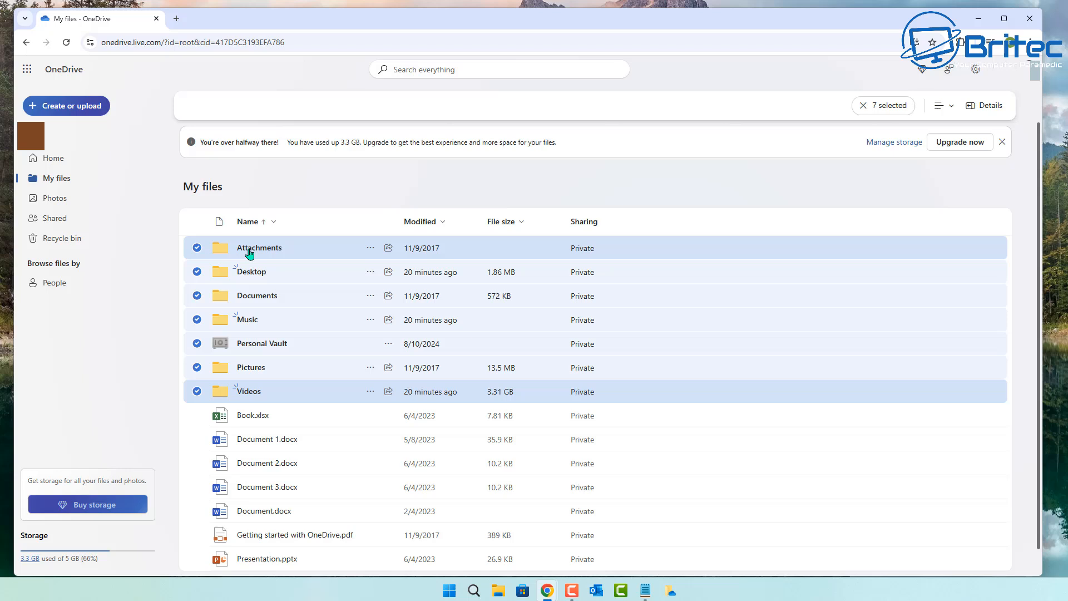
mouse_move(783, 157)
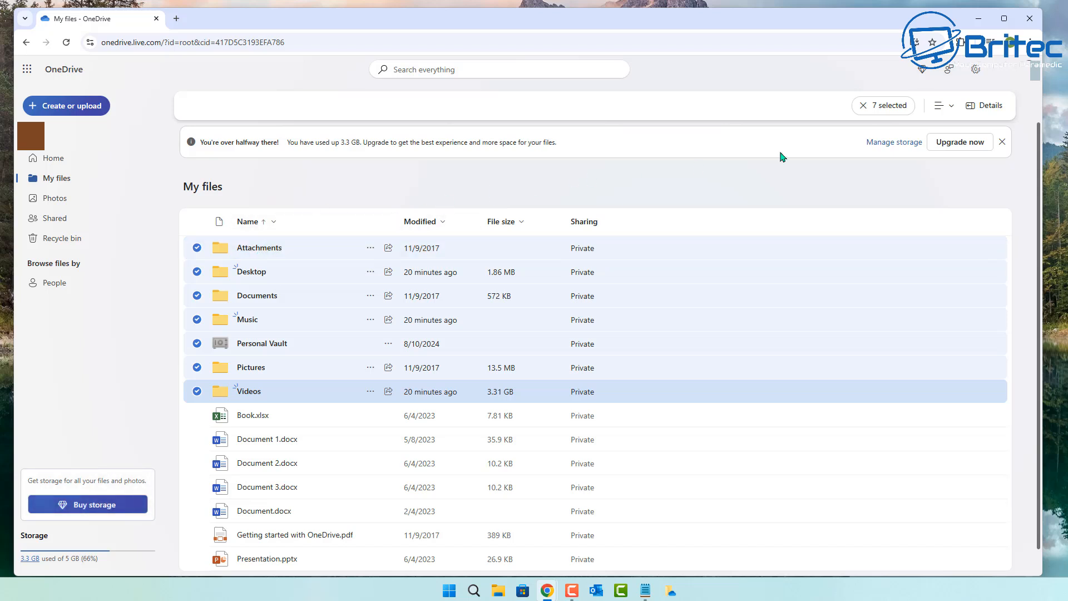
left_click(940, 105)
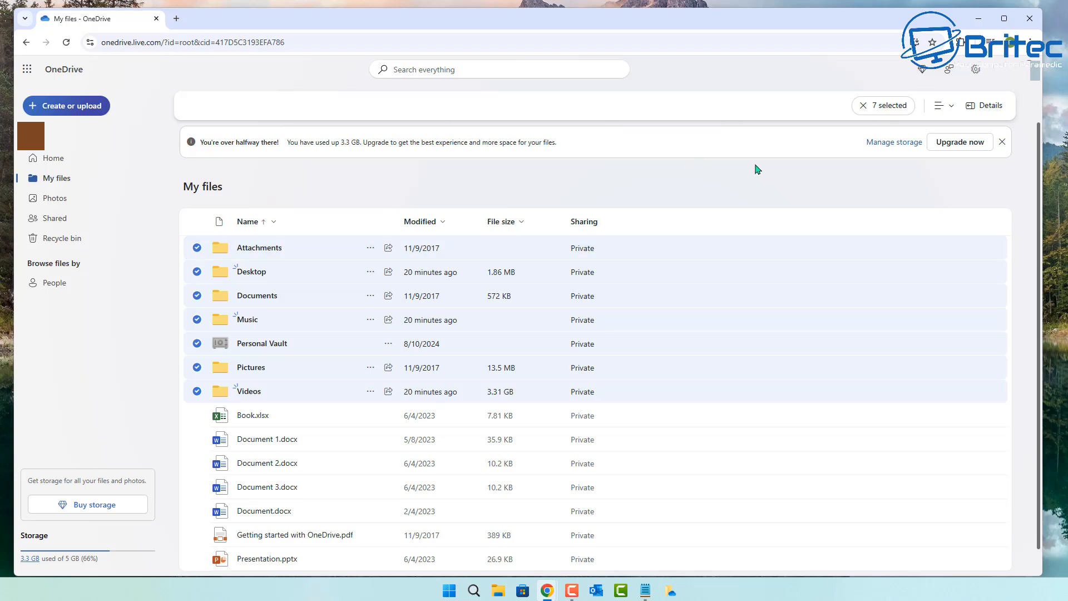
mouse_move(221, 164)
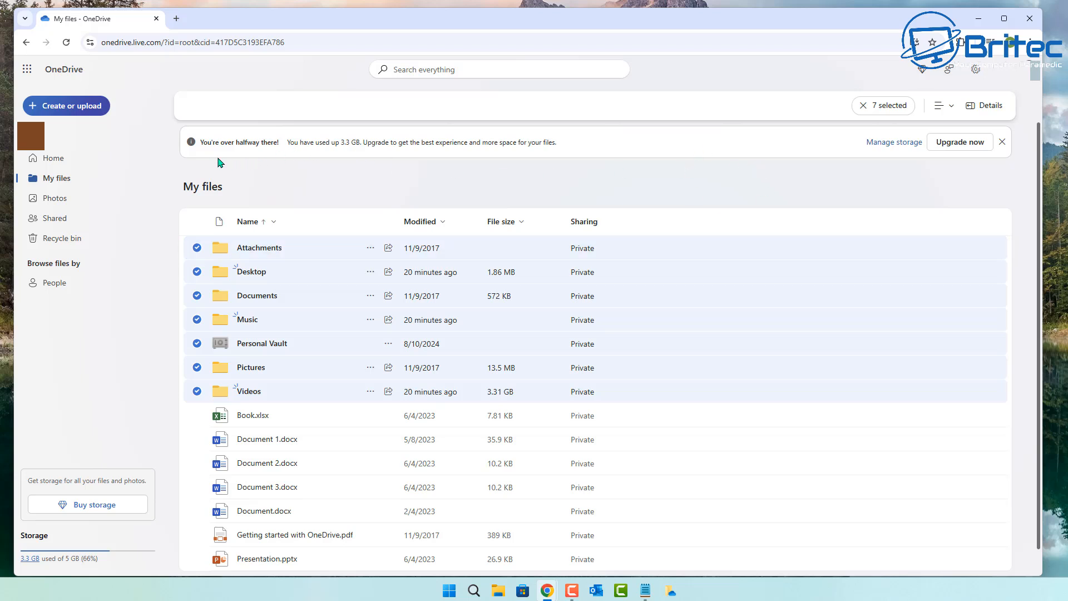
mouse_move(194, 395)
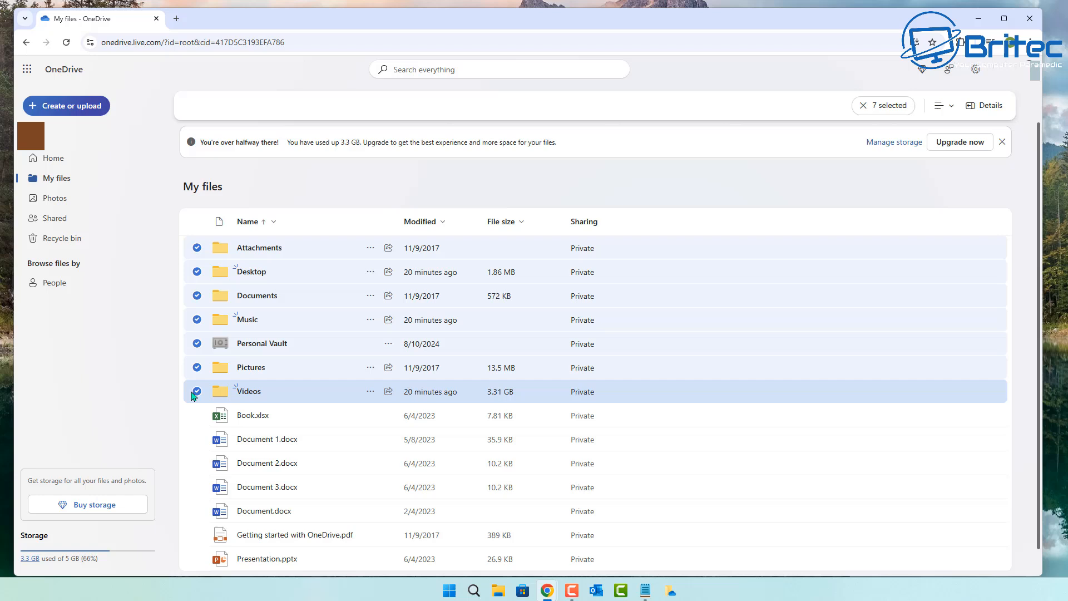
left_click(197, 367)
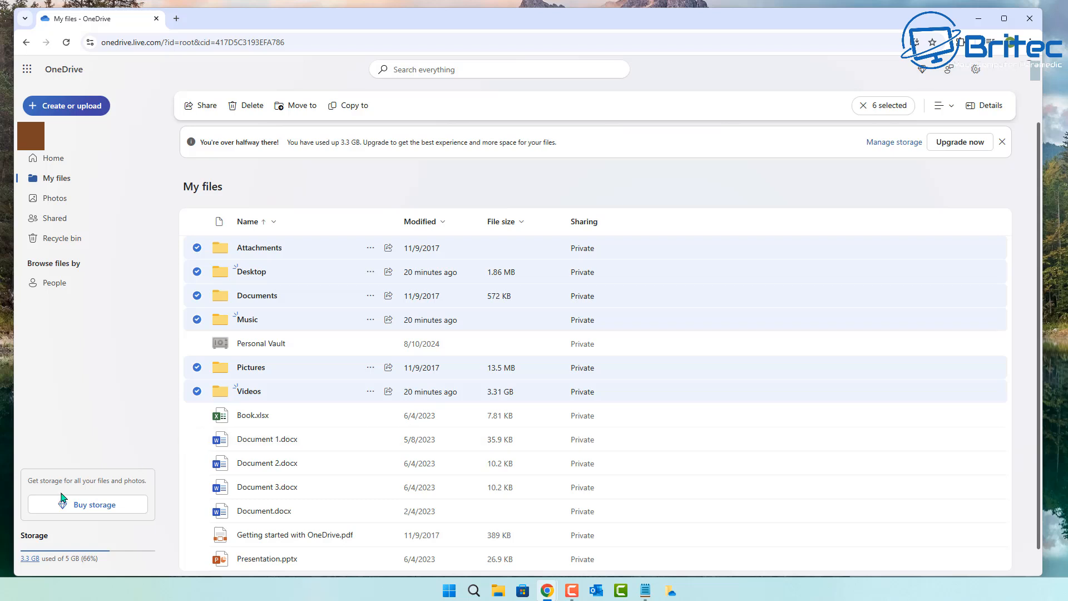
mouse_move(272, 253)
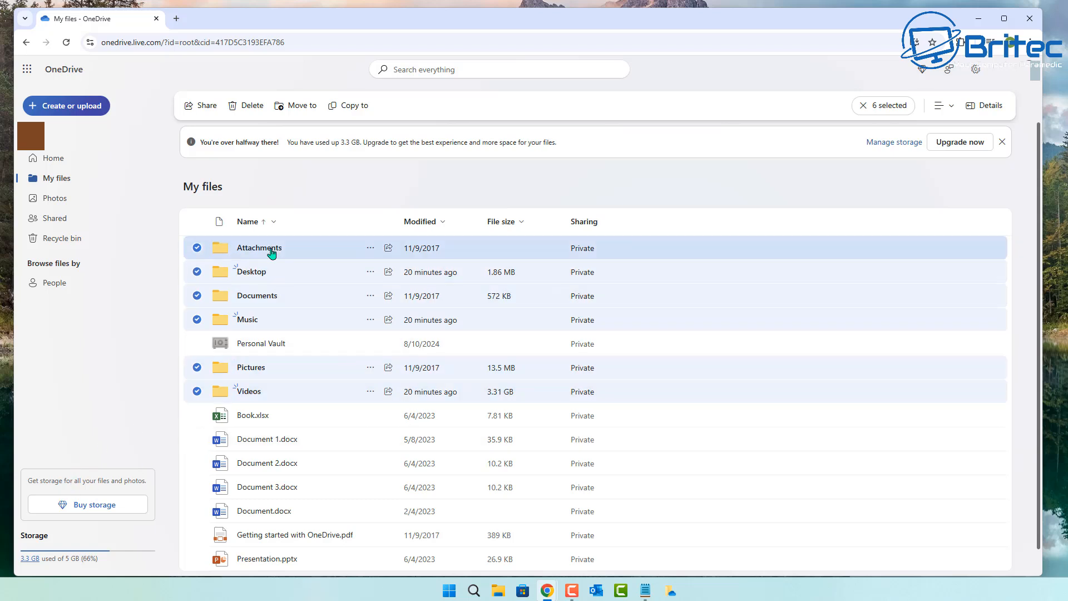
mouse_move(197, 221)
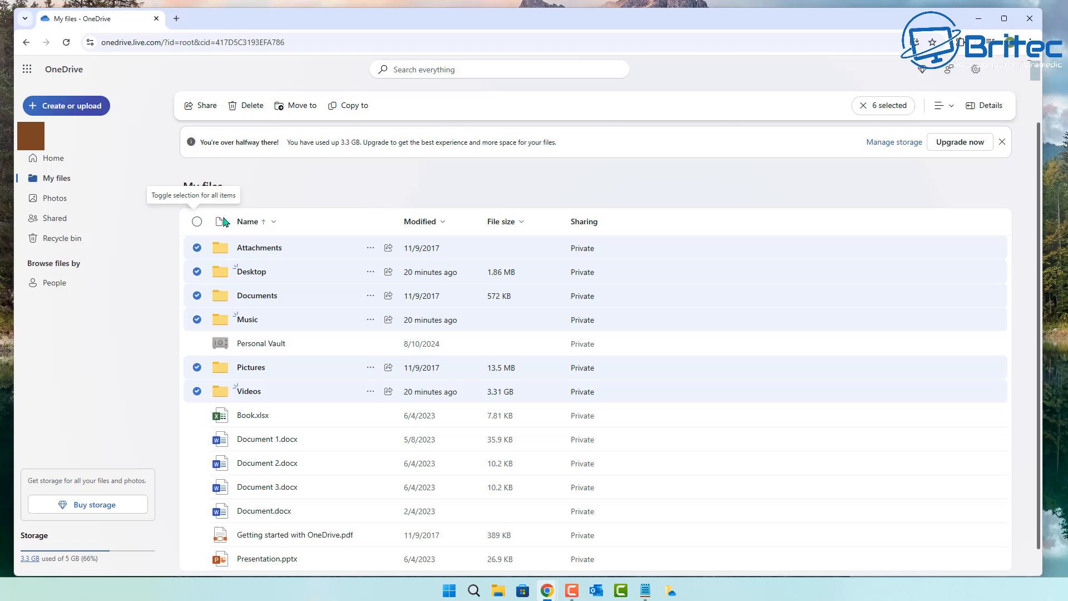
mouse_move(264, 123)
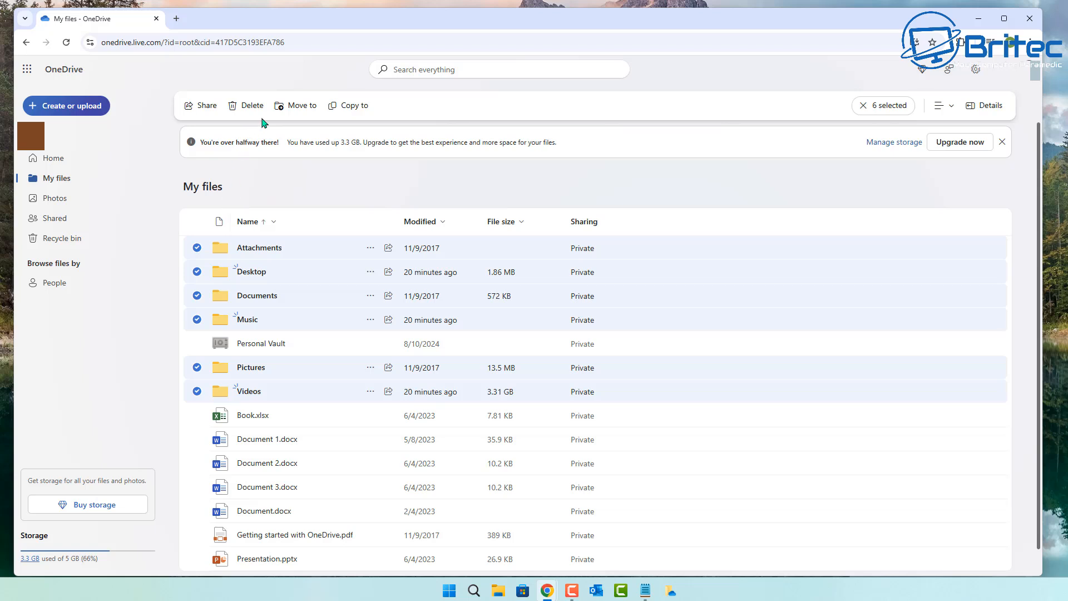
mouse_move(257, 114)
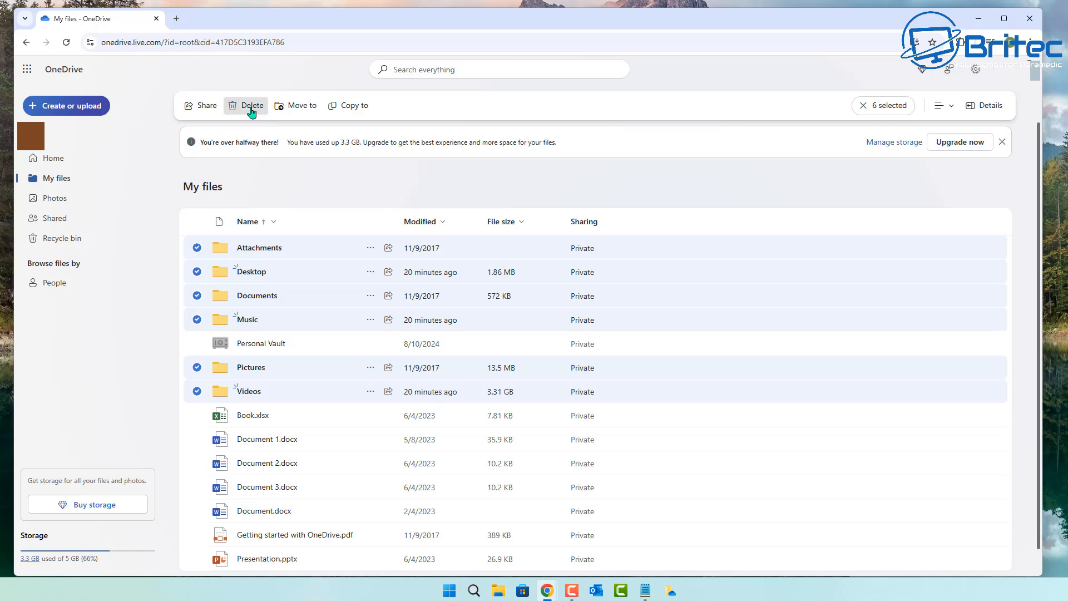
left_click(252, 105)
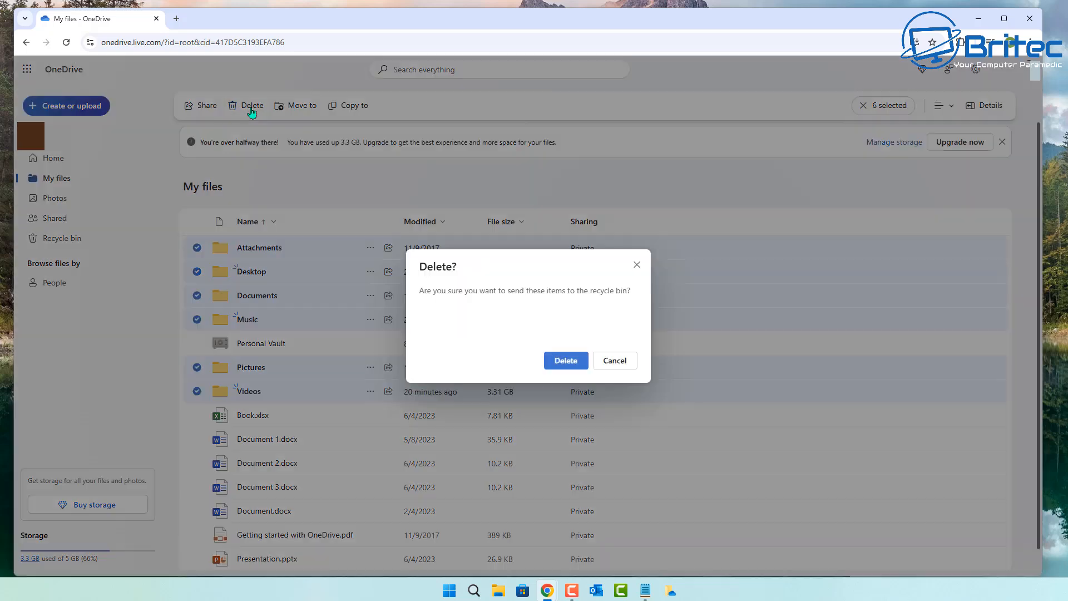
- Confirm deleting the six folders and select the Personal Vault in My files
left_click(613, 360)
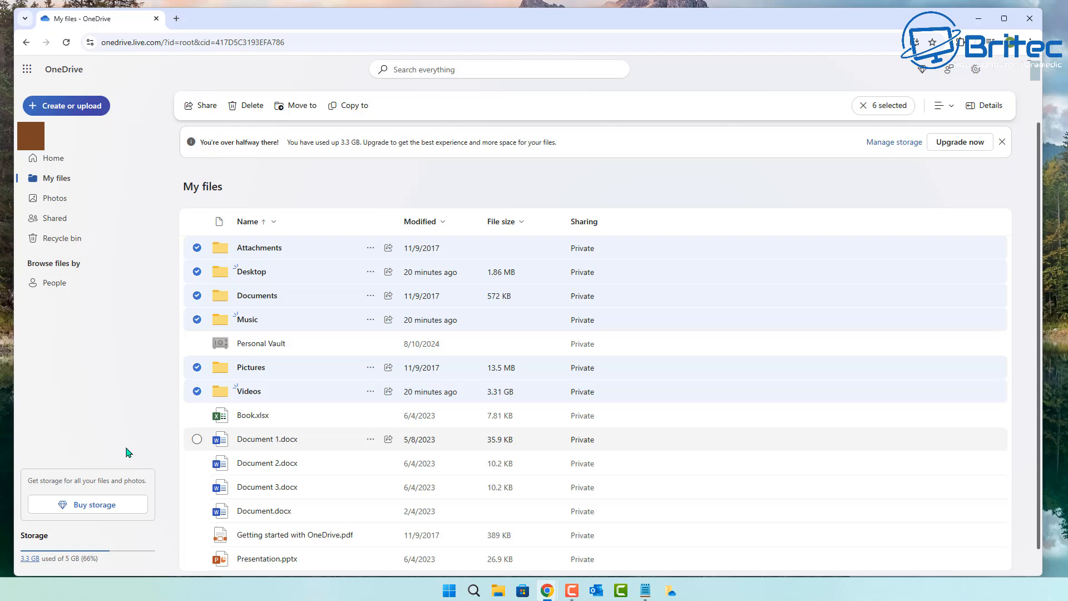
left_click(251, 105)
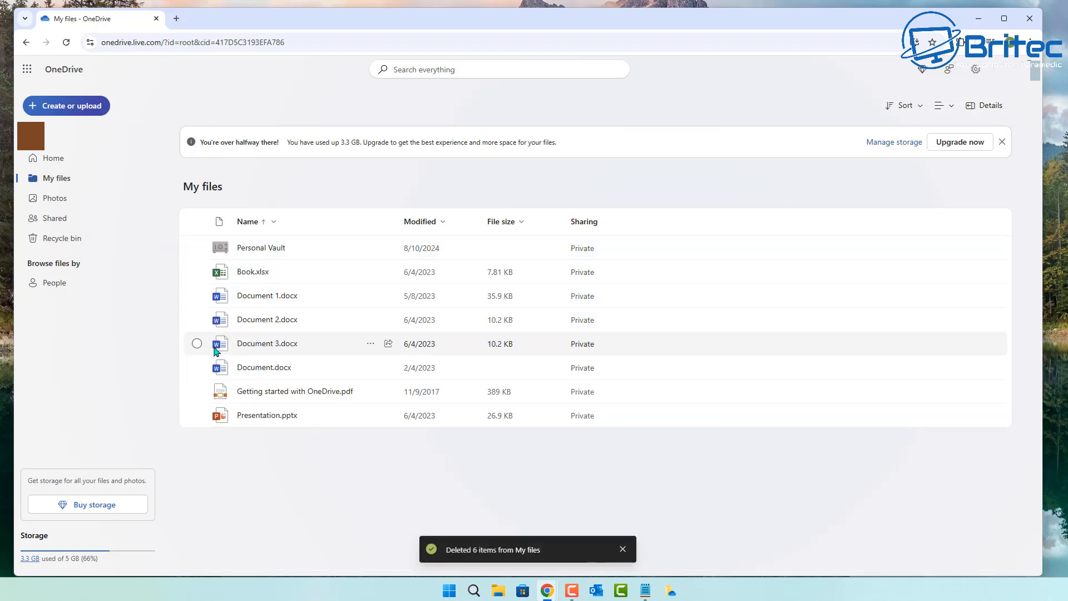
left_click(197, 247)
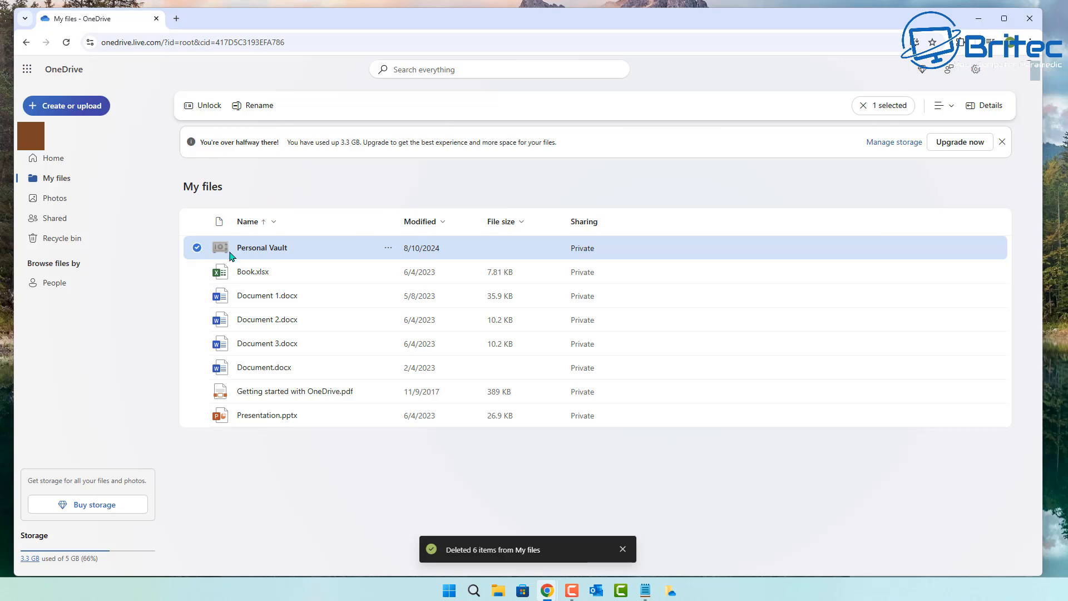
- Attempt to unlock the Personal Vault, then dismiss the sign-in window and verification notice
left_click(206, 105)
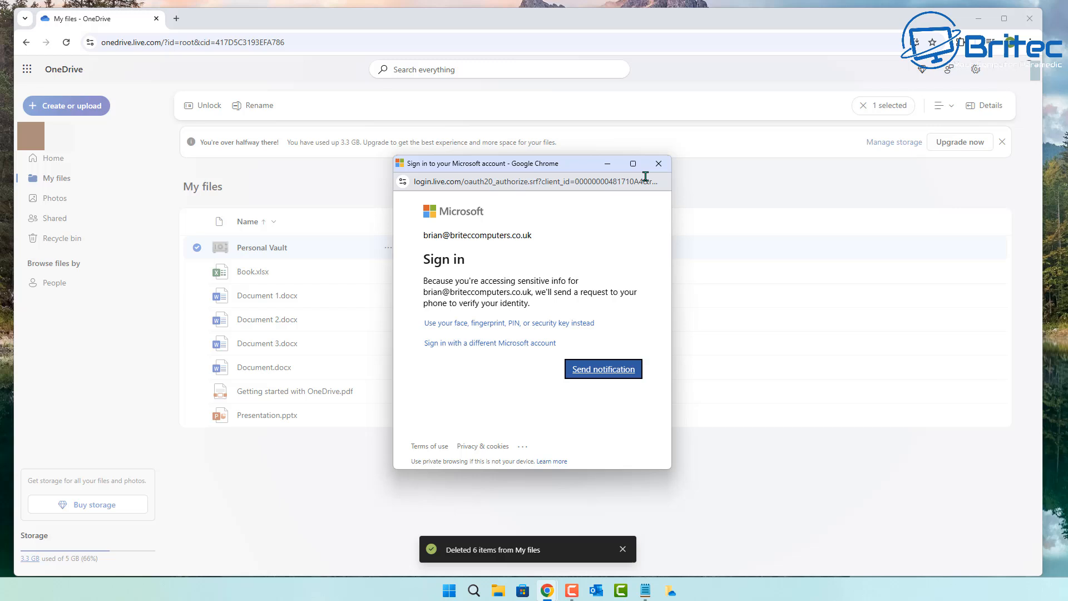
left_click(602, 368)
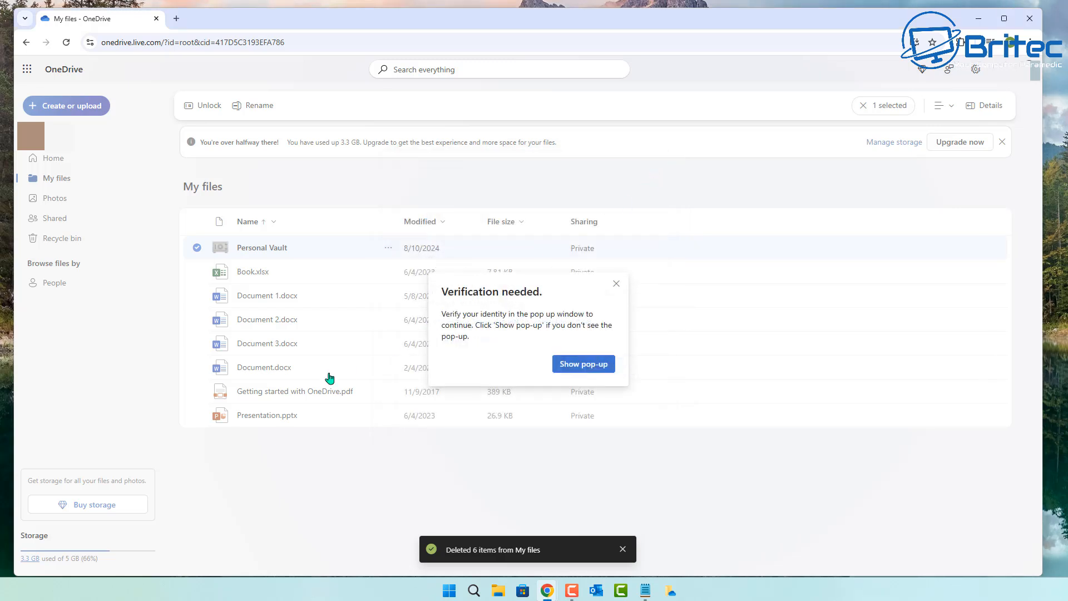
left_click(615, 283)
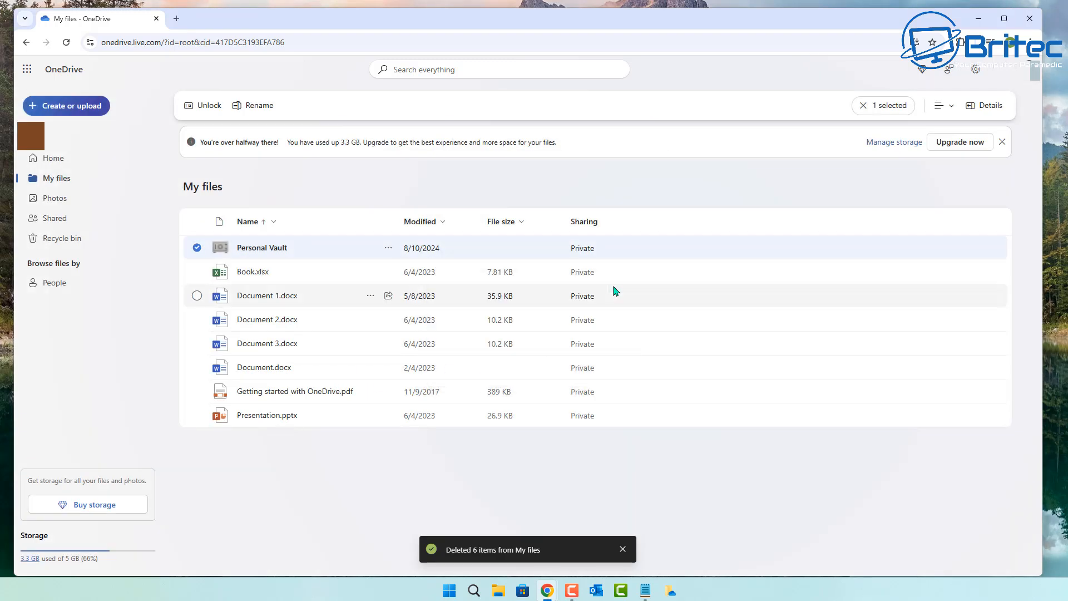
mouse_move(233, 510)
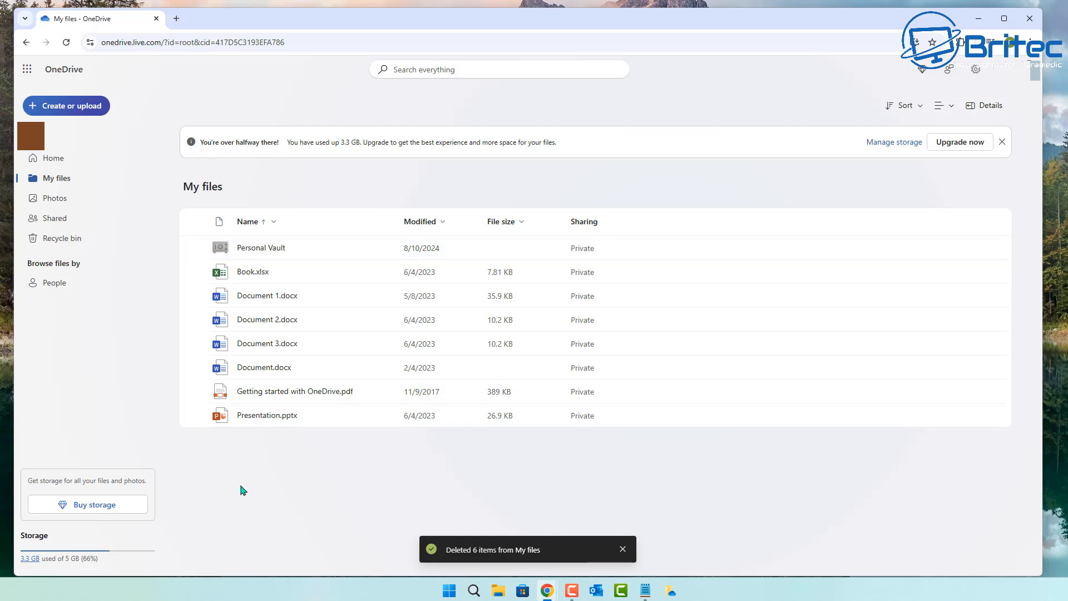
- Select all eight deleted folders in the Recycle bin
left_click(61, 237)
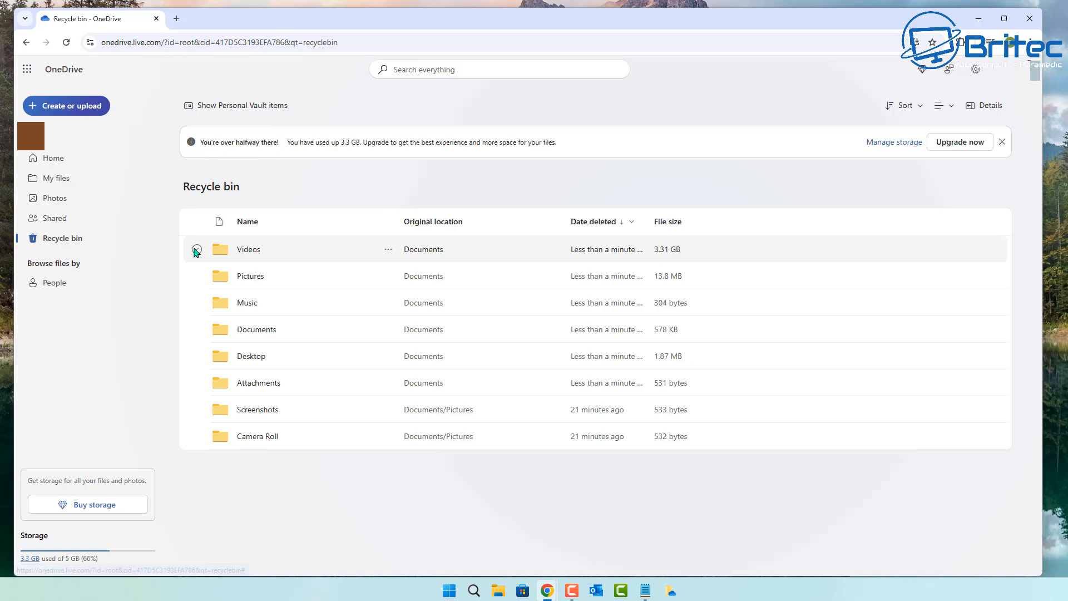
left_click(196, 302)
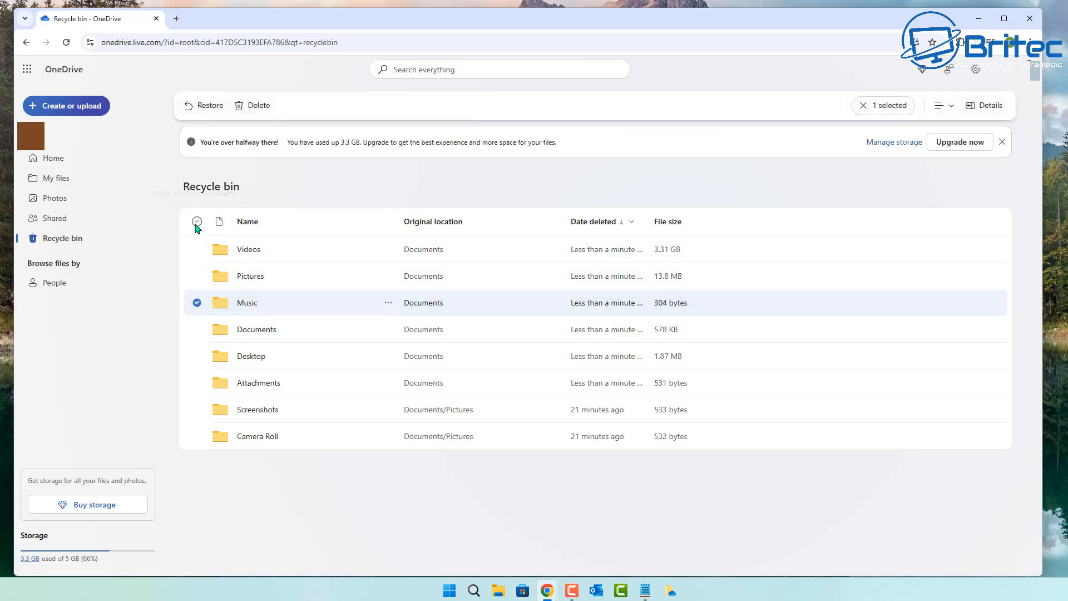
left_click(196, 222)
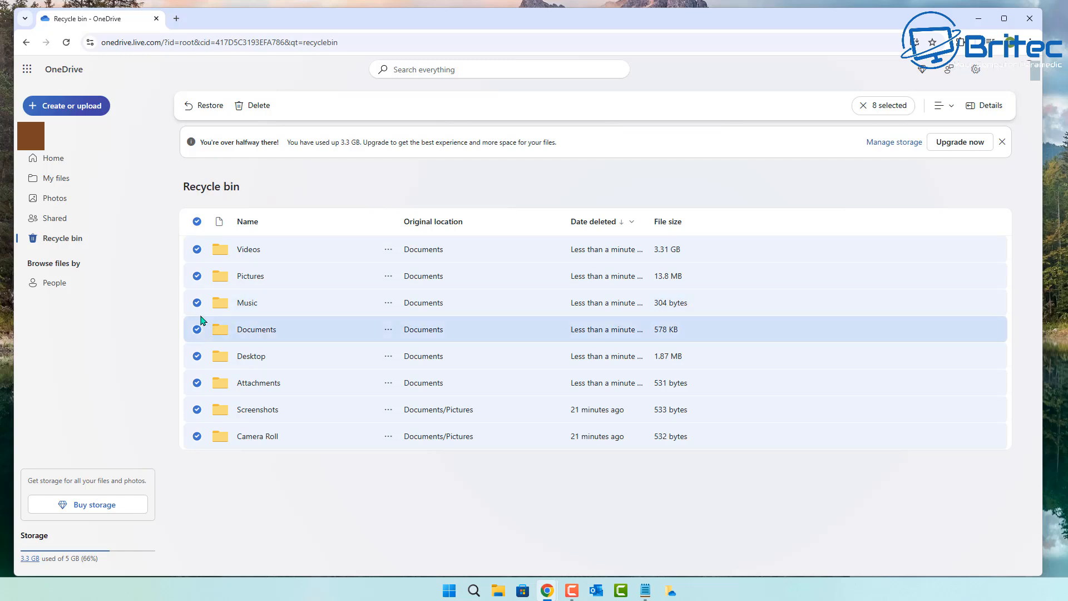
- Permanently delete the eight folders, leaving the Recycle bin empty and storage under 0.1 GB
left_click(258, 105)
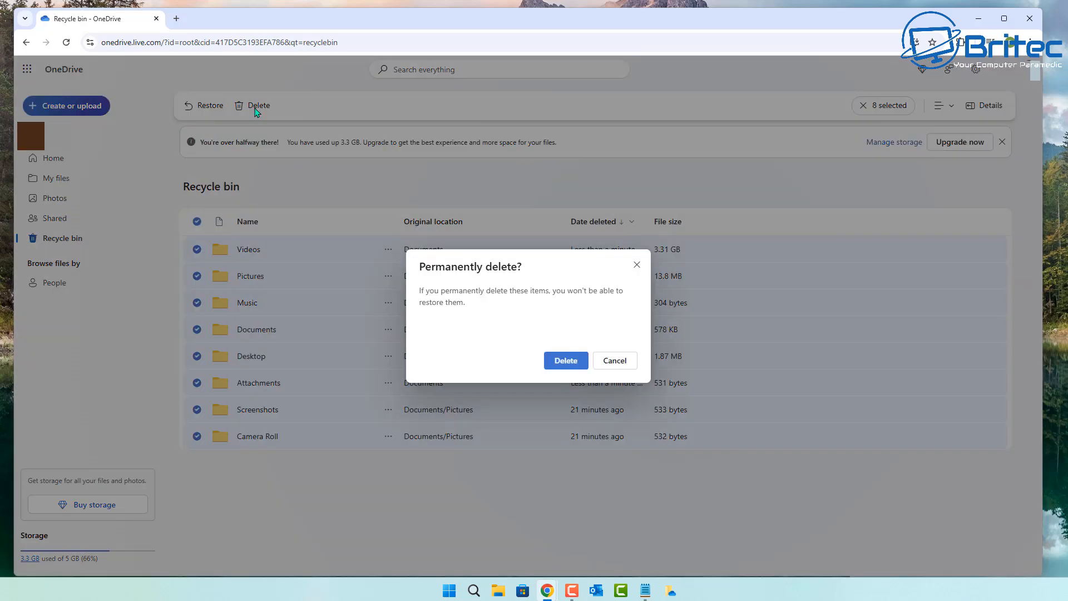
left_click(565, 360)
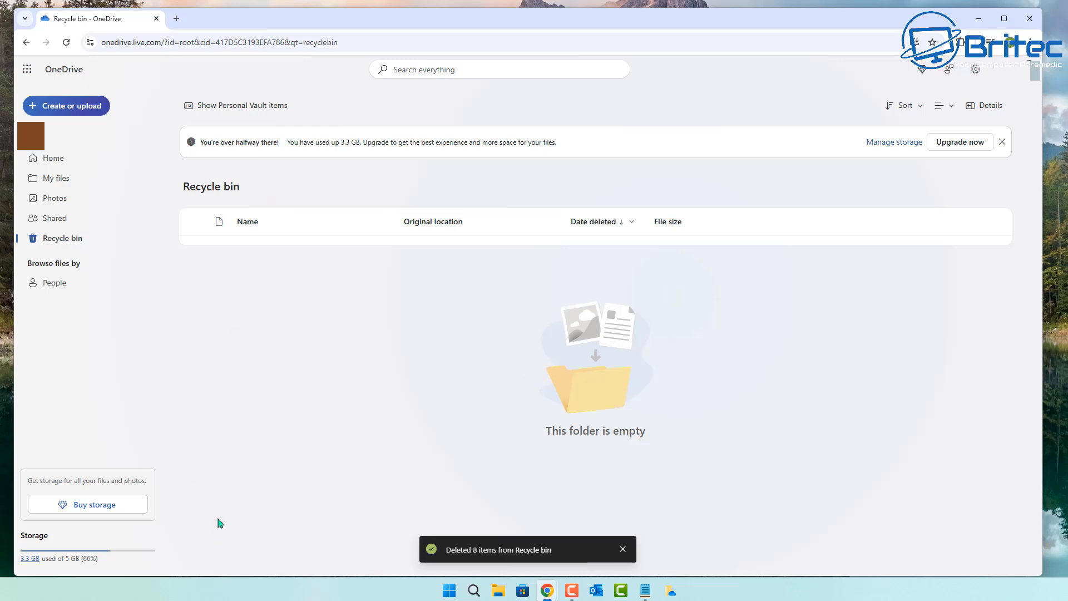
mouse_move(123, 90)
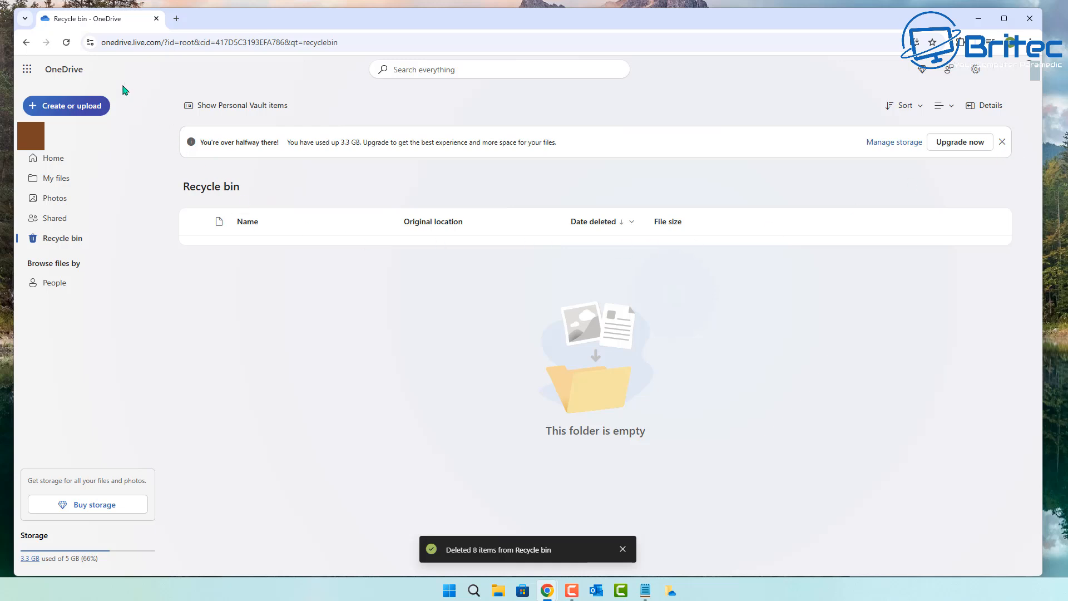
left_click(66, 42)
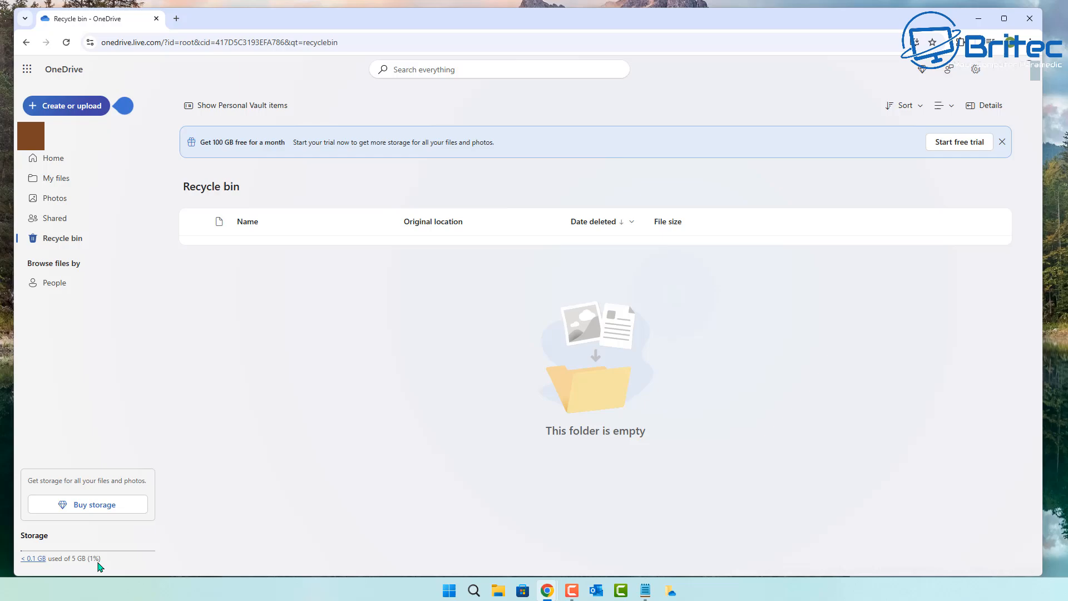
- Search the Start menu for 'control panel' to open Control Panel
left_click(462, 590)
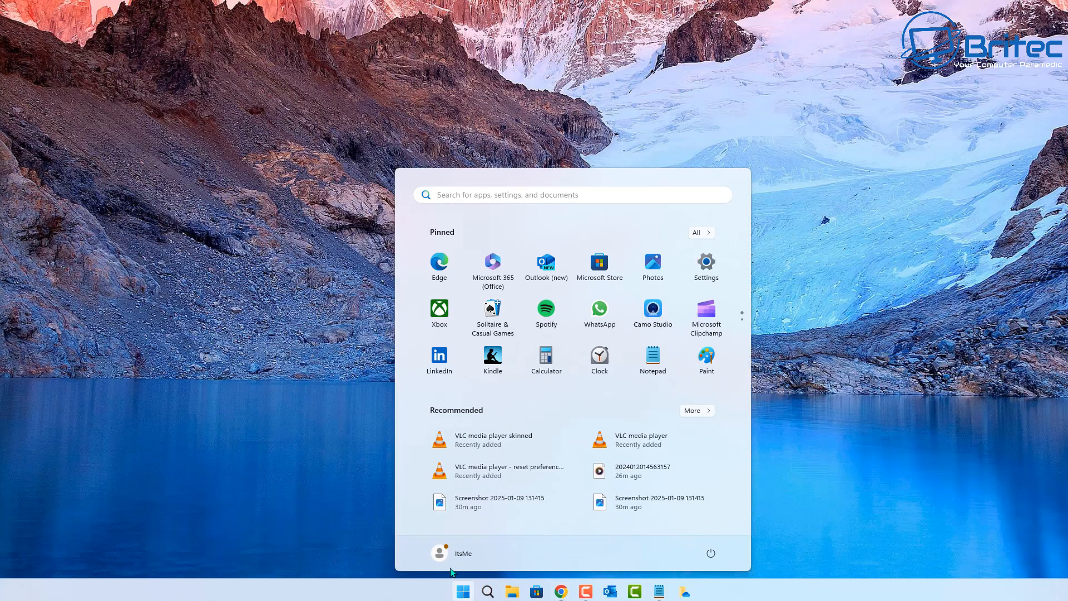
type("contro")
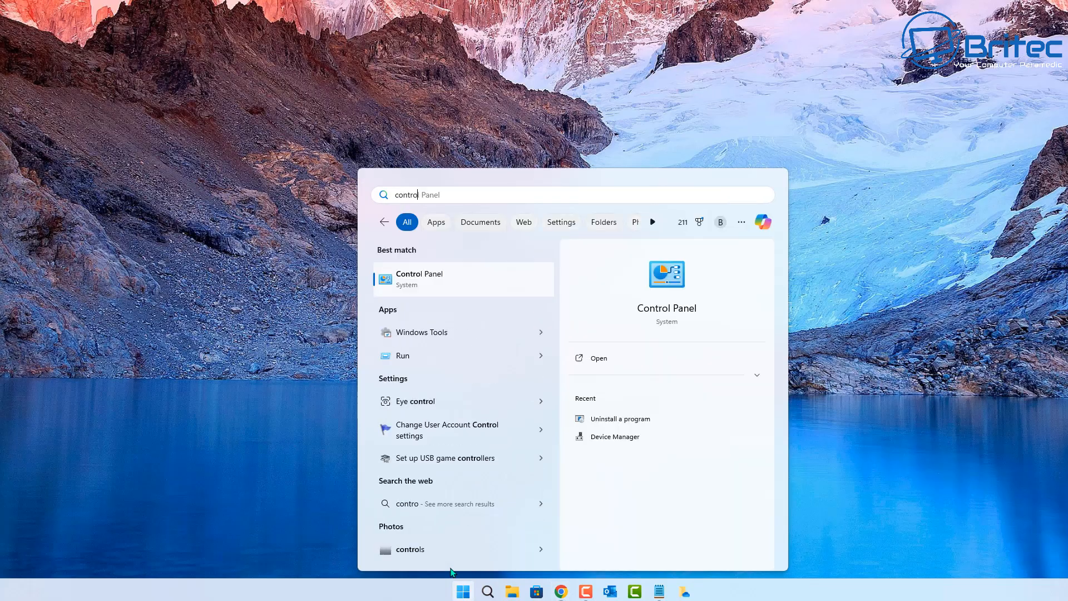
type("l")
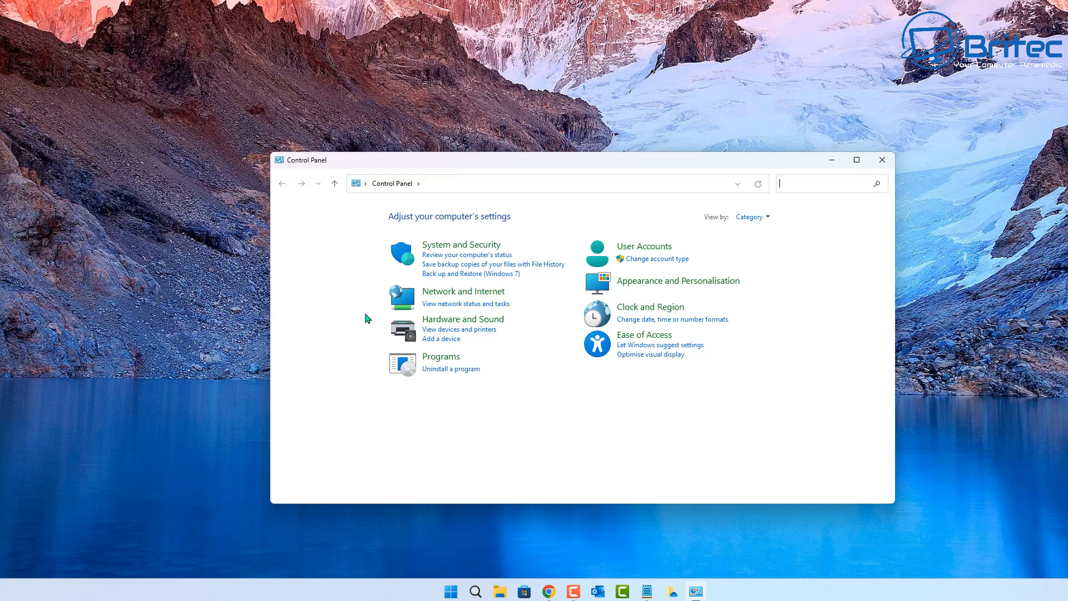
mouse_move(575, 379)
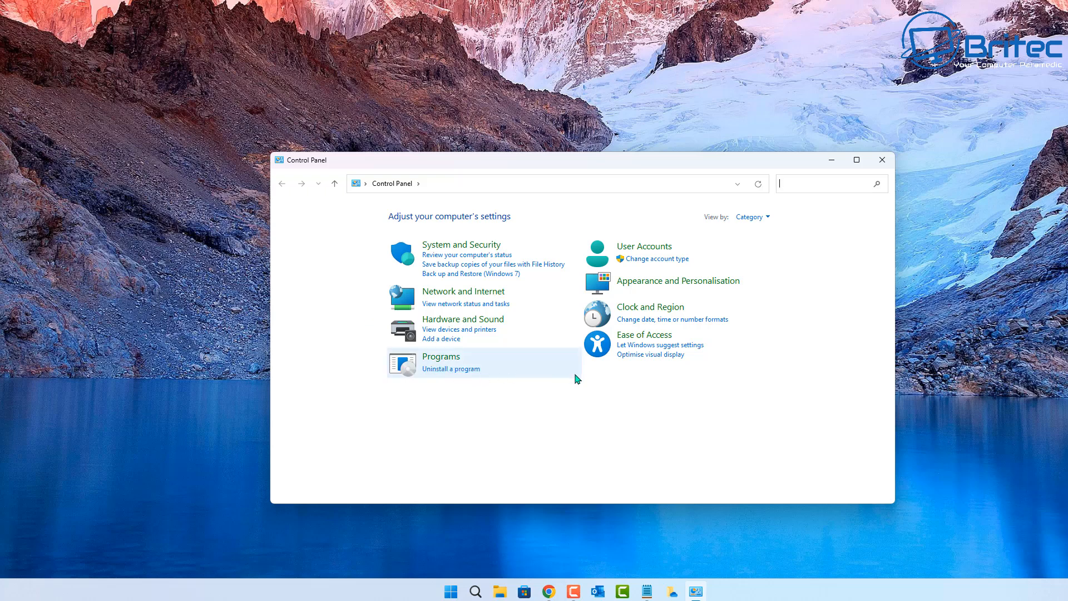
- Uninstall Microsoft OneDrive from Programs and Features and close the window
left_click(450, 369)
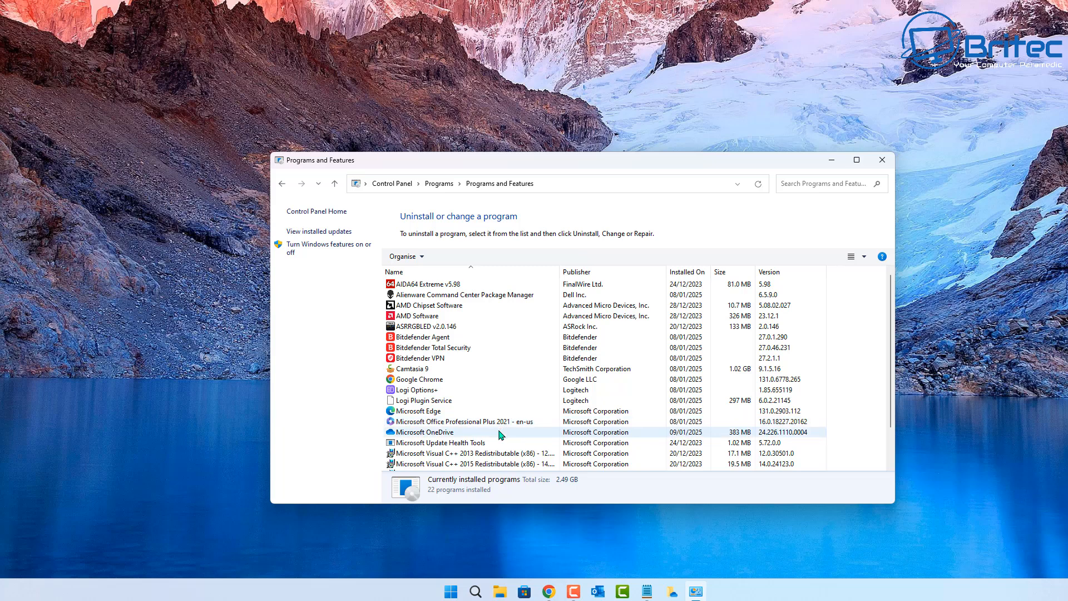
left_click(422, 432)
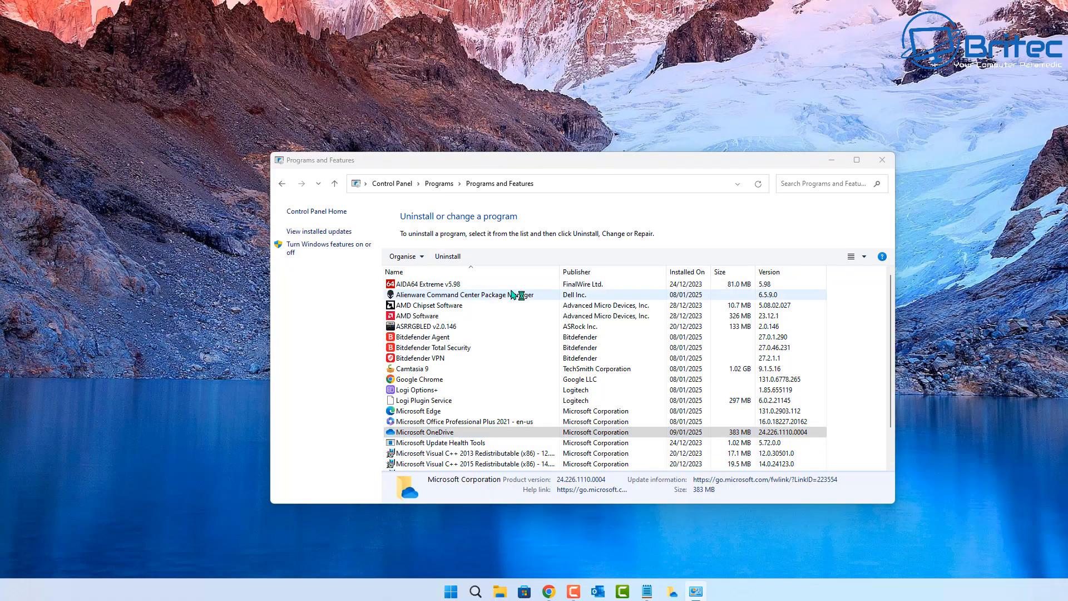
left_click(440, 431)
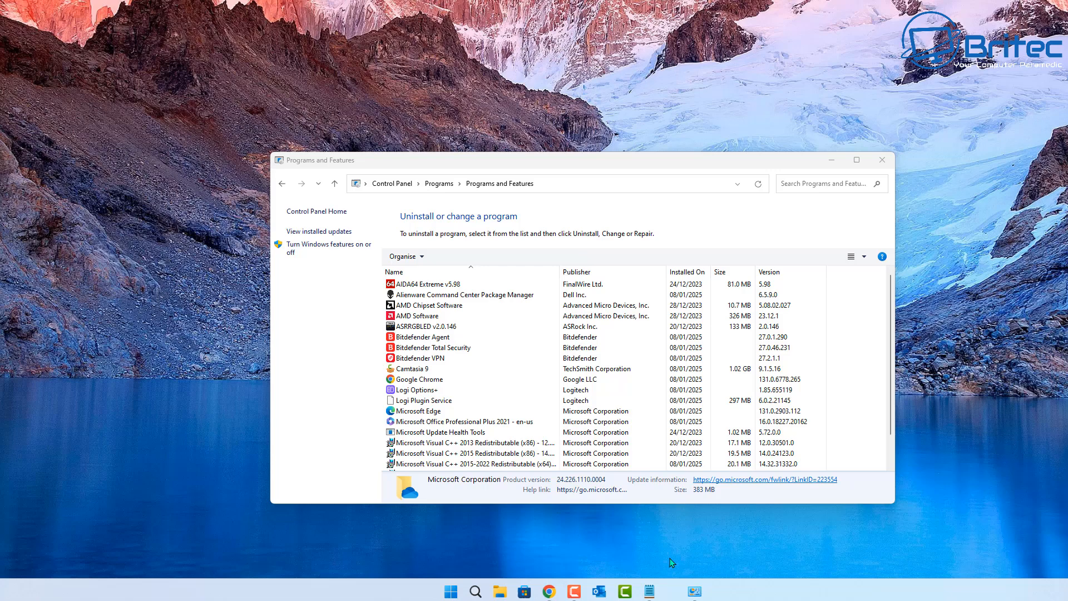
mouse_move(882, 160)
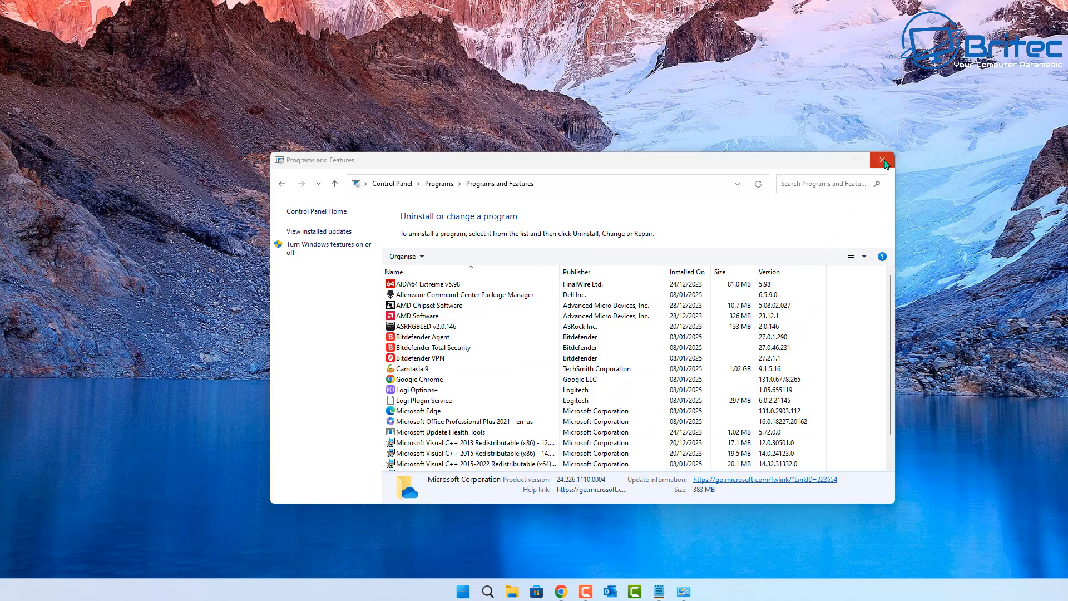
mouse_move(889, 166)
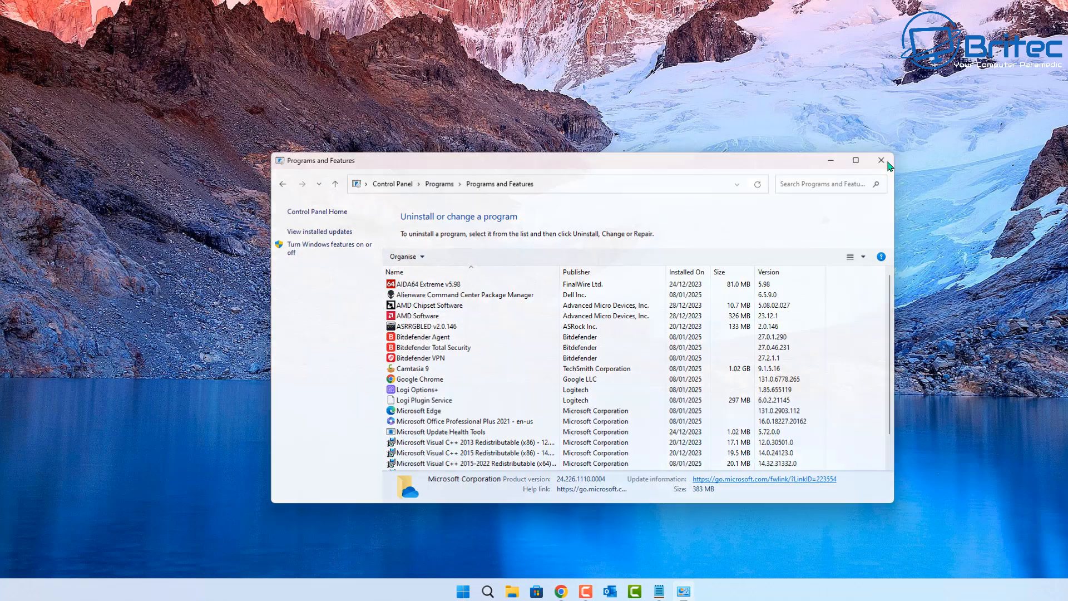
left_click(880, 160)
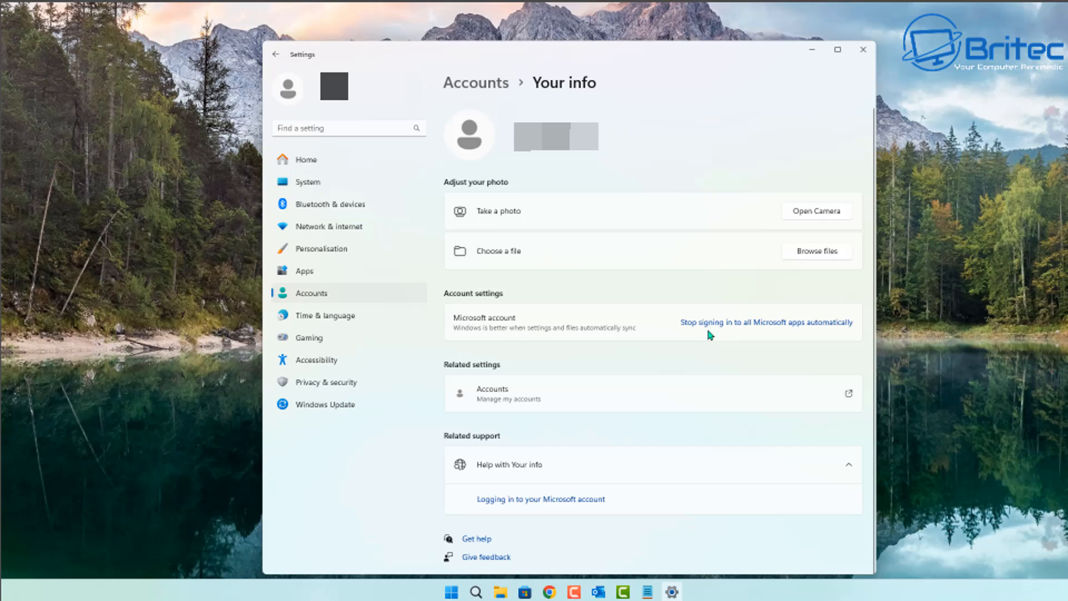
- Close the Settings window after viewing the Accounts Your info page
left_click(862, 49)
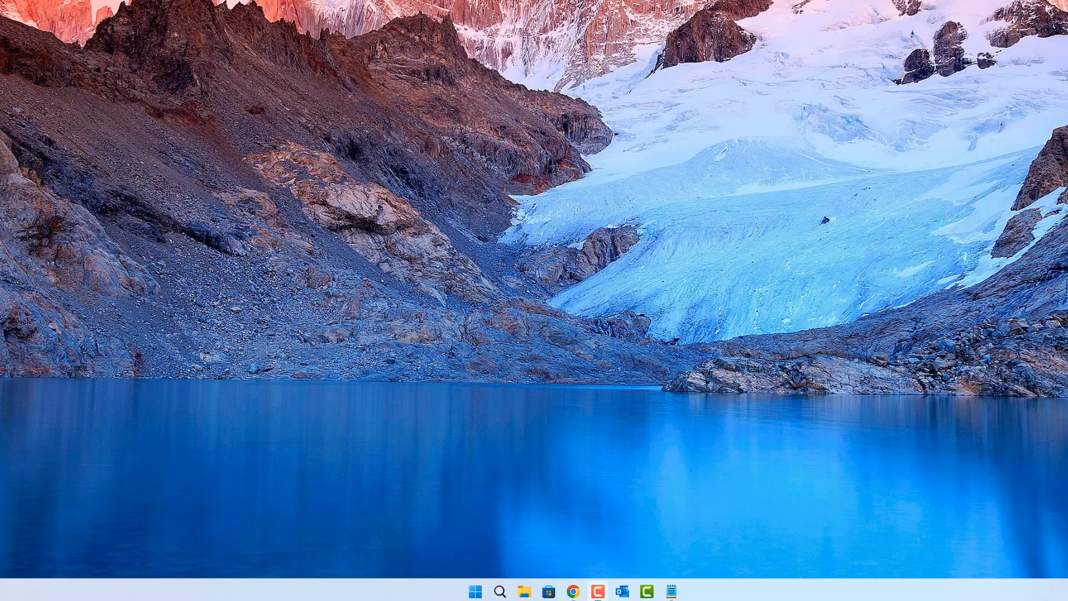